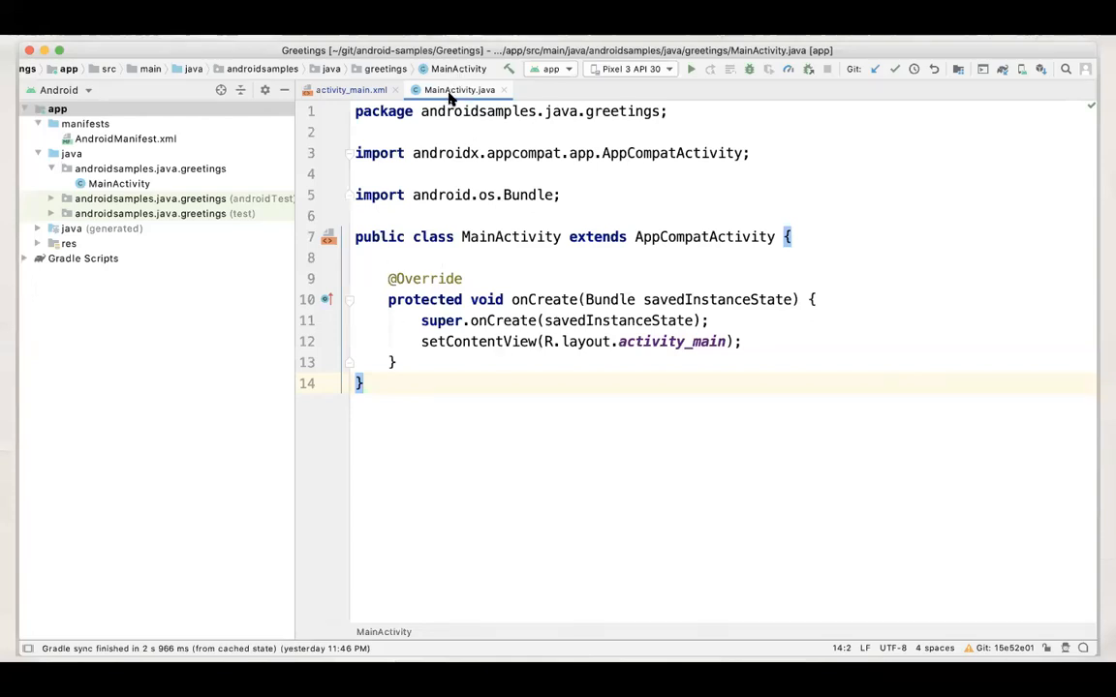
mouse_move(186, 326)
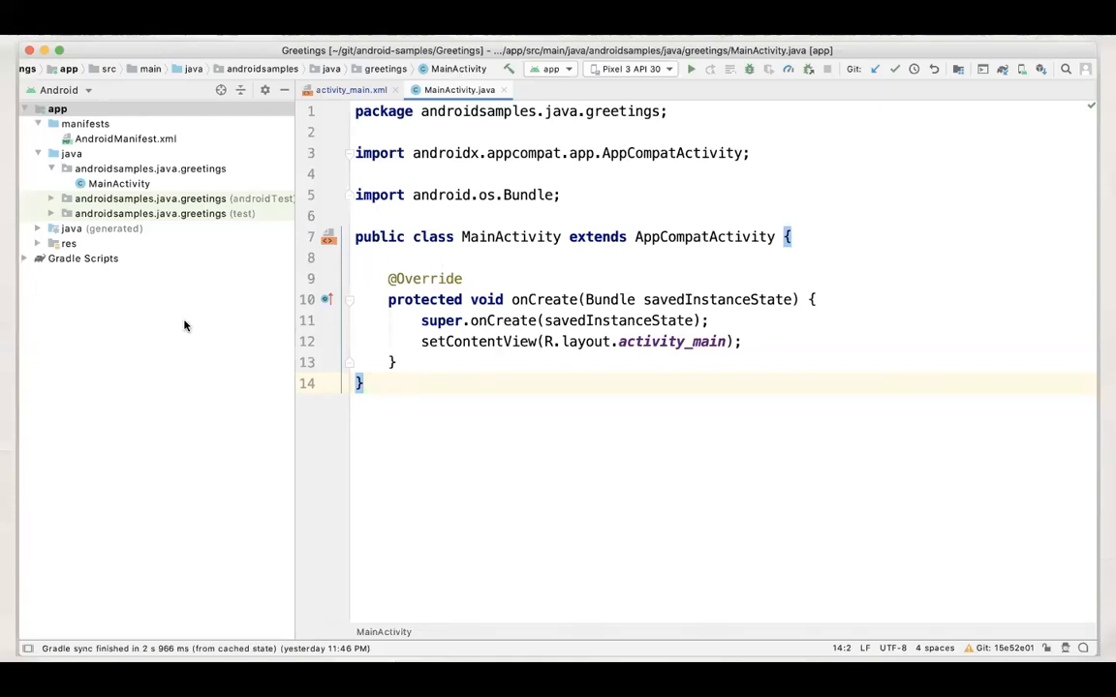
mouse_move(519, 484)
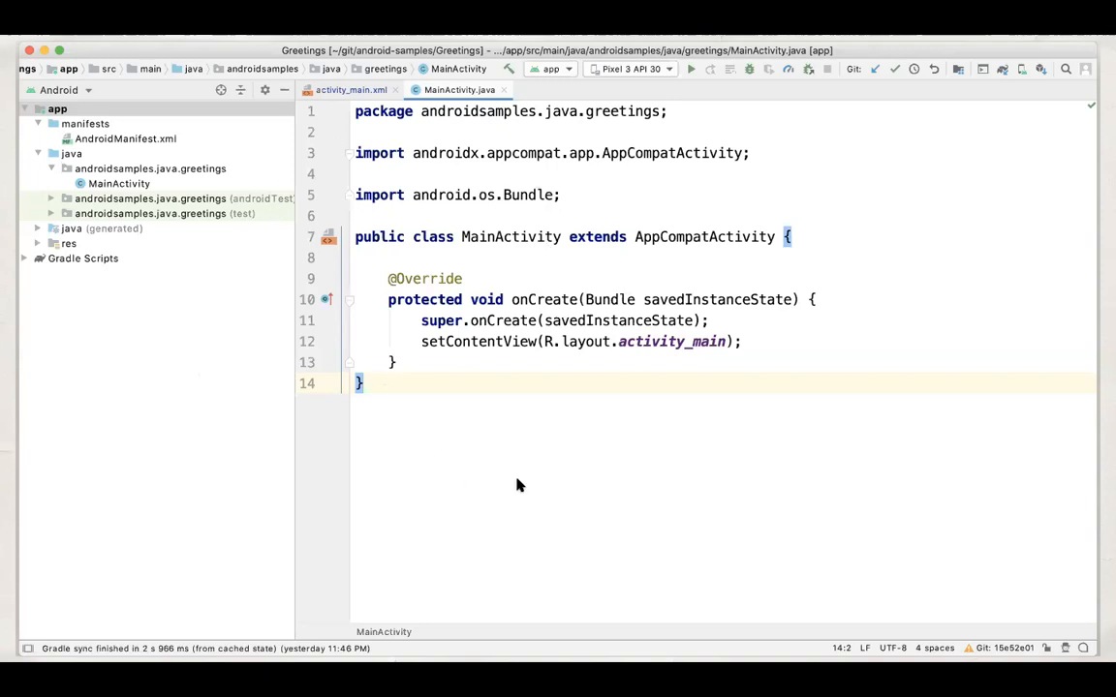
mouse_move(101, 493)
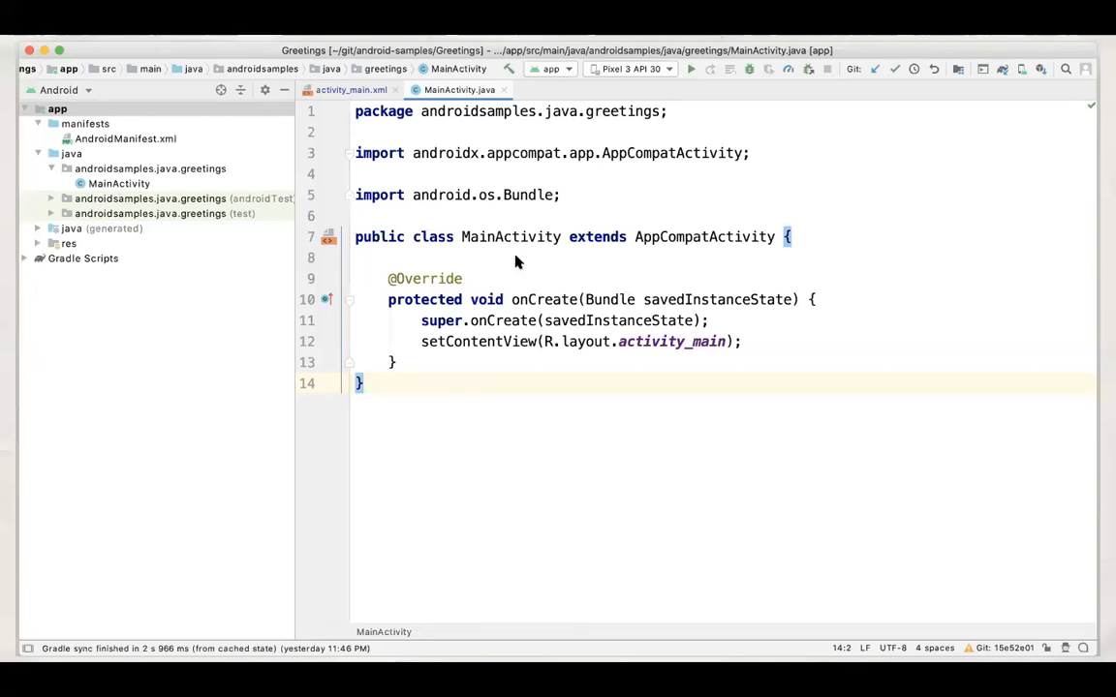
mouse_move(772, 353)
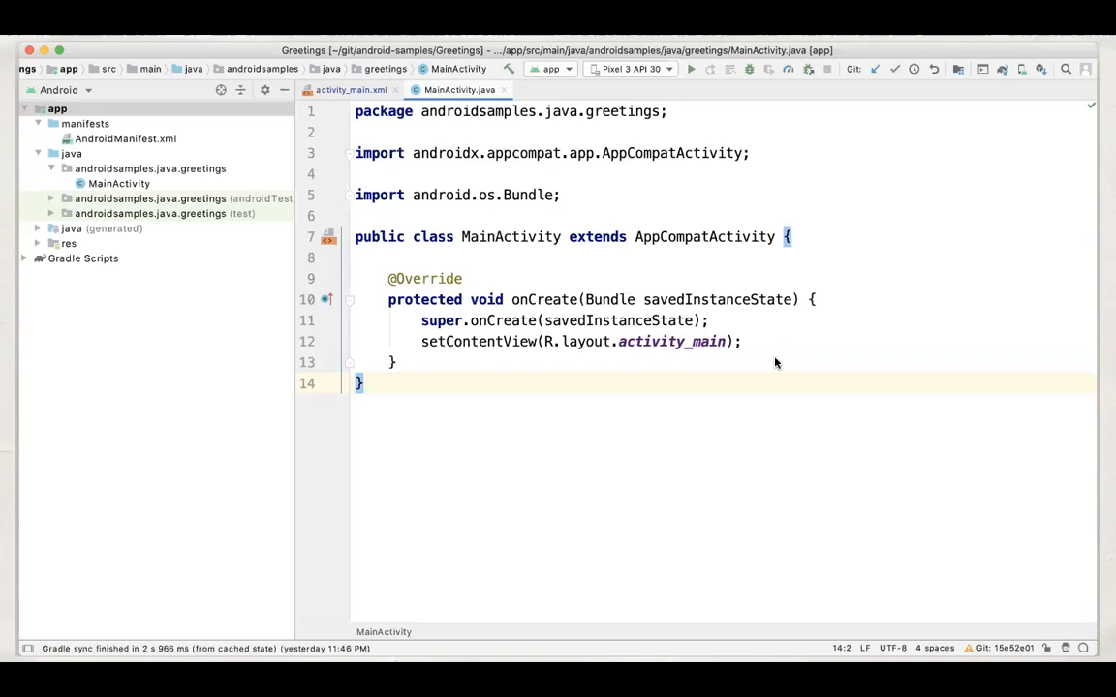
mouse_move(728, 318)
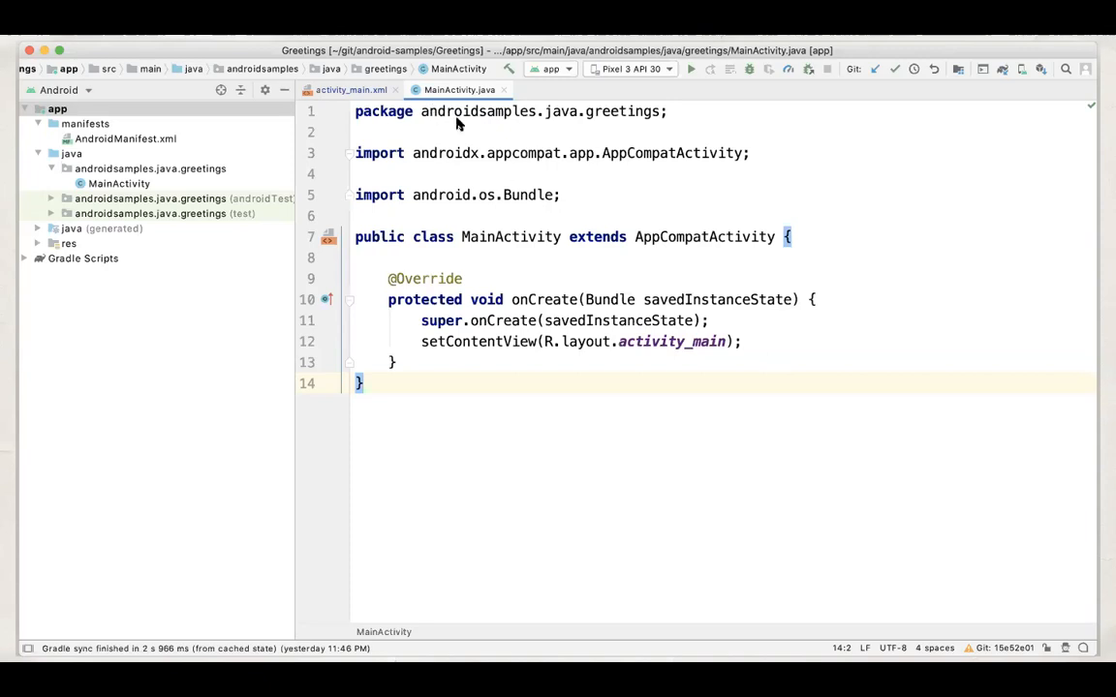
mouse_move(705, 110)
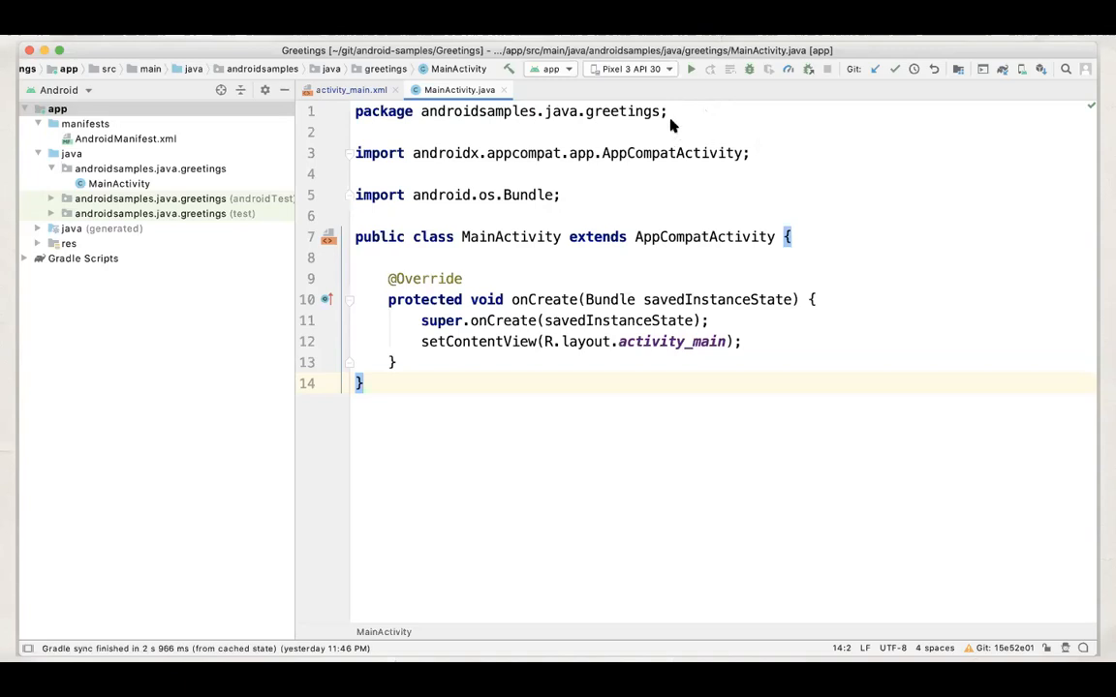
mouse_move(565, 124)
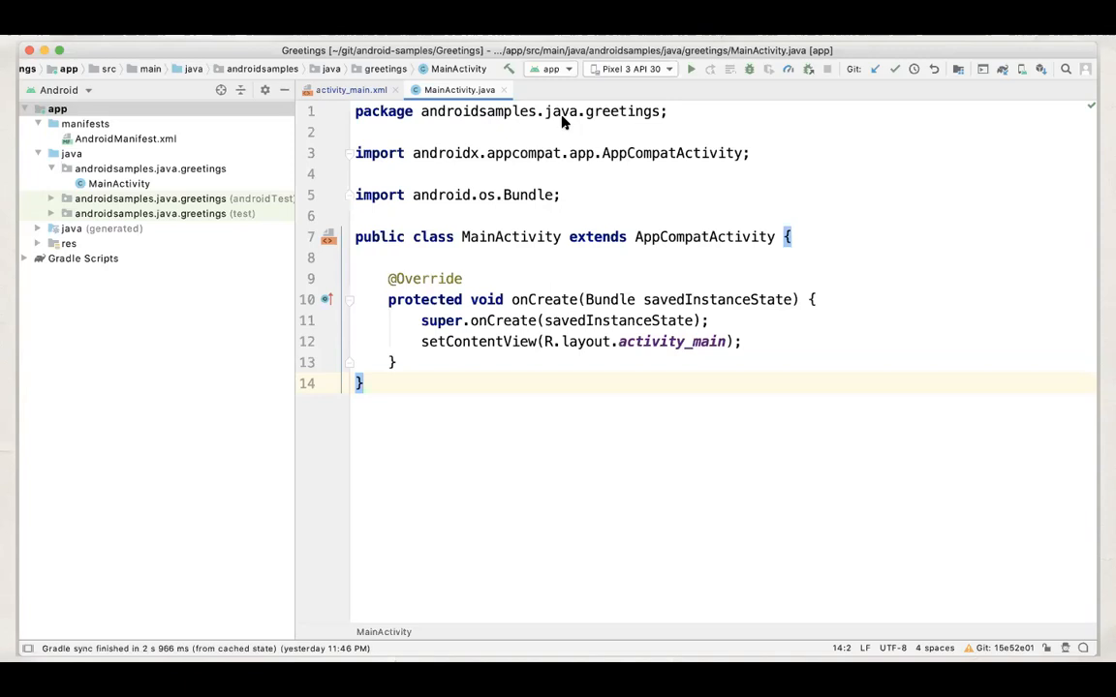
mouse_move(598, 231)
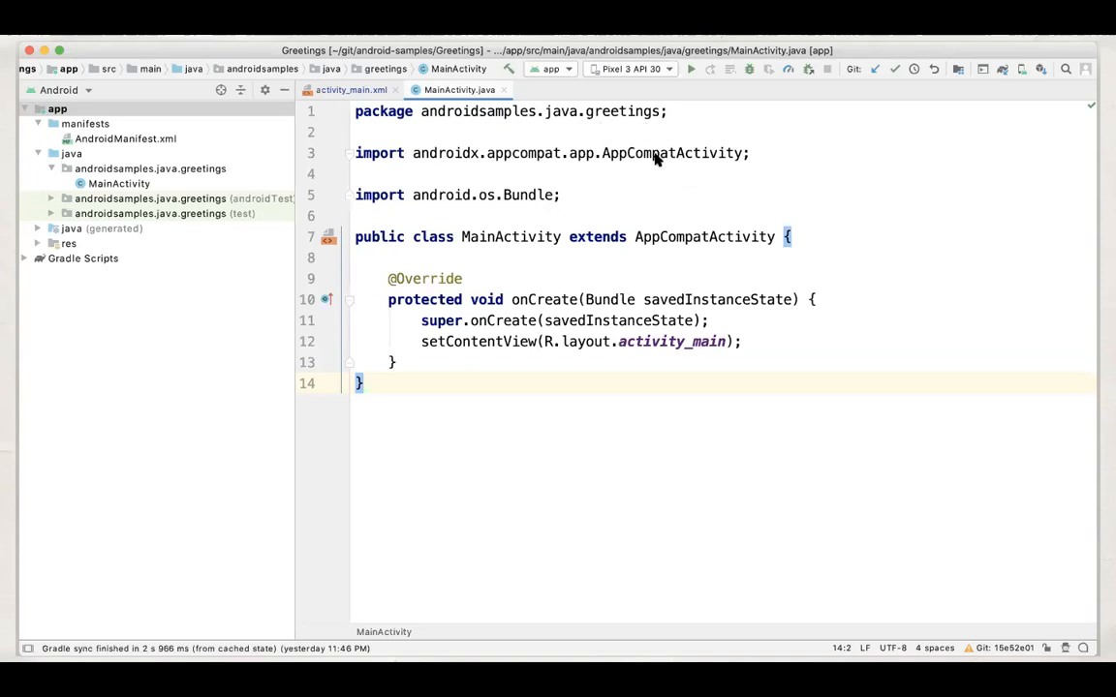
mouse_move(561, 206)
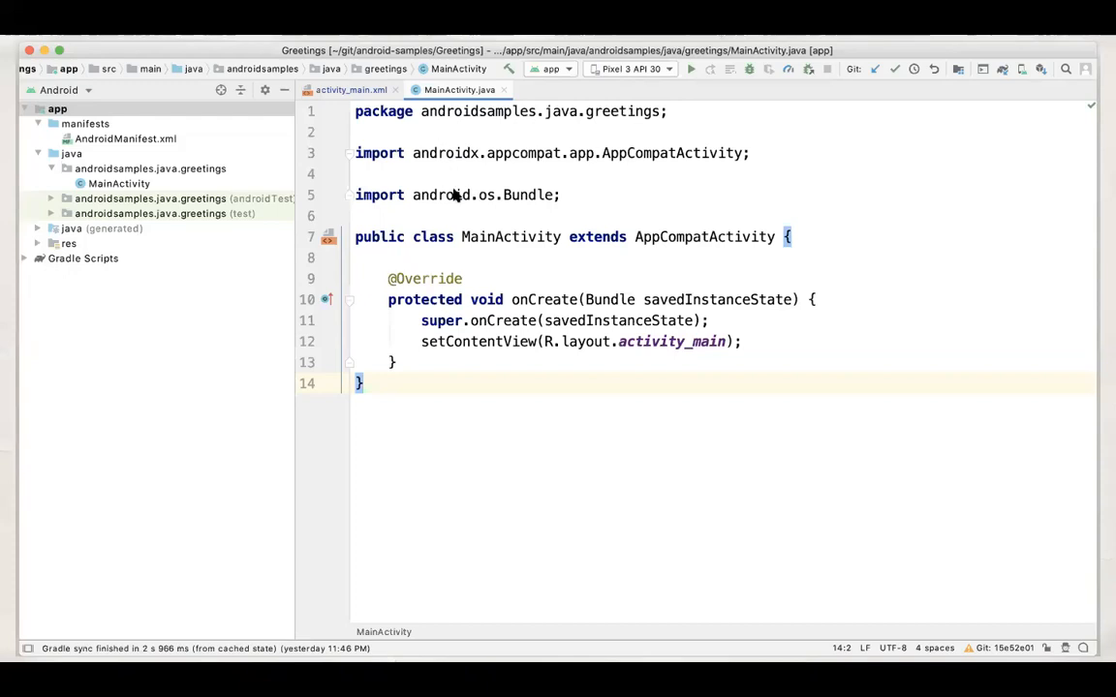
mouse_move(534, 194)
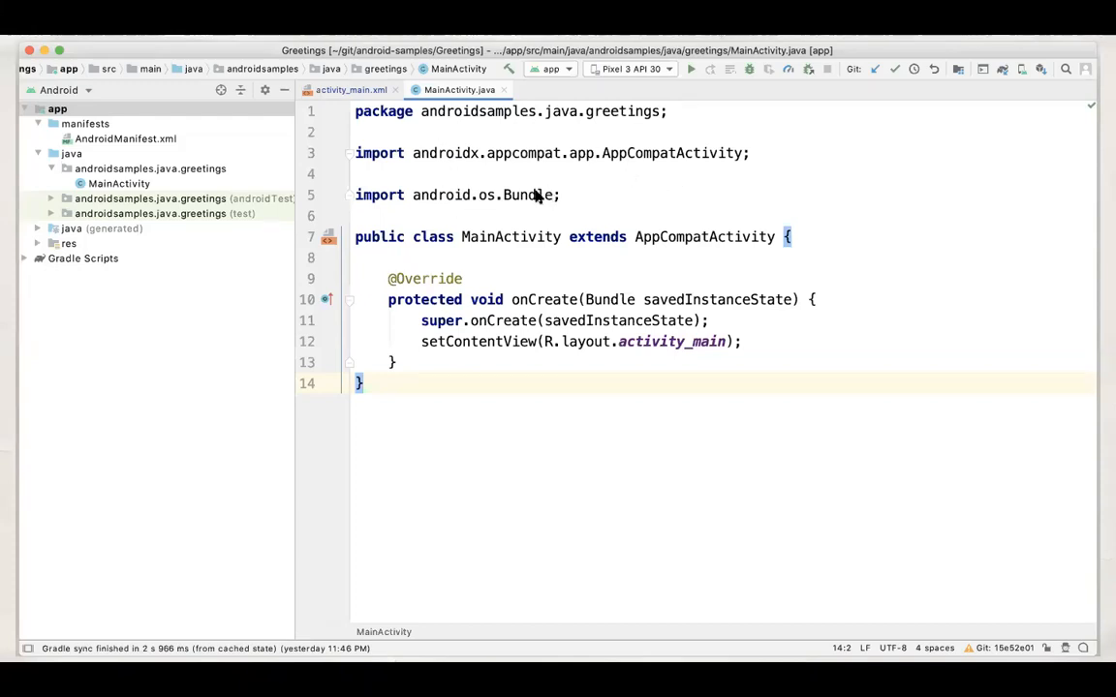
mouse_move(434, 271)
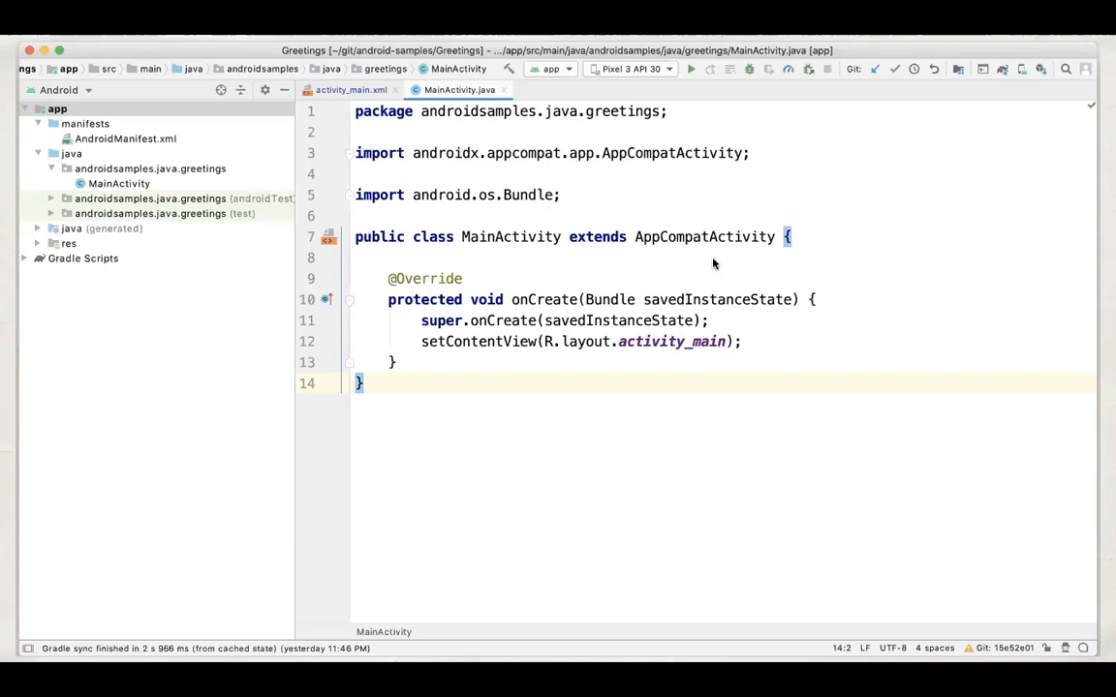
mouse_move(442, 412)
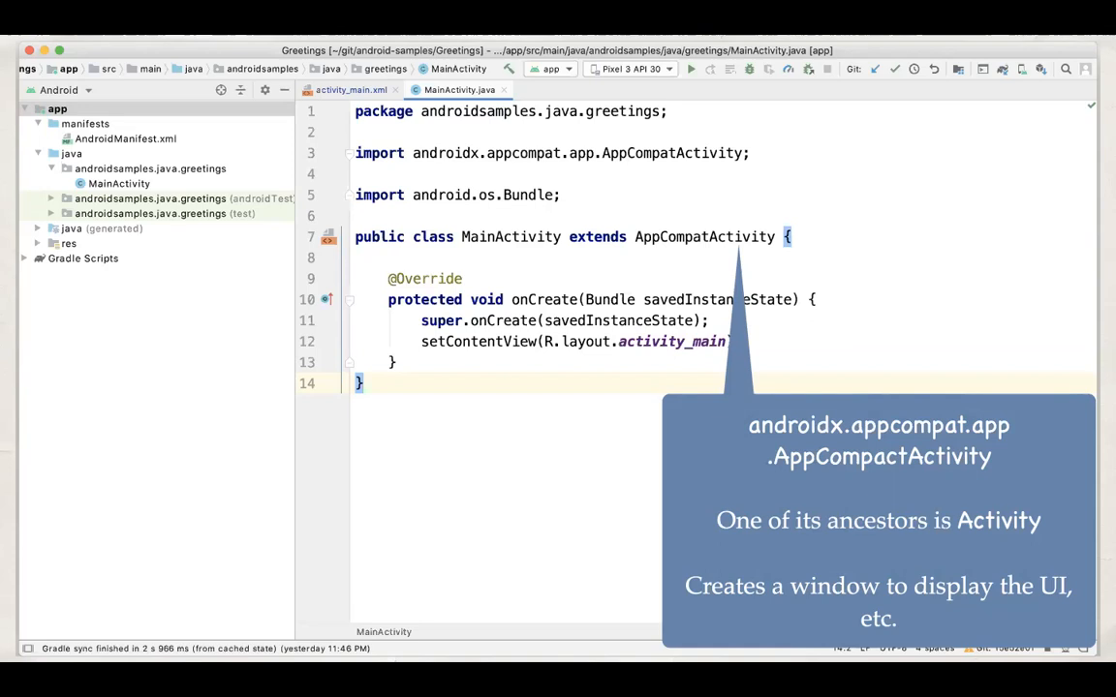
mouse_move(476, 456)
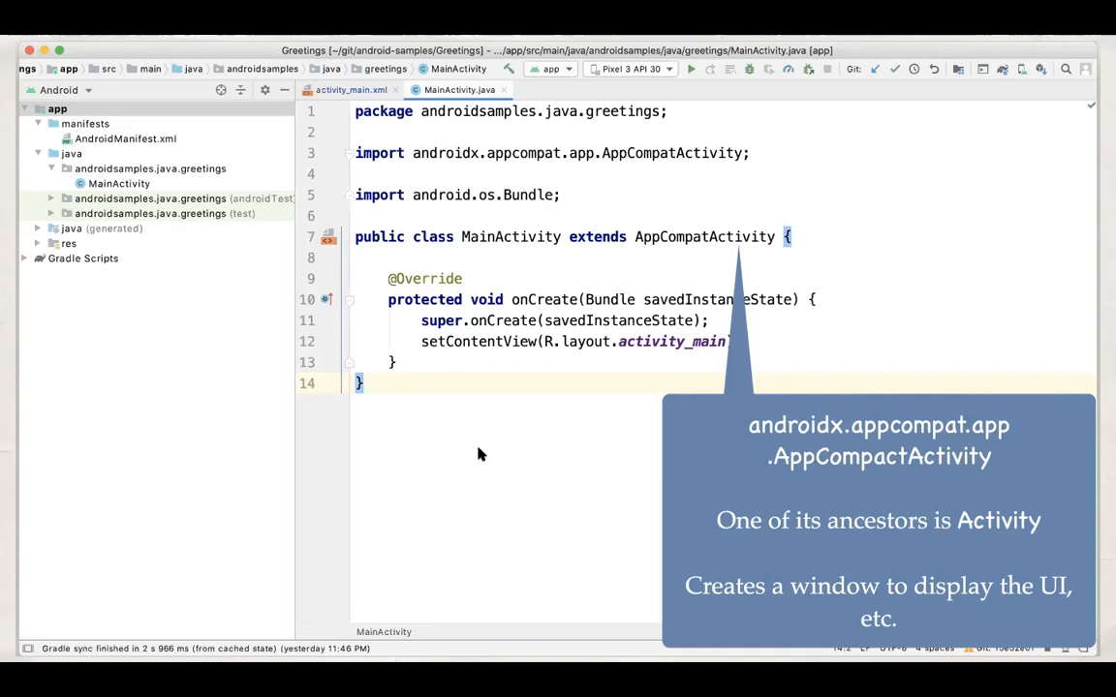
mouse_move(783, 298)
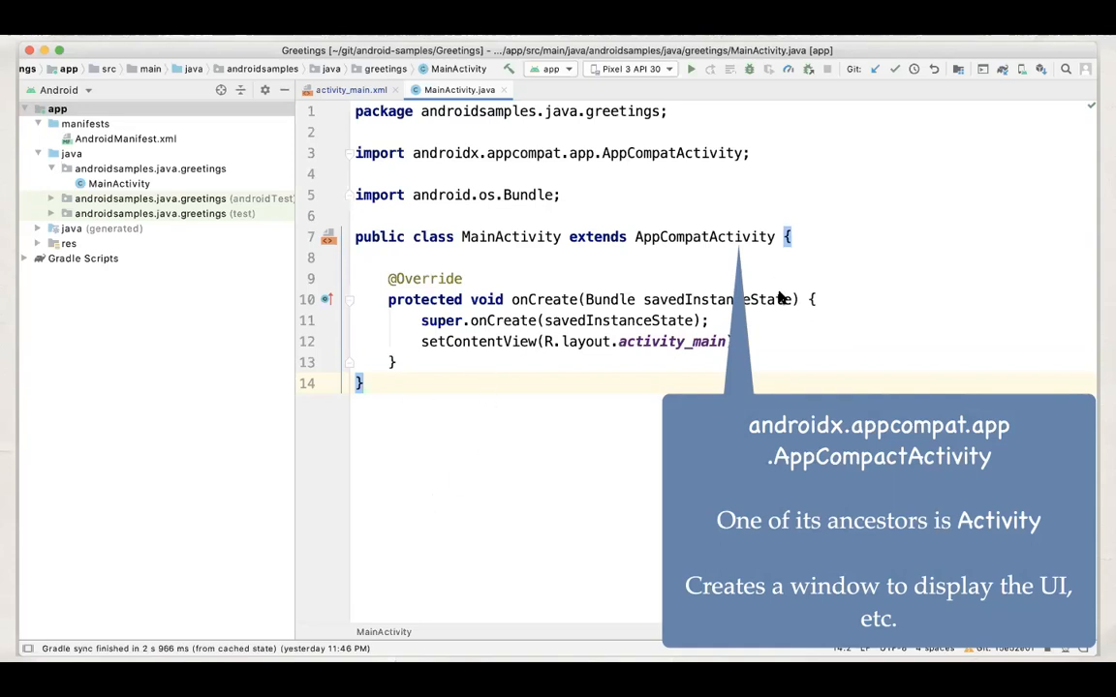
mouse_move(1027, 534)
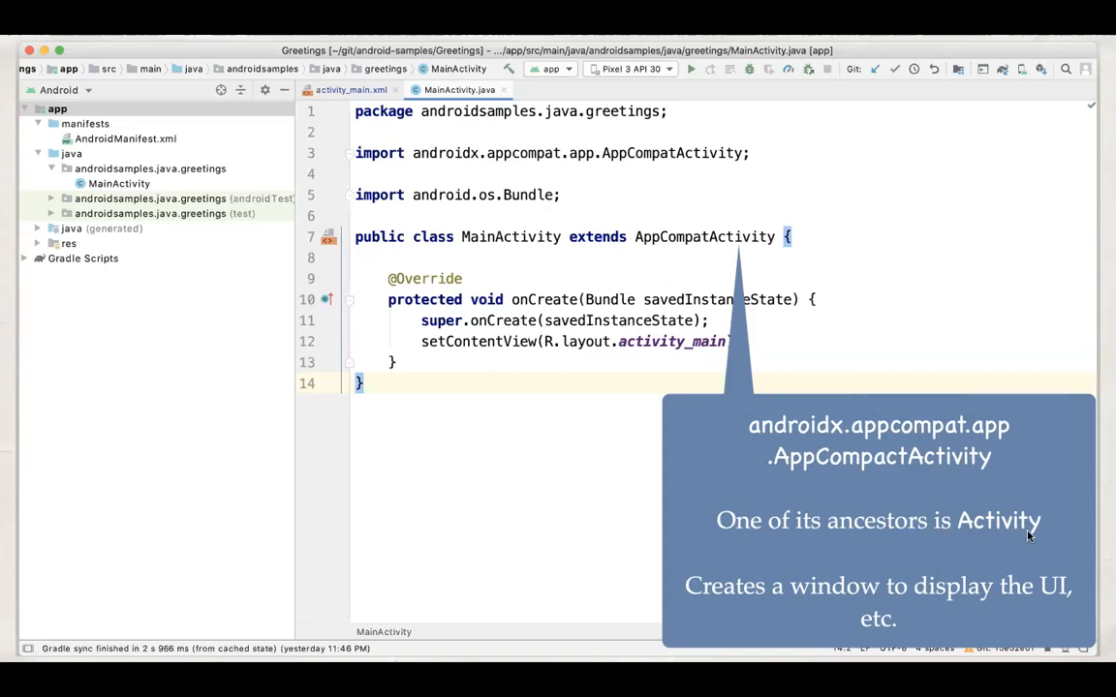
mouse_move(790, 289)
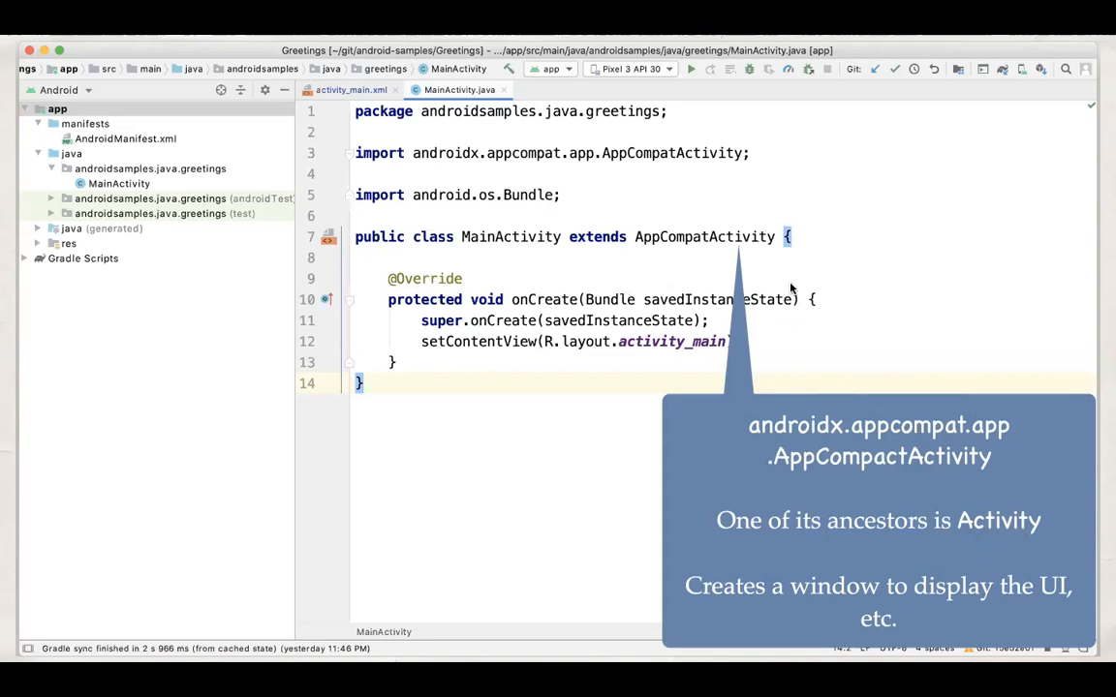
mouse_move(581, 535)
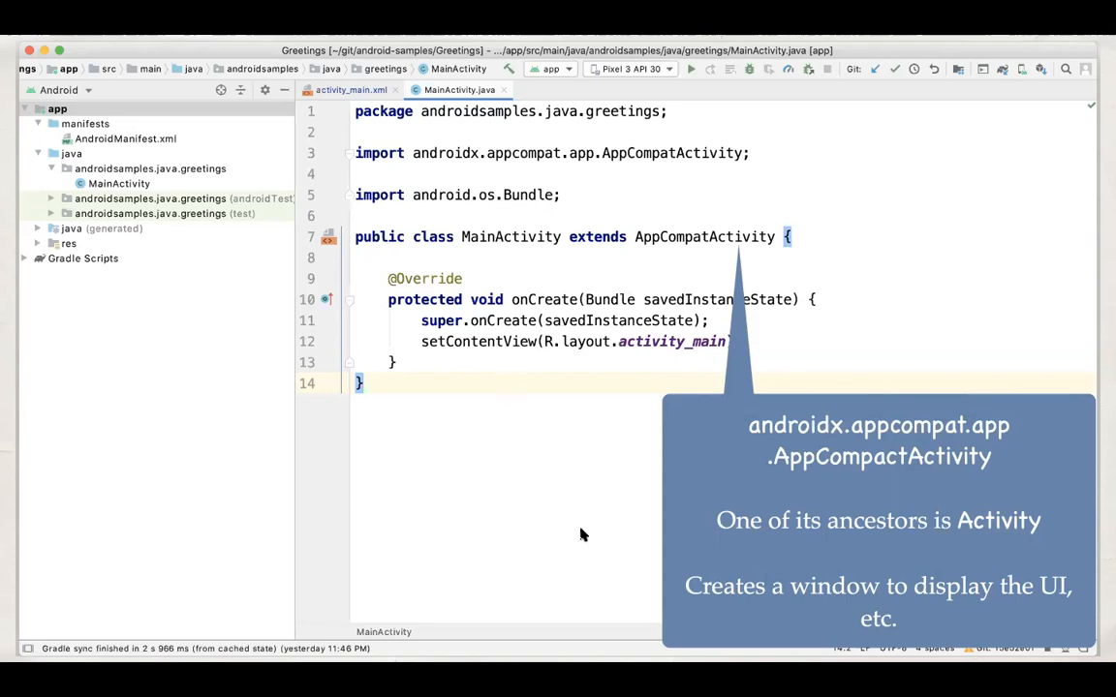
mouse_move(585, 442)
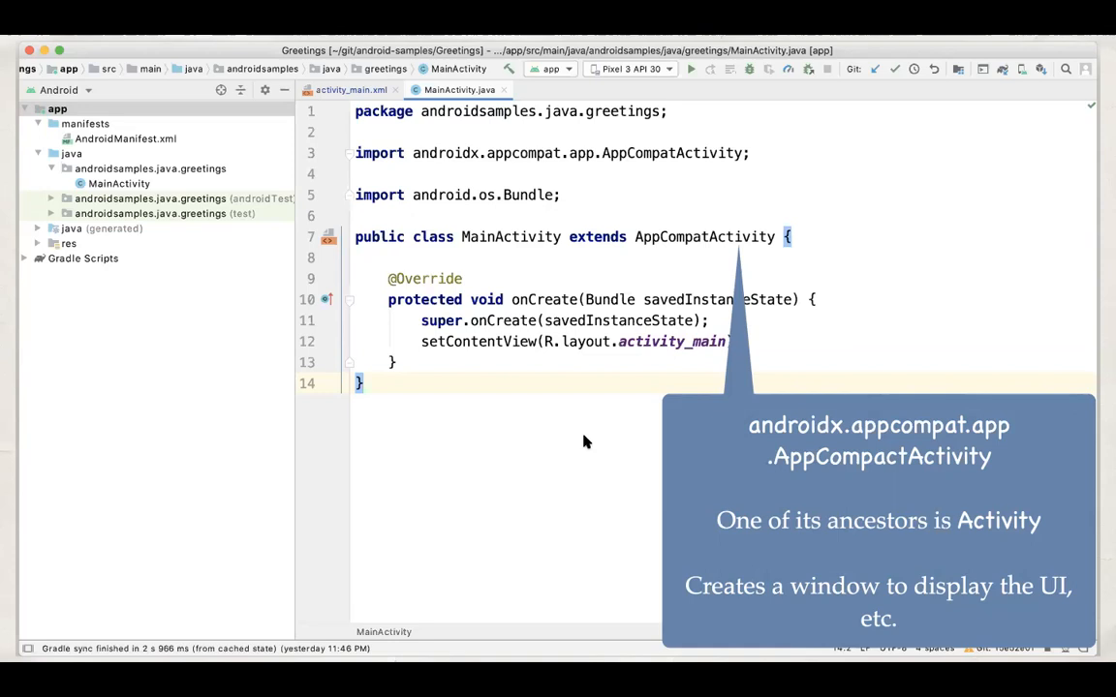
mouse_move(868, 527)
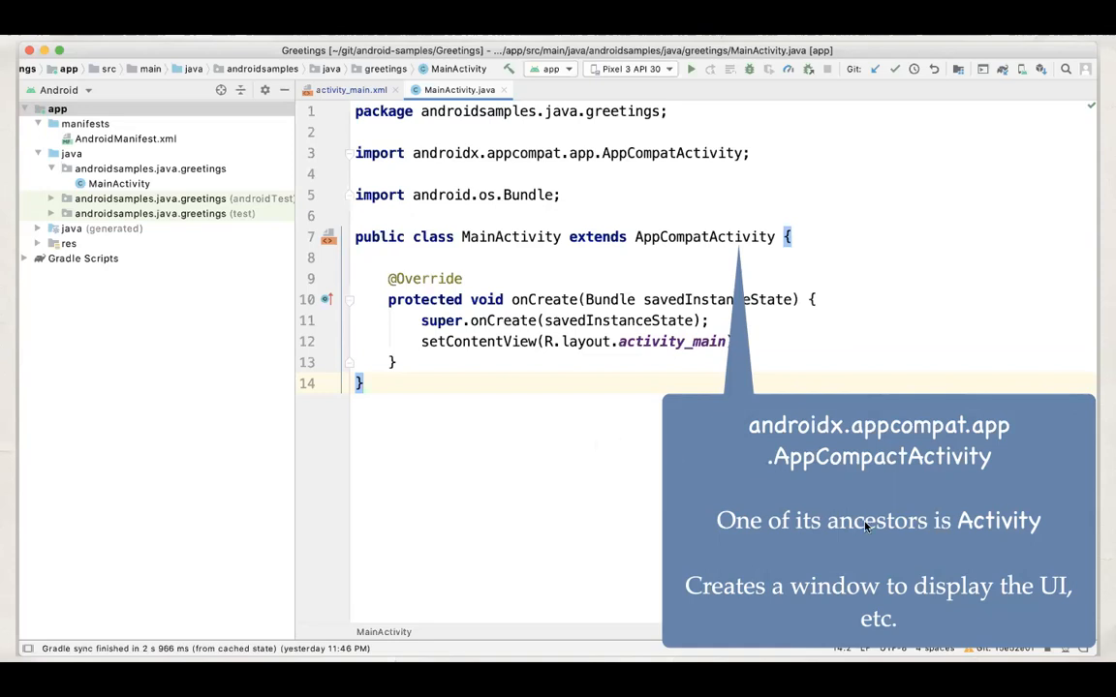
mouse_move(802, 273)
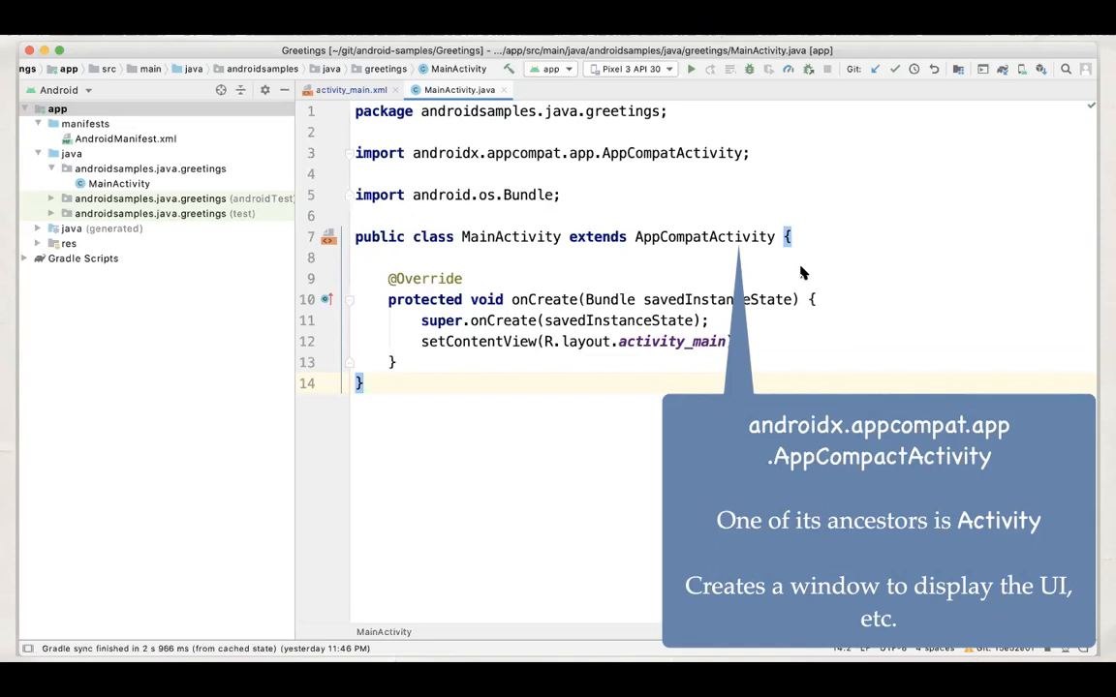
mouse_move(739, 267)
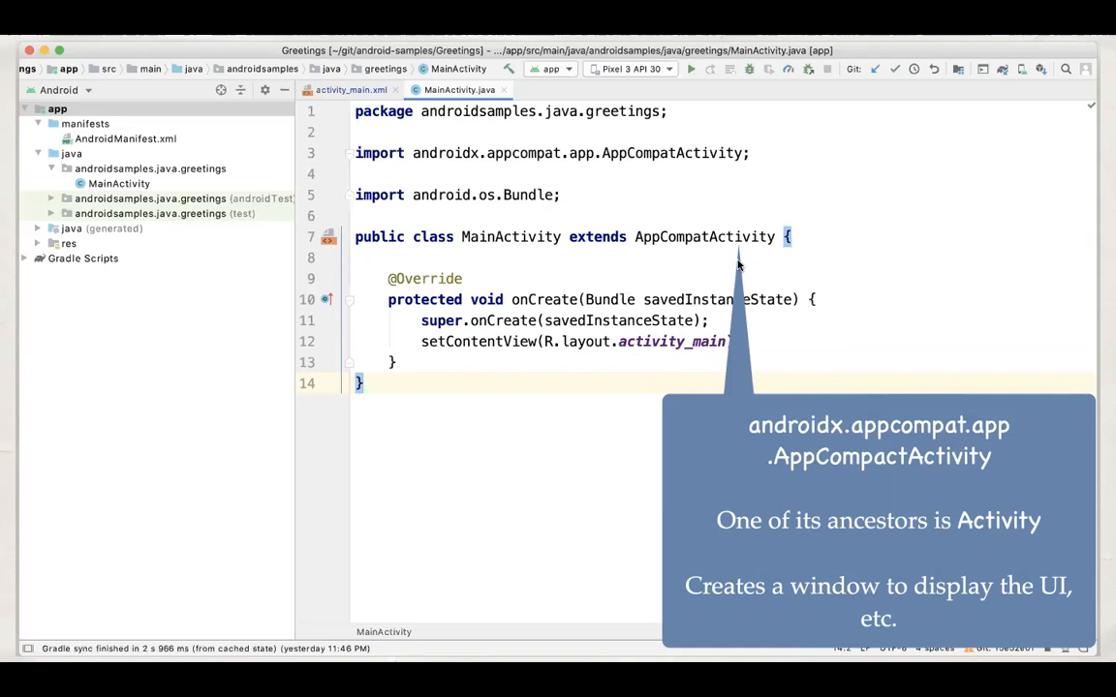
mouse_move(628, 298)
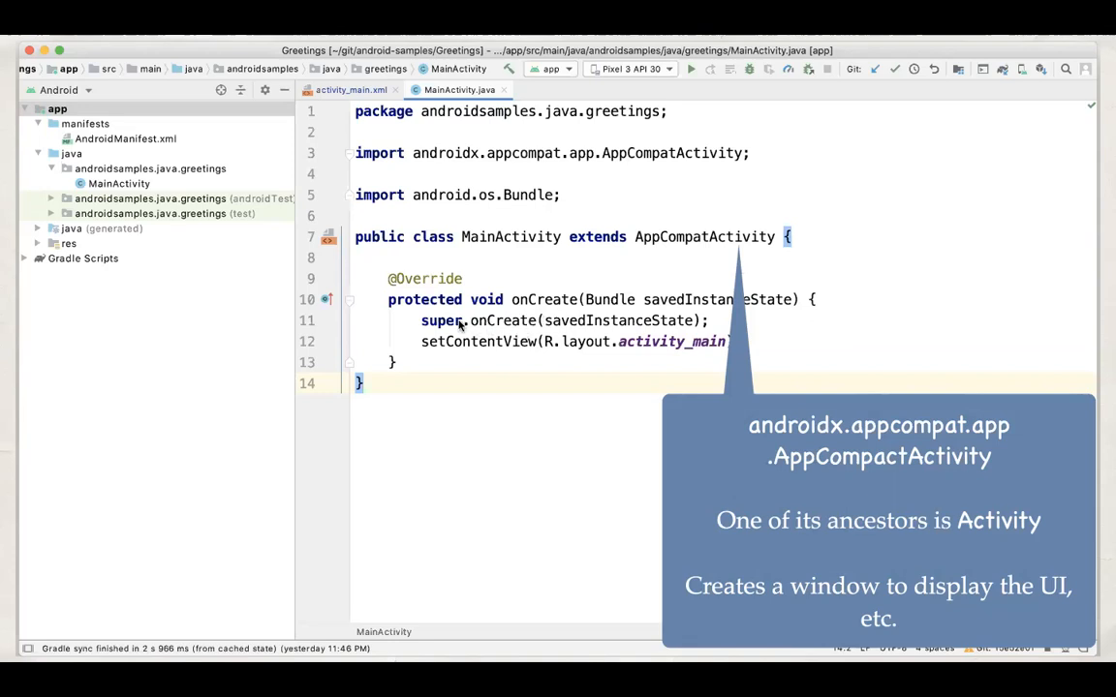
mouse_move(589, 344)
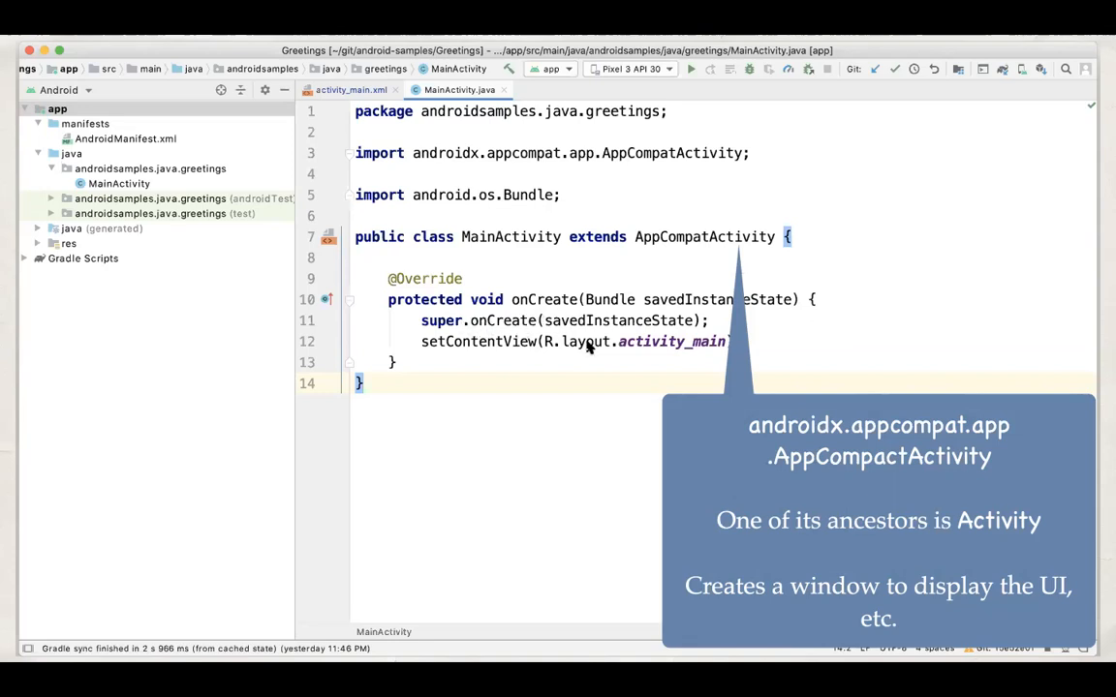
mouse_move(600, 430)
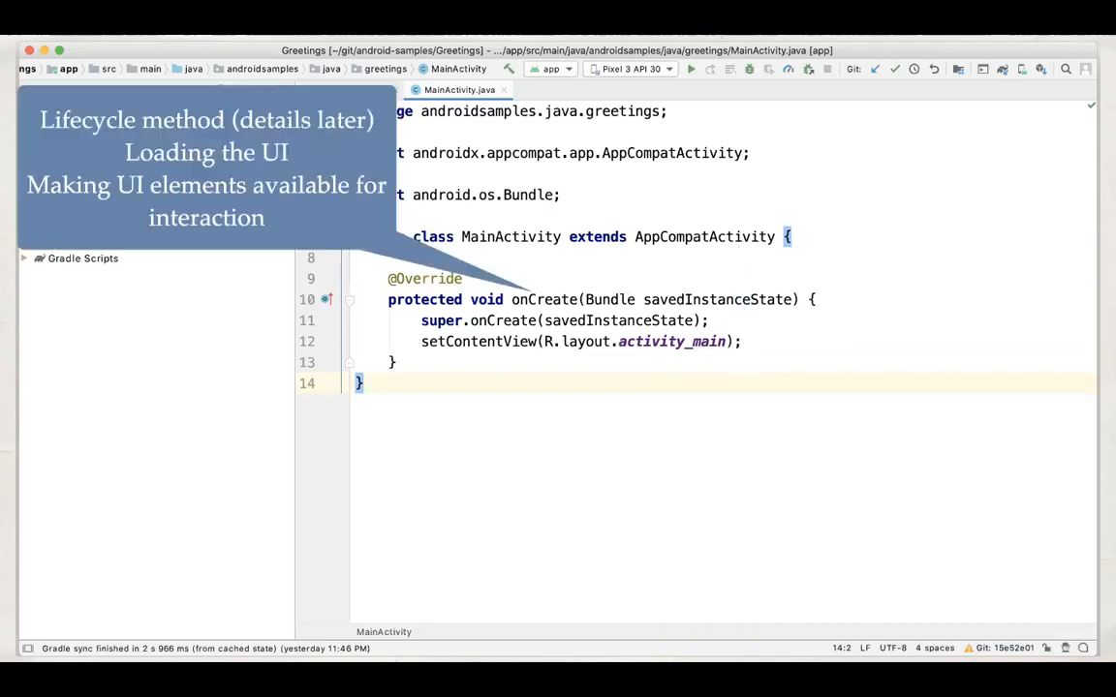
mouse_move(523, 310)
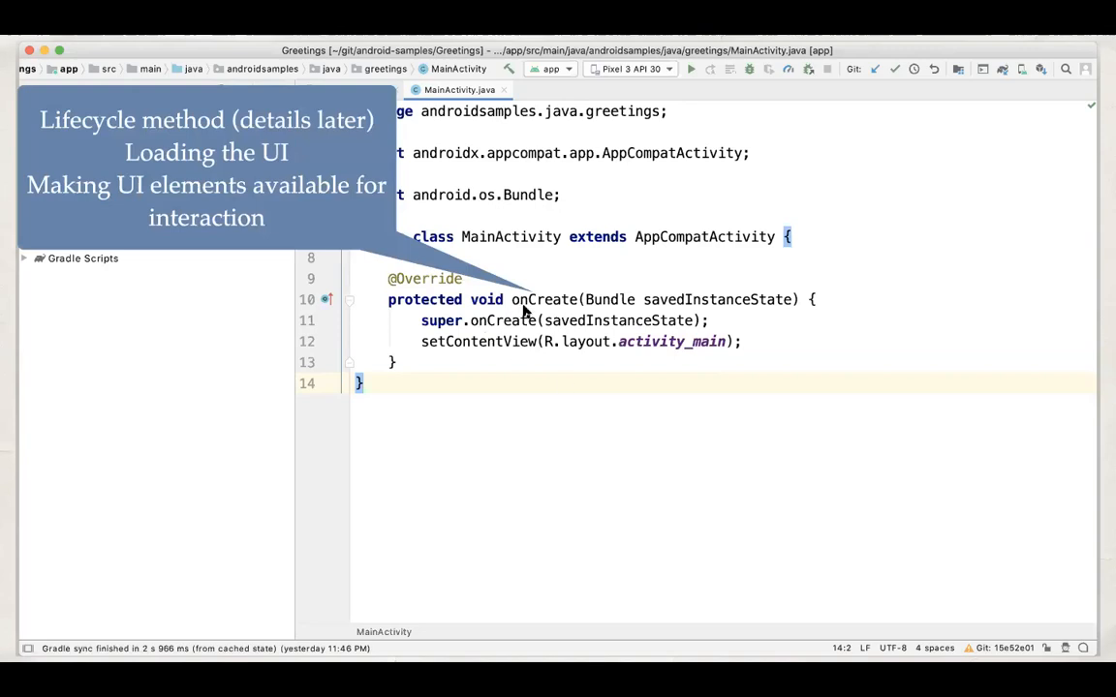
mouse_move(4, 514)
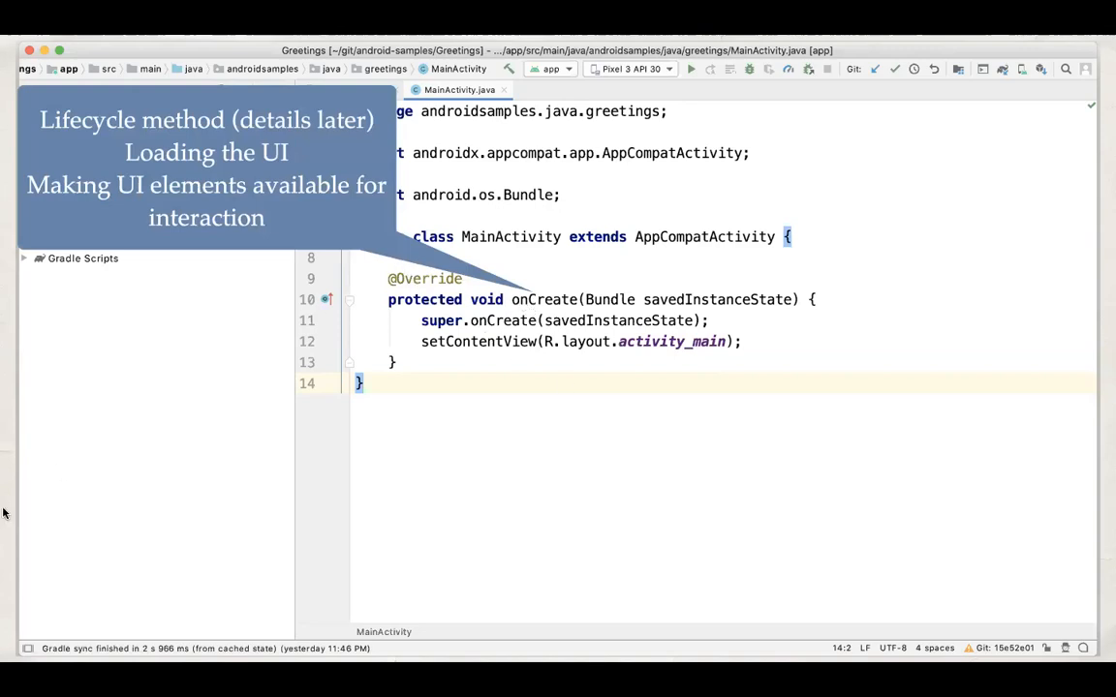
mouse_move(132, 488)
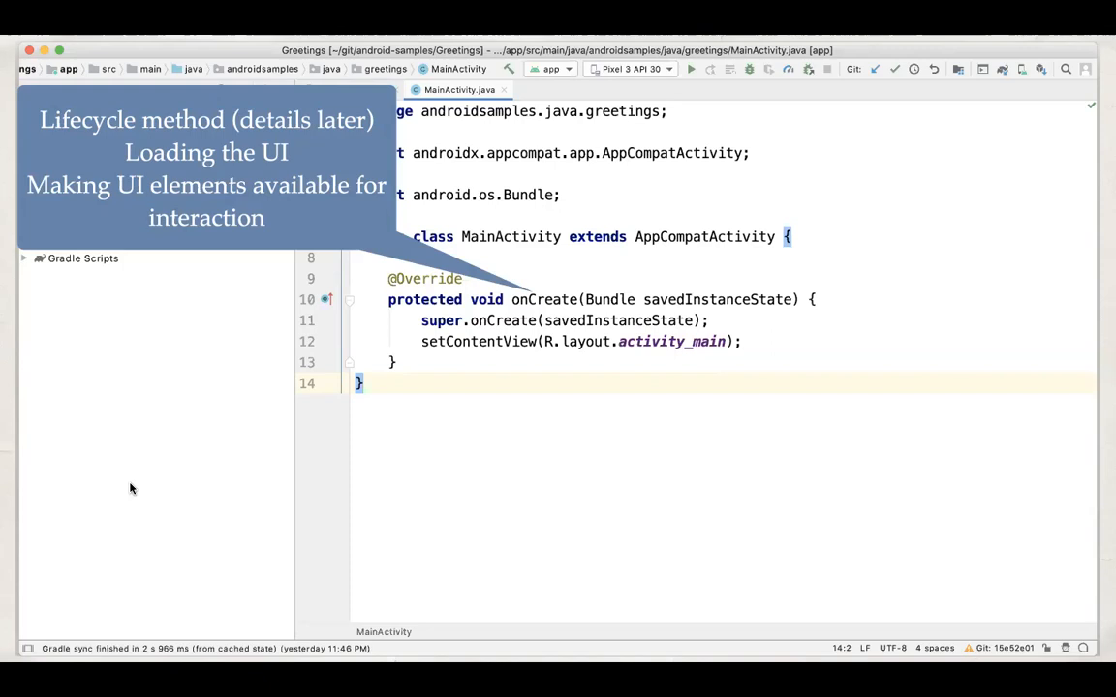
mouse_move(139, 406)
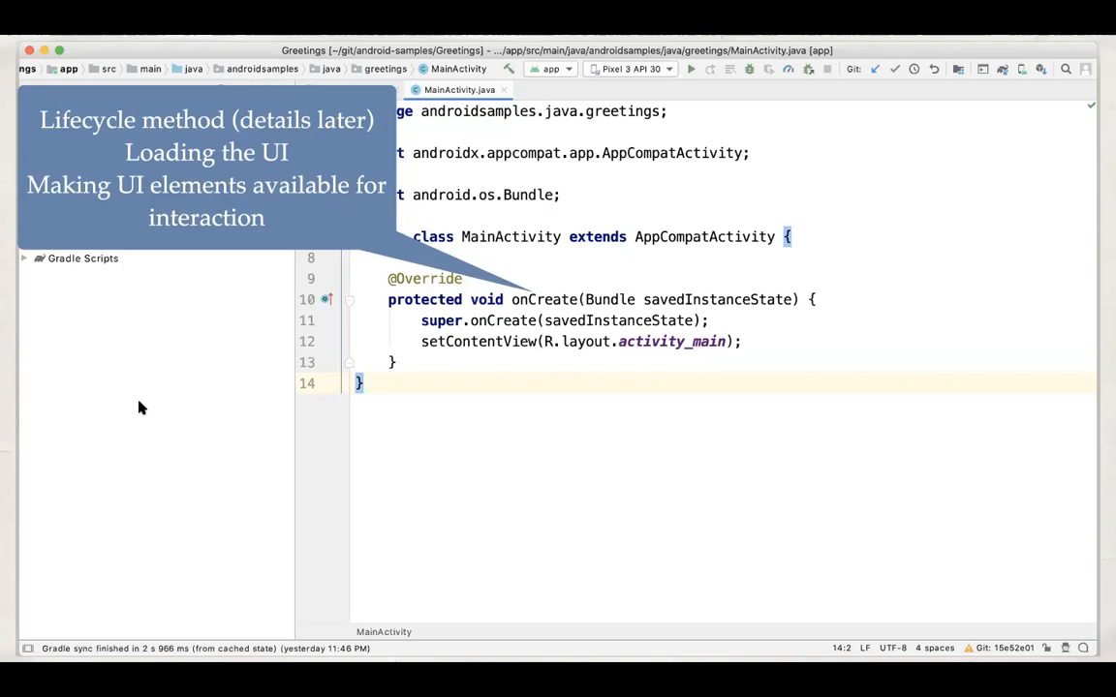
mouse_move(512, 340)
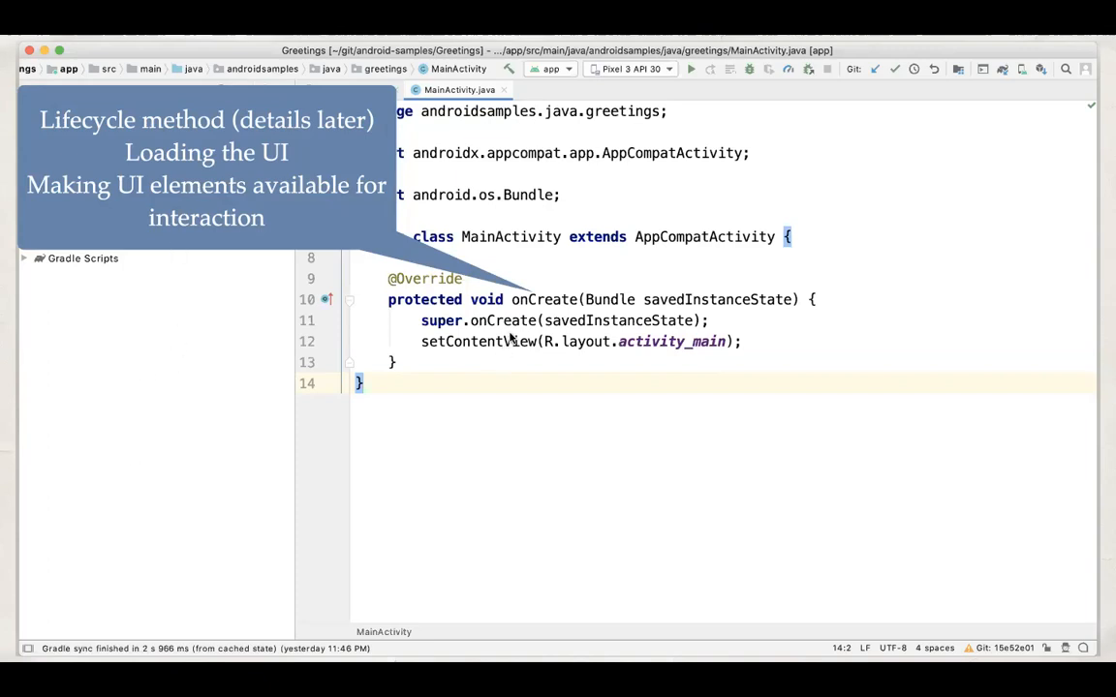
mouse_move(205, 356)
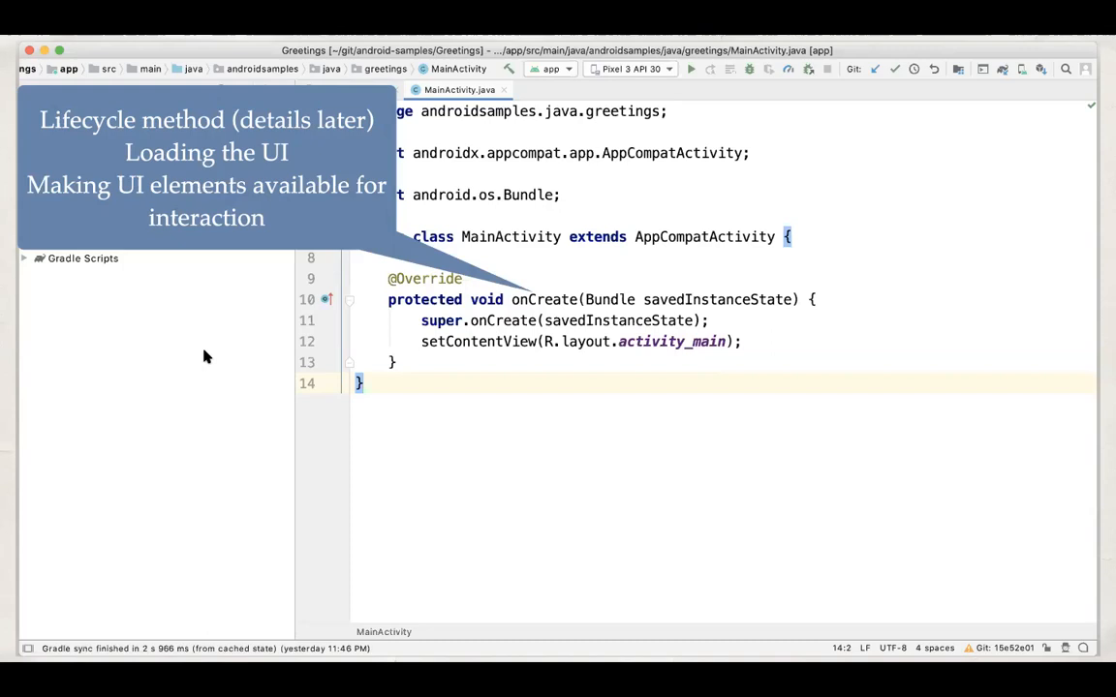
mouse_move(255, 175)
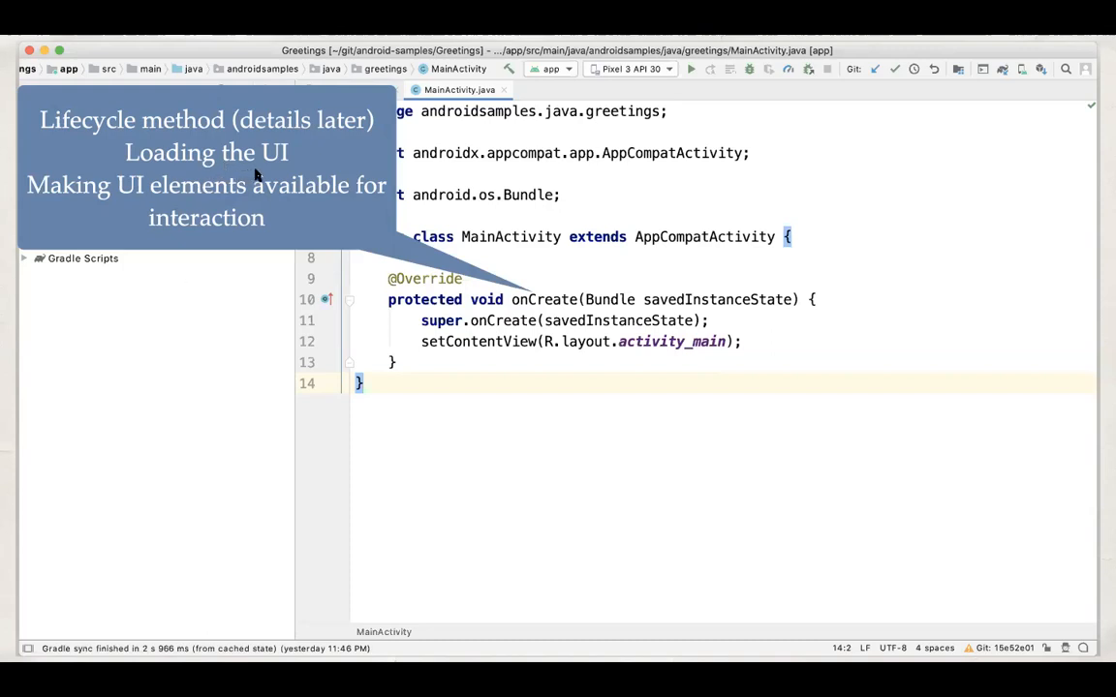
mouse_move(294, 213)
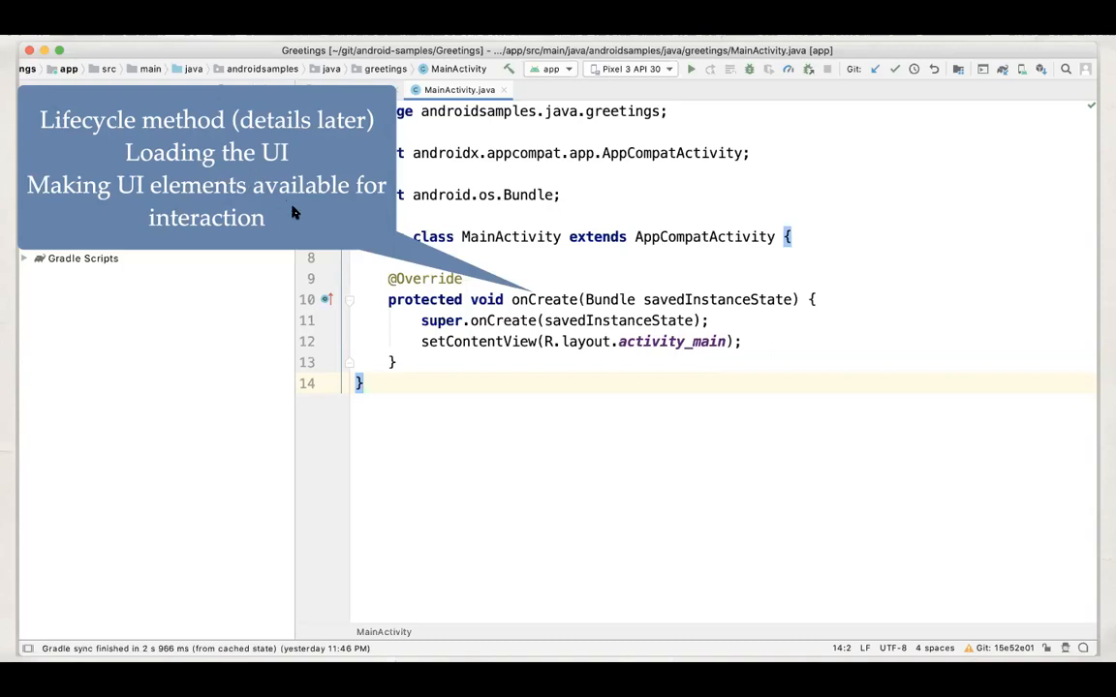
mouse_move(558, 368)
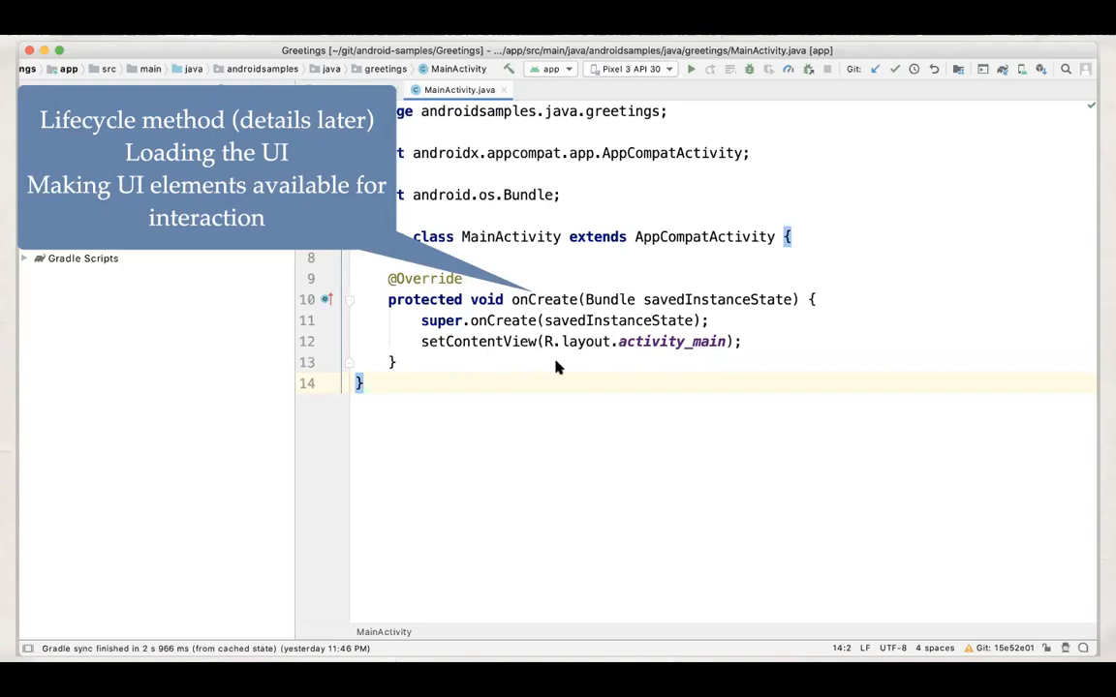
mouse_move(190, 451)
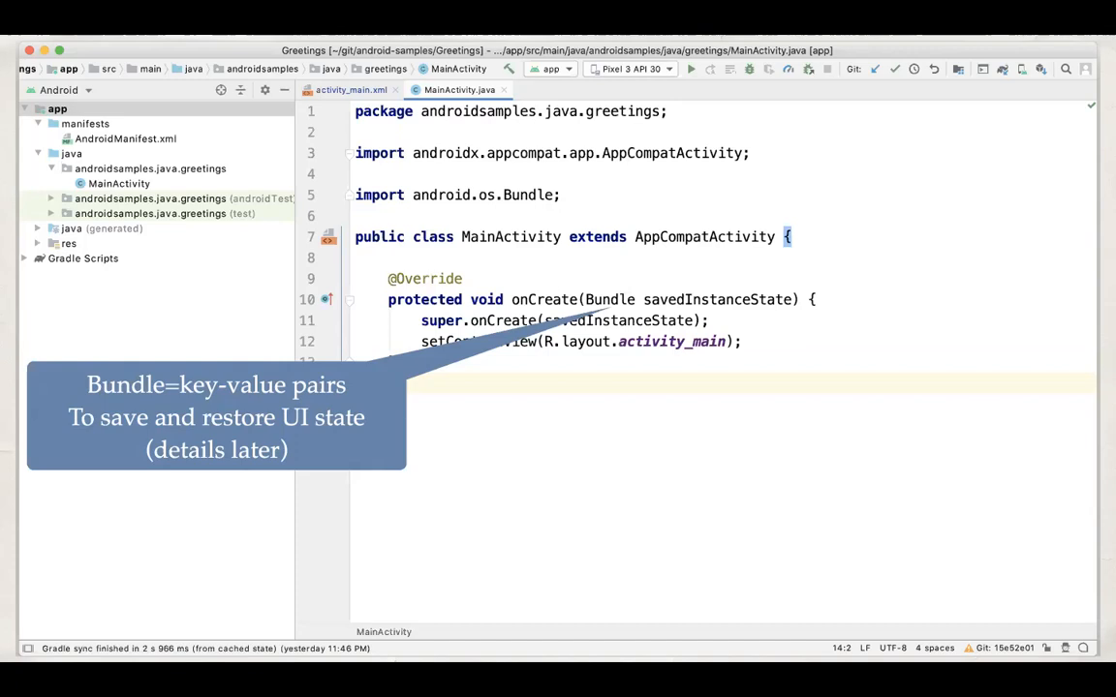
mouse_move(38, 517)
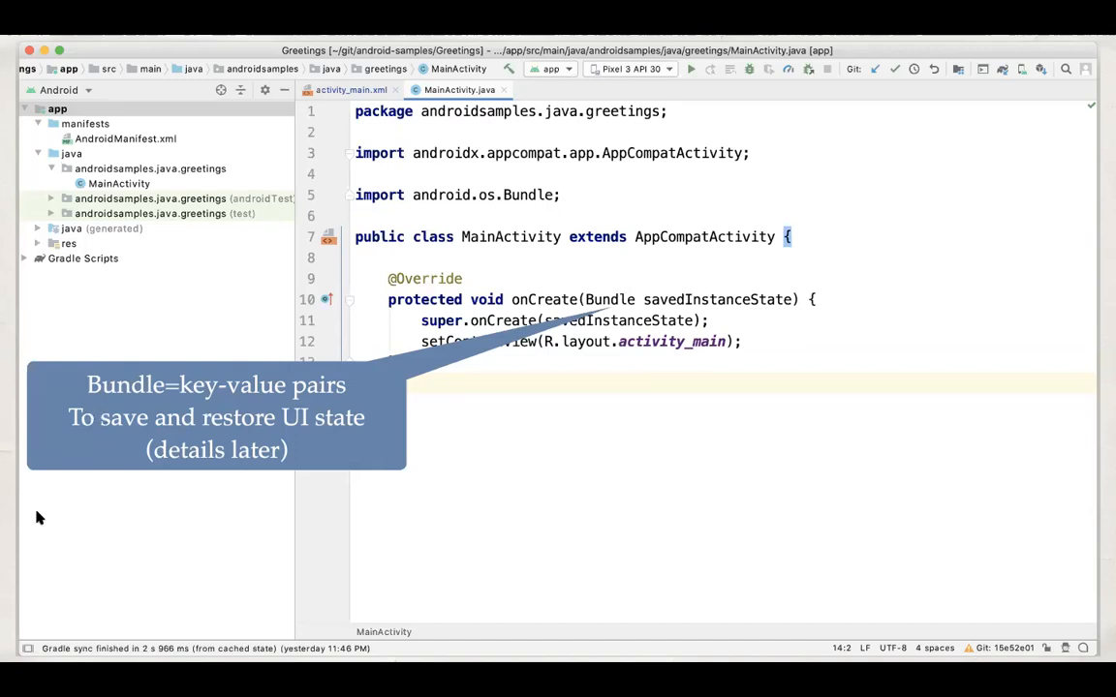
mouse_move(64, 534)
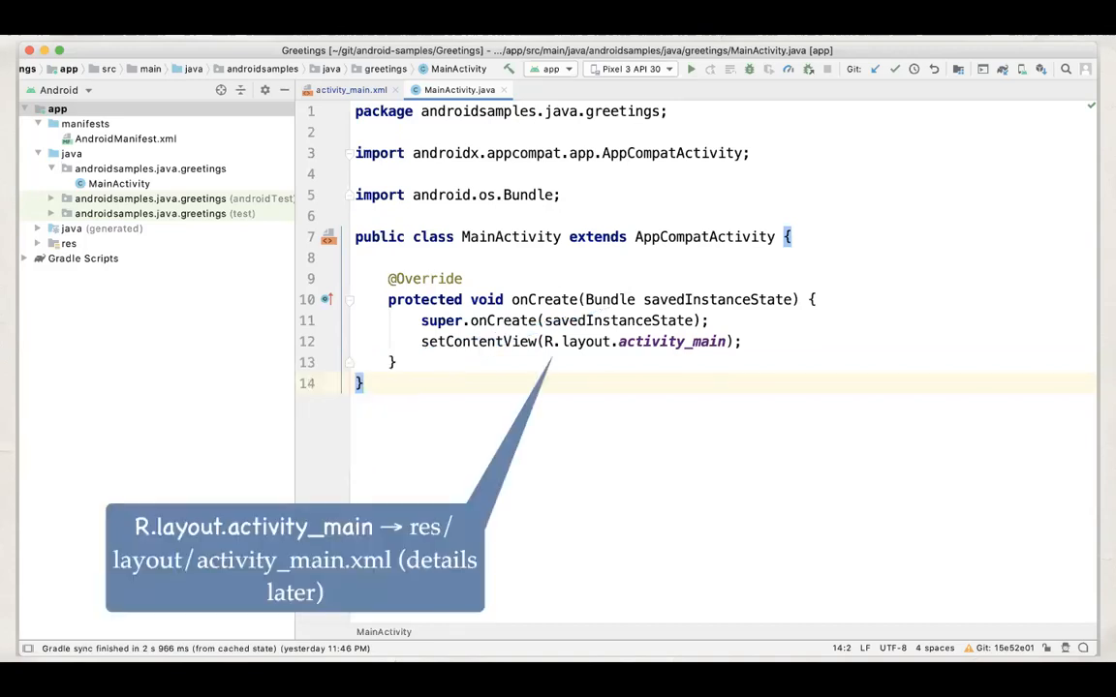
mouse_move(542, 391)
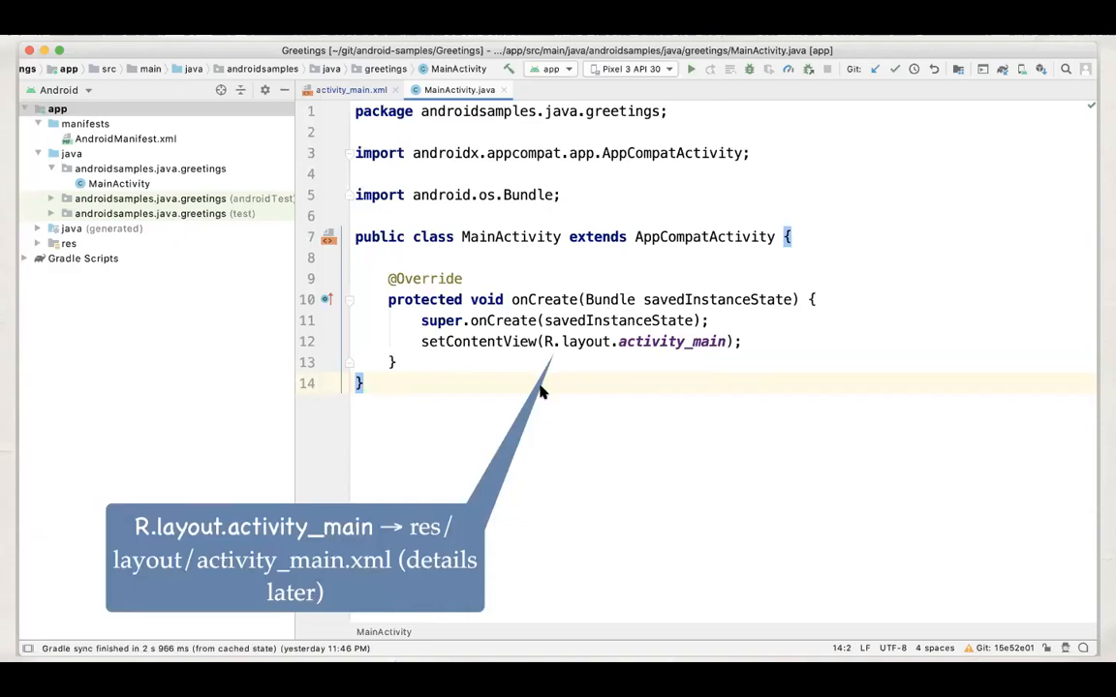
mouse_move(663, 375)
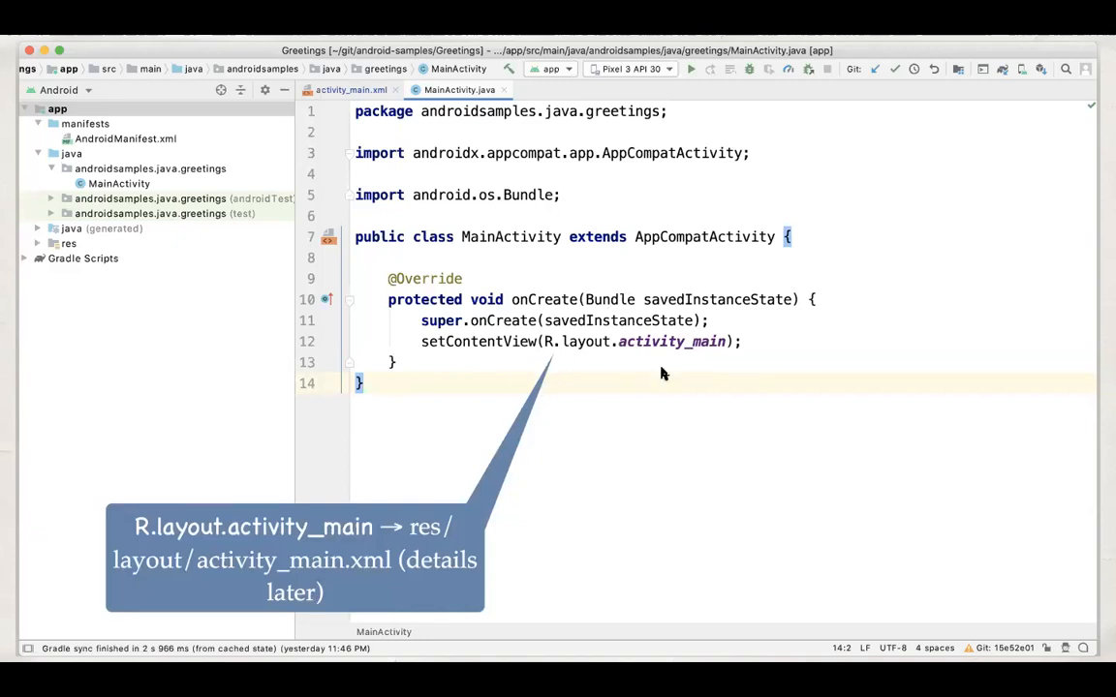
mouse_move(639, 362)
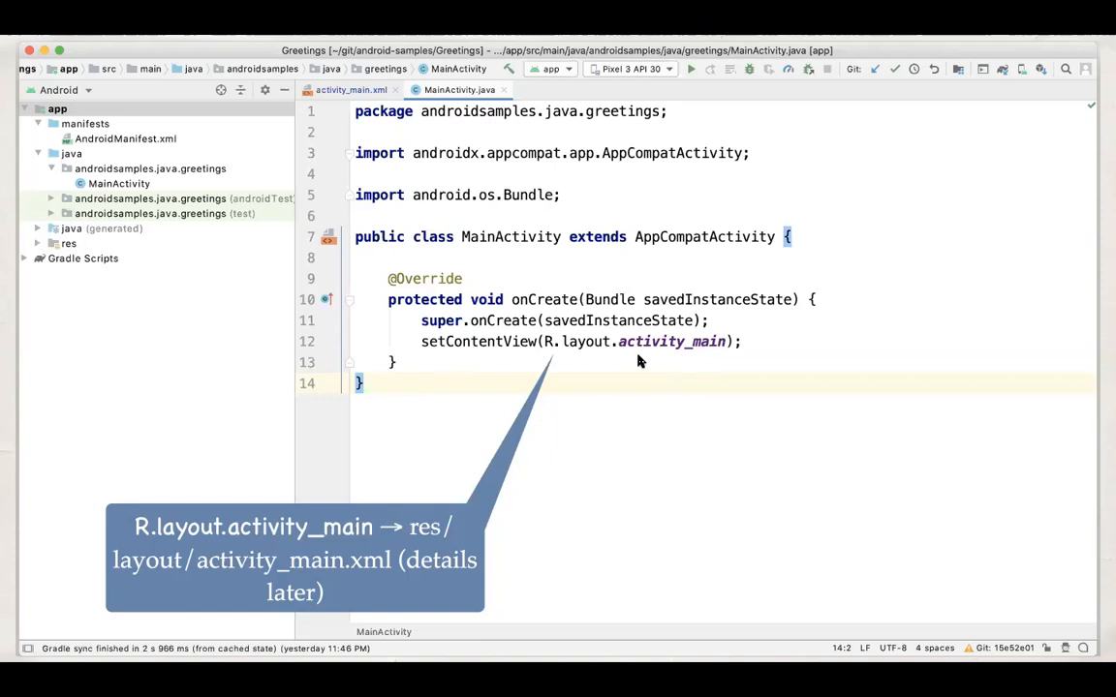
mouse_move(623, 395)
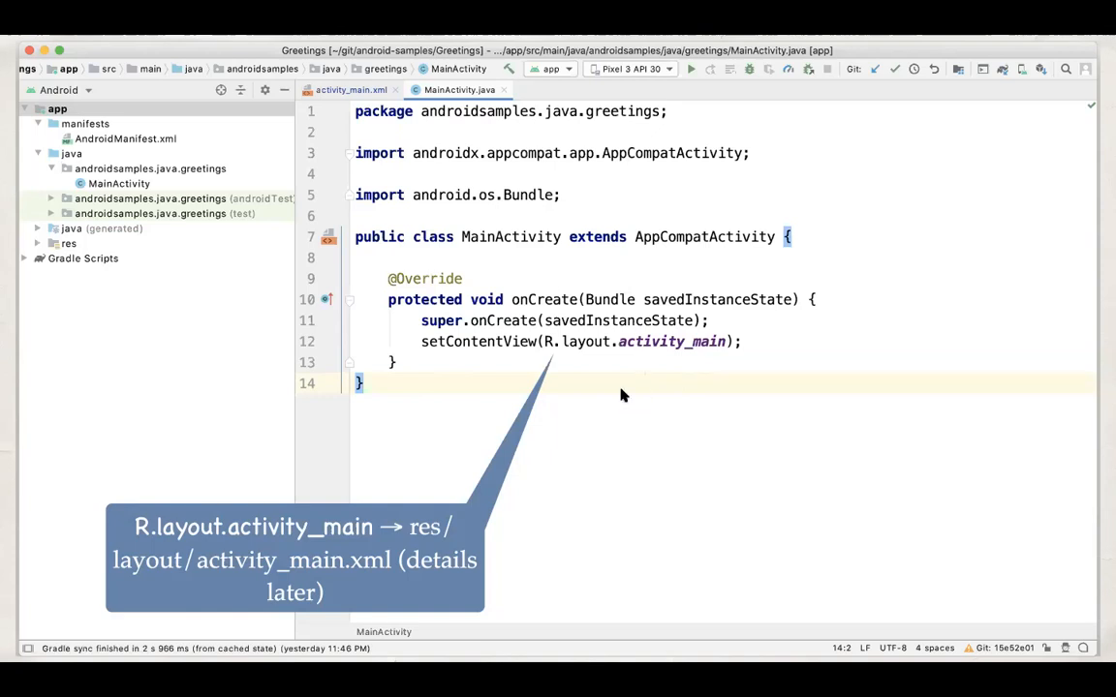
mouse_move(554, 352)
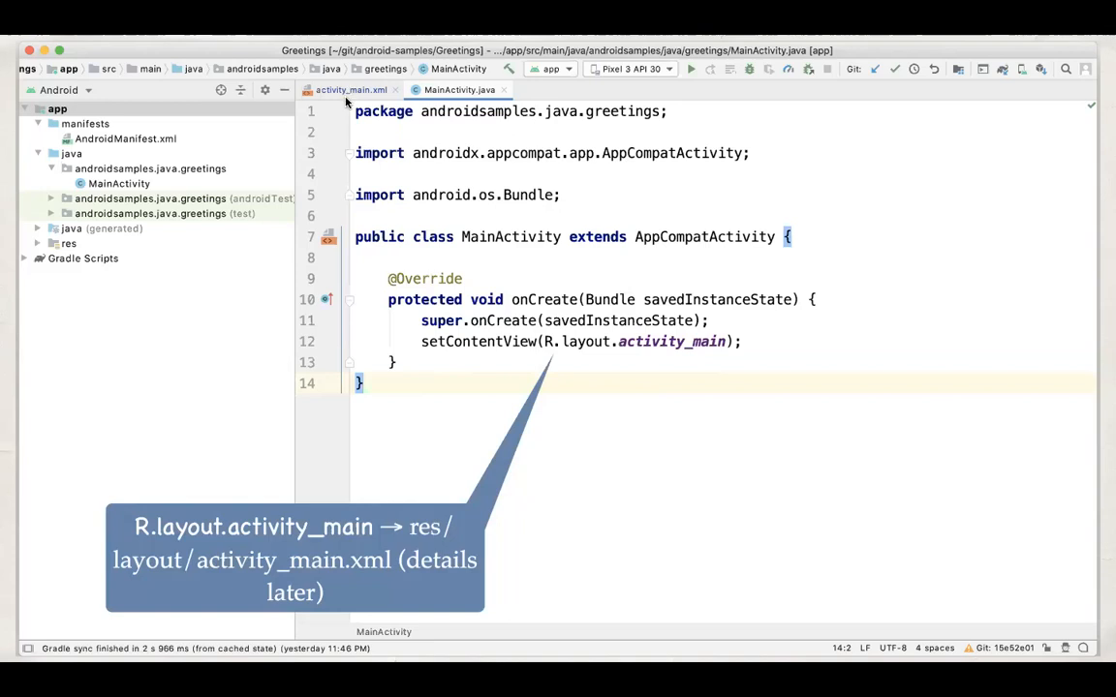
mouse_move(457, 229)
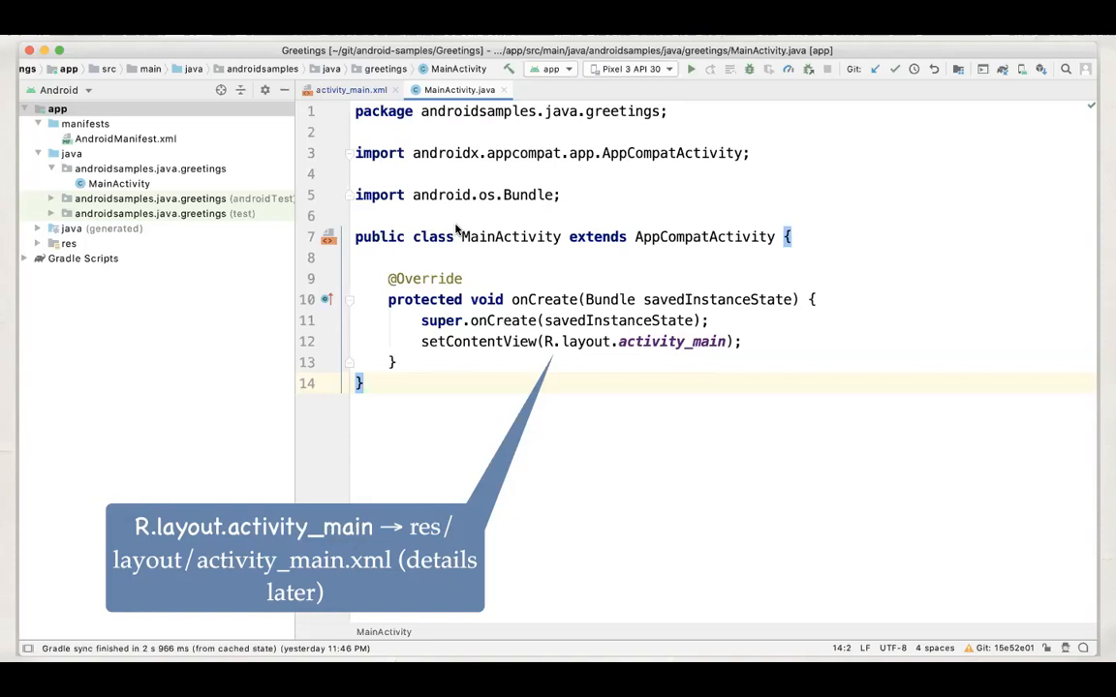
mouse_move(494, 226)
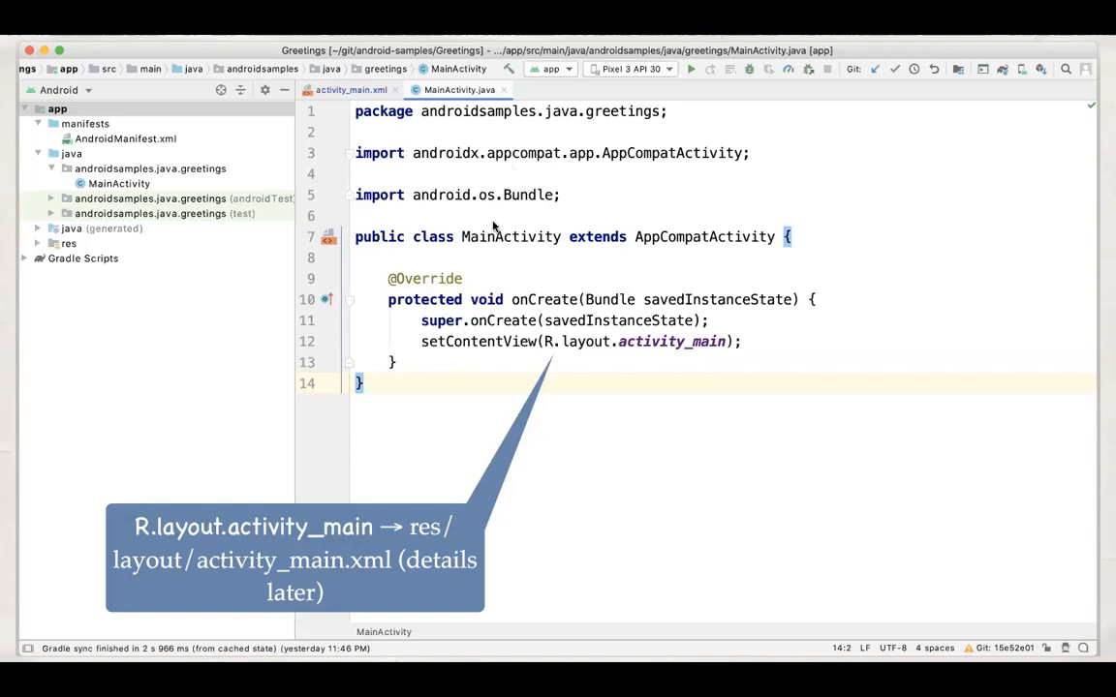
mouse_move(701, 447)
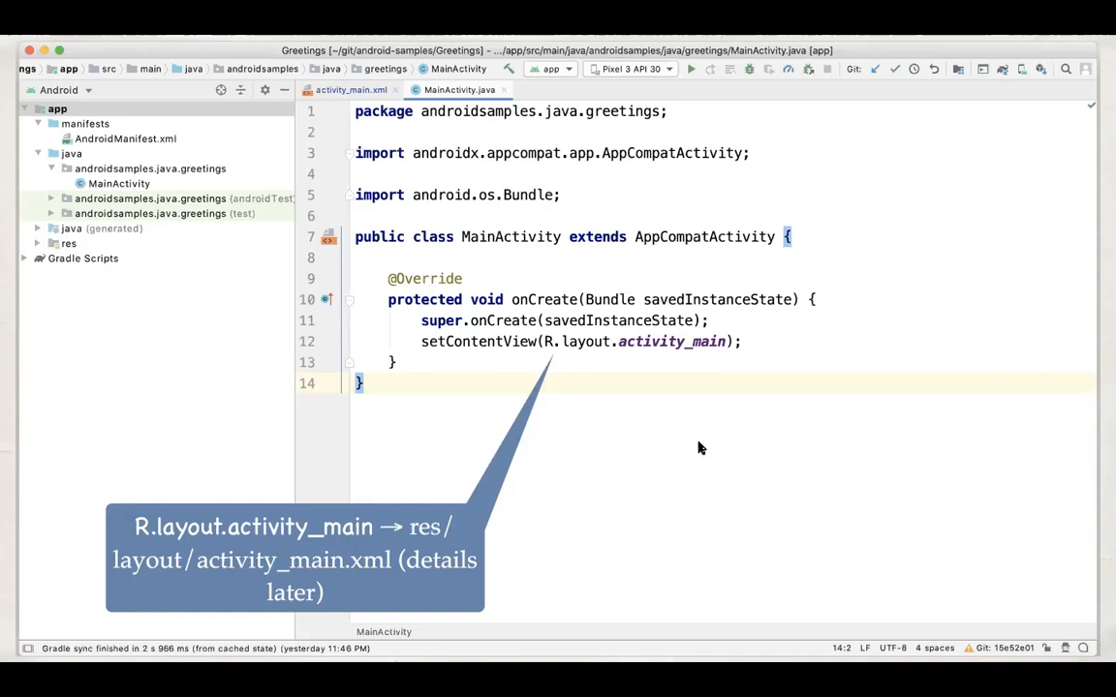
mouse_move(552, 356)
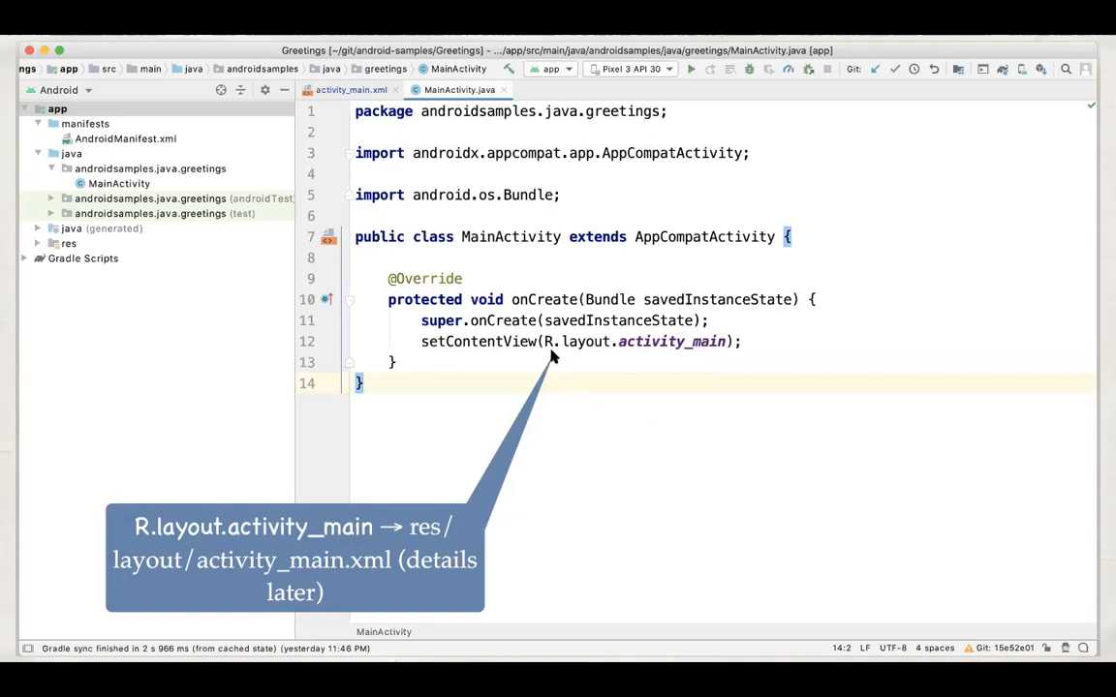
mouse_move(728, 359)
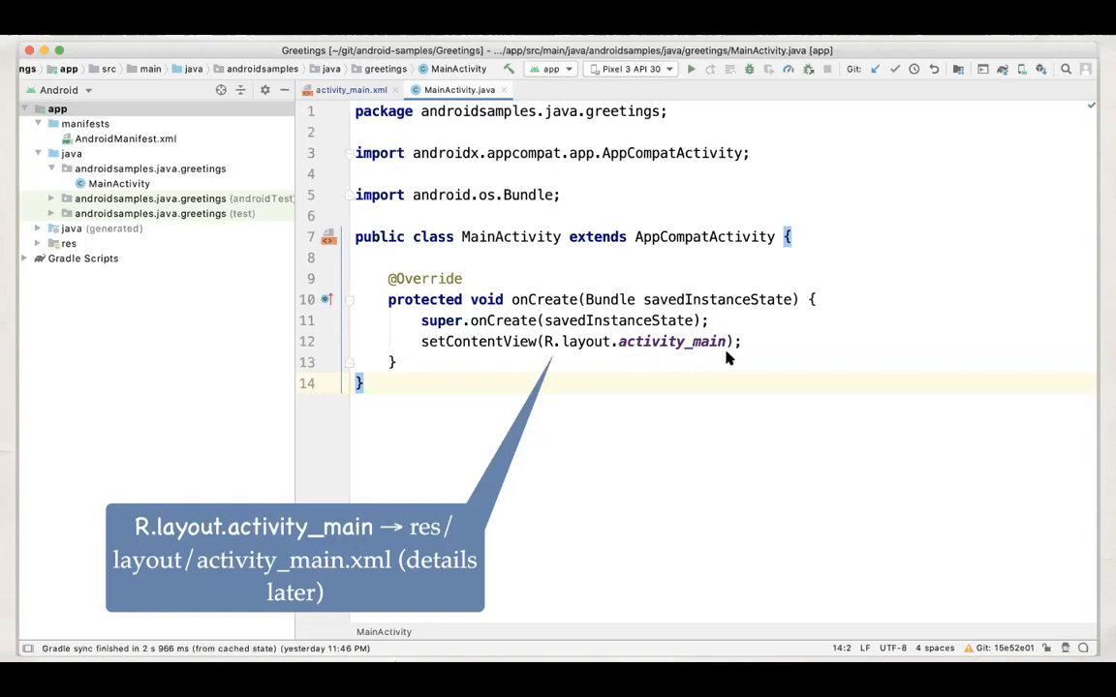
mouse_move(426, 539)
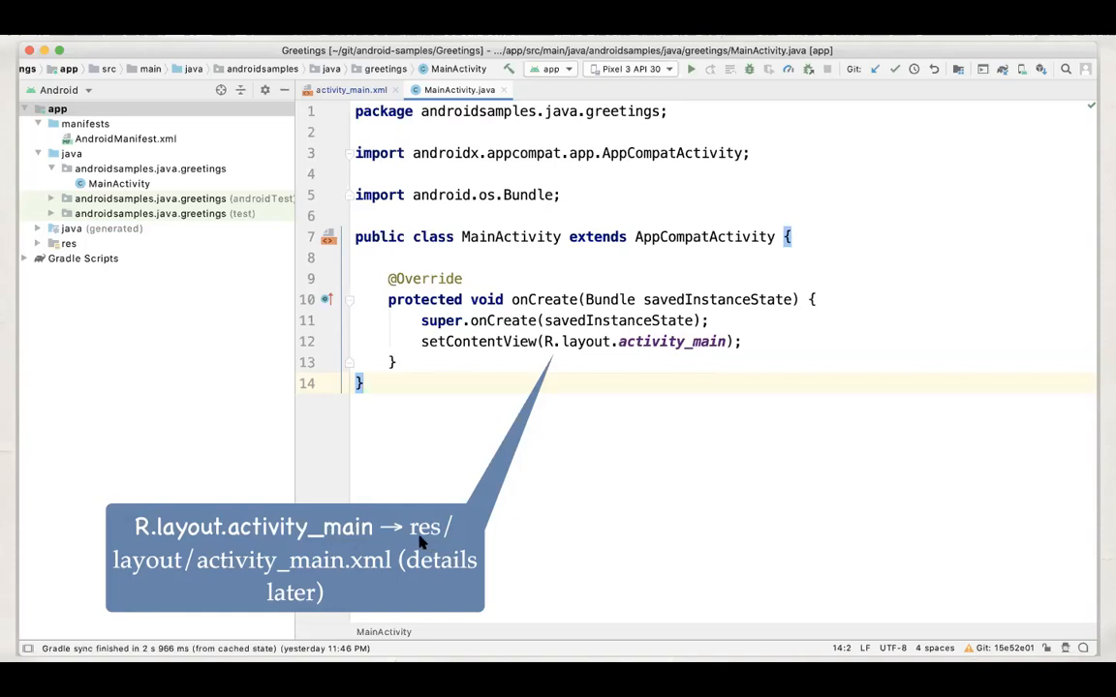
mouse_move(337, 571)
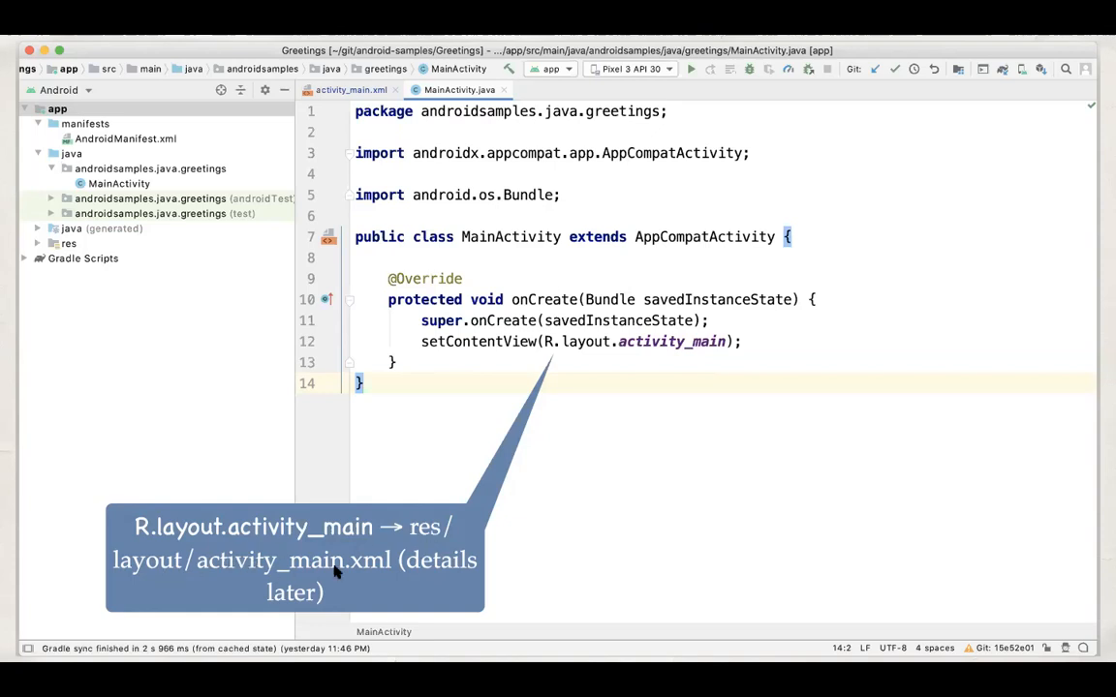
mouse_move(791, 515)
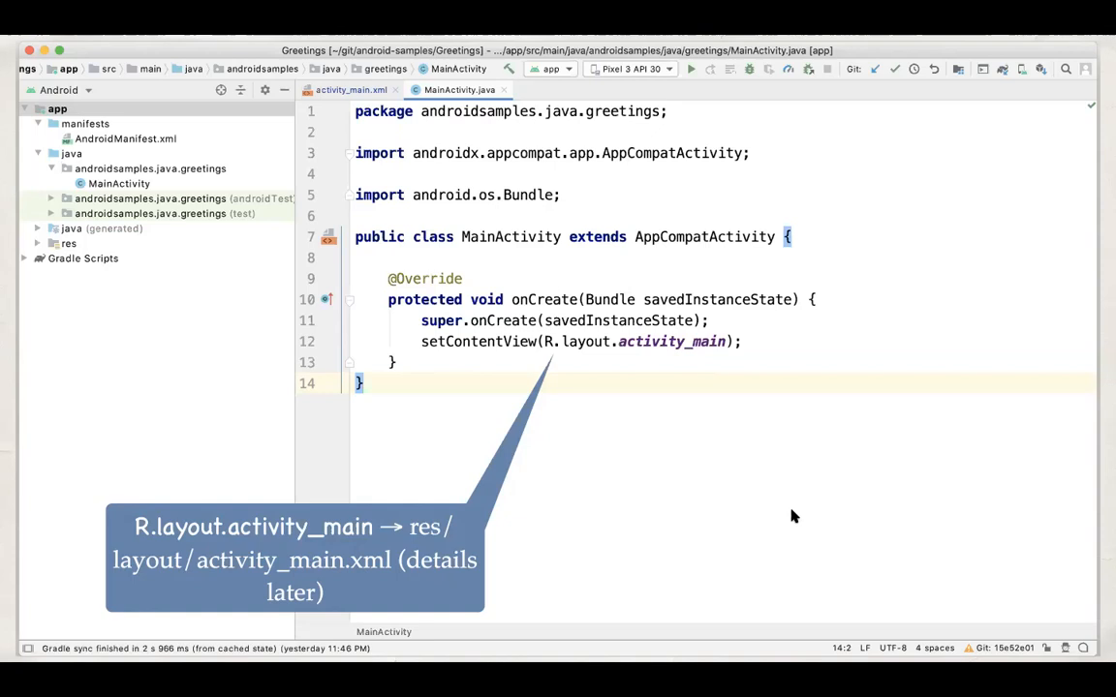
mouse_move(422, 527)
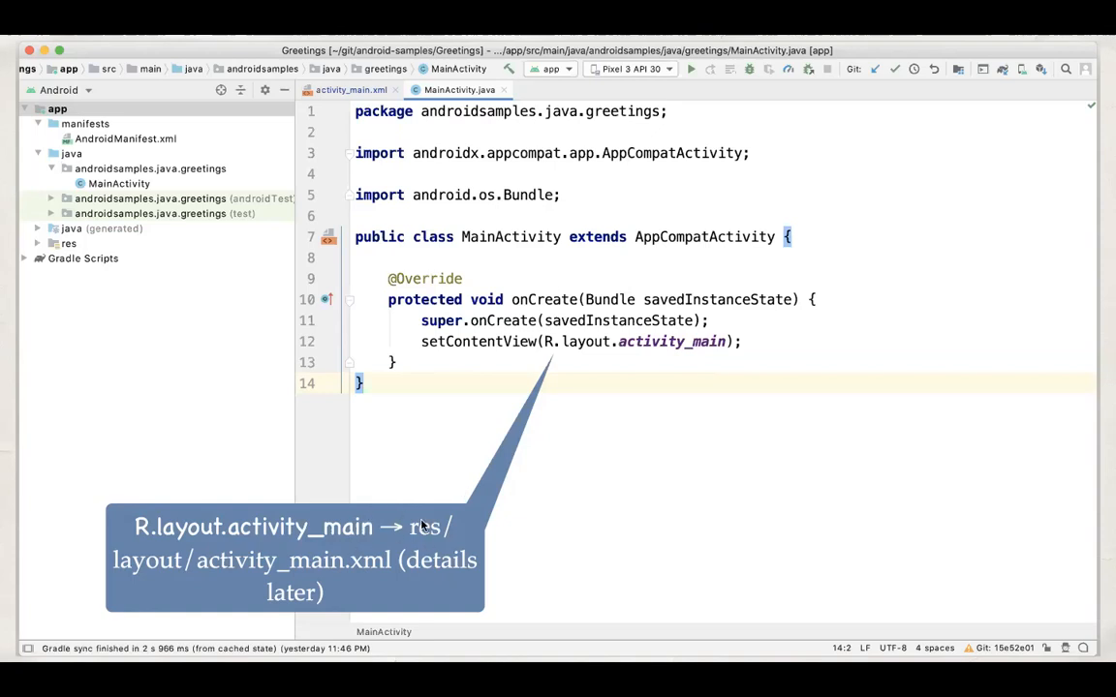
mouse_move(610, 496)
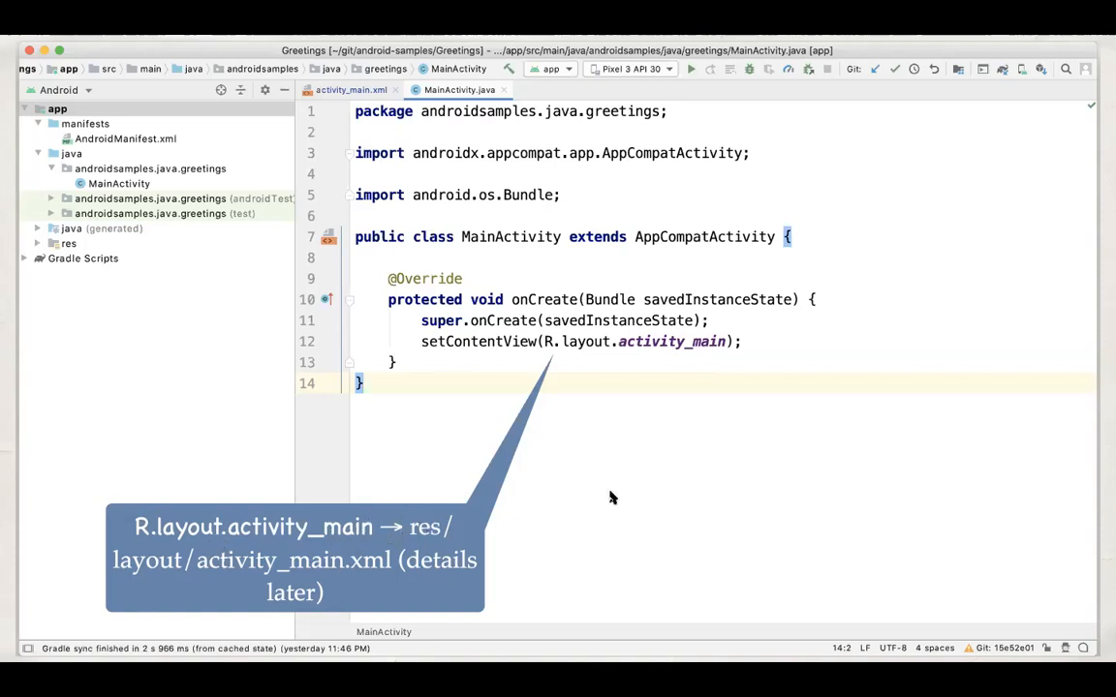
mouse_move(504, 521)
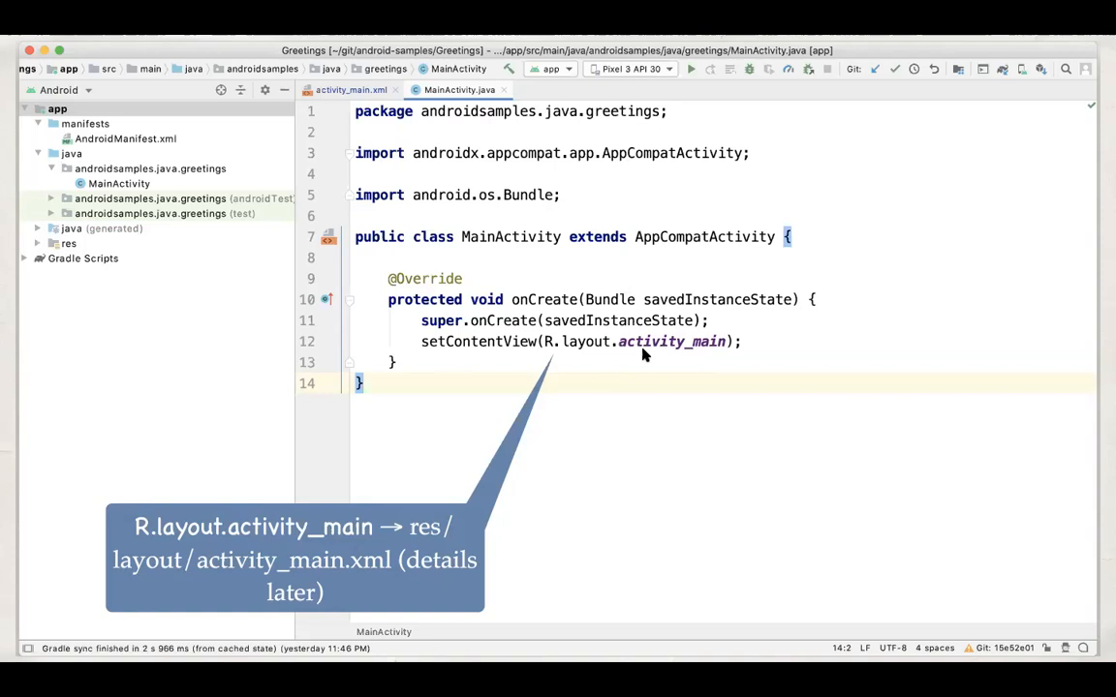
mouse_move(662, 354)
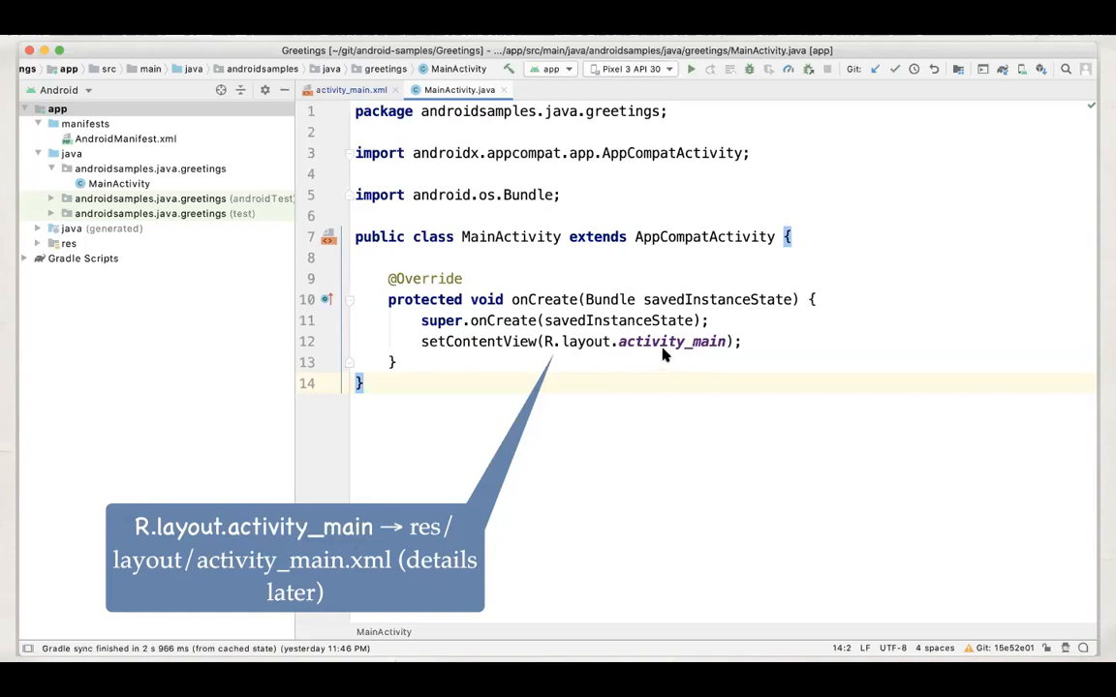
mouse_move(658, 306)
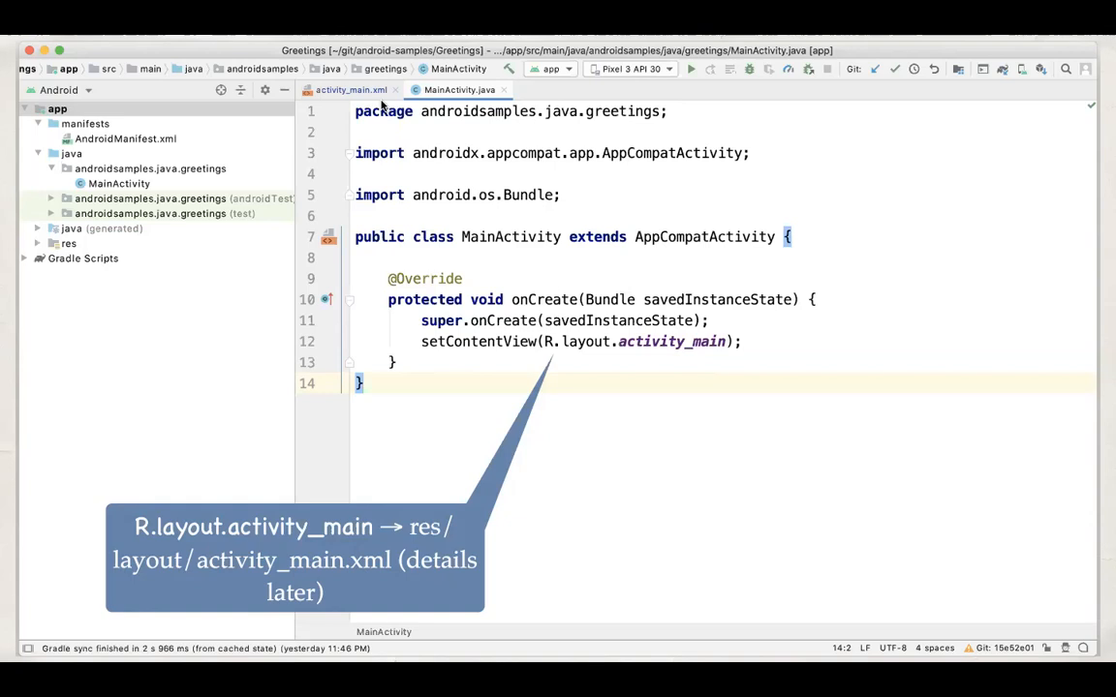
mouse_move(643, 349)
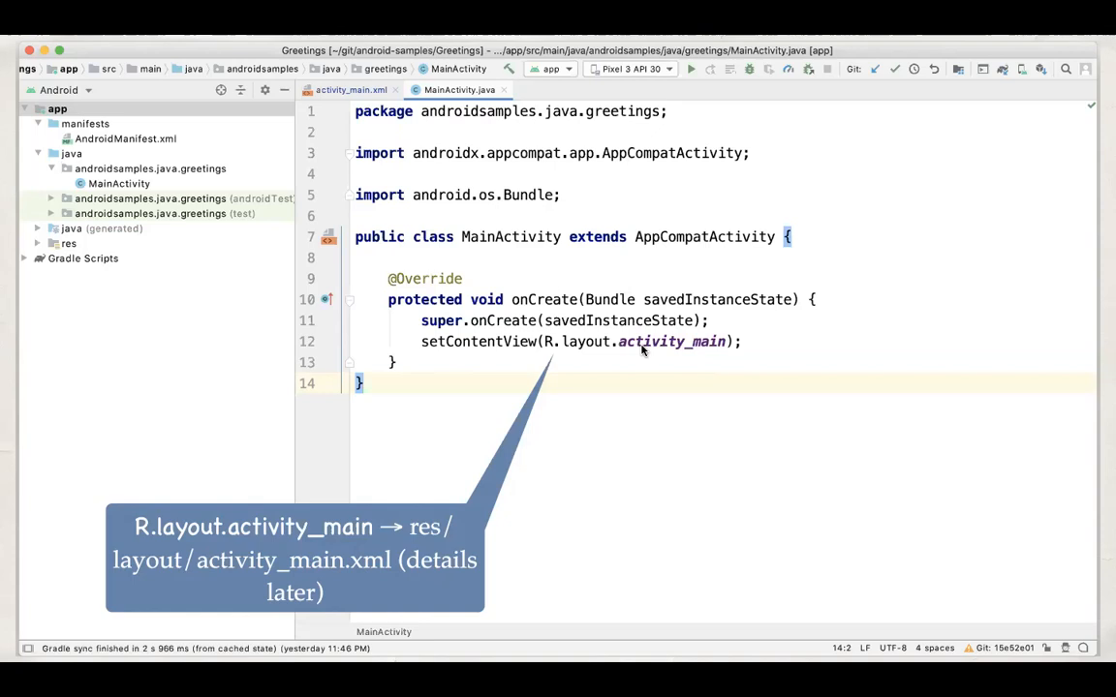
mouse_move(664, 453)
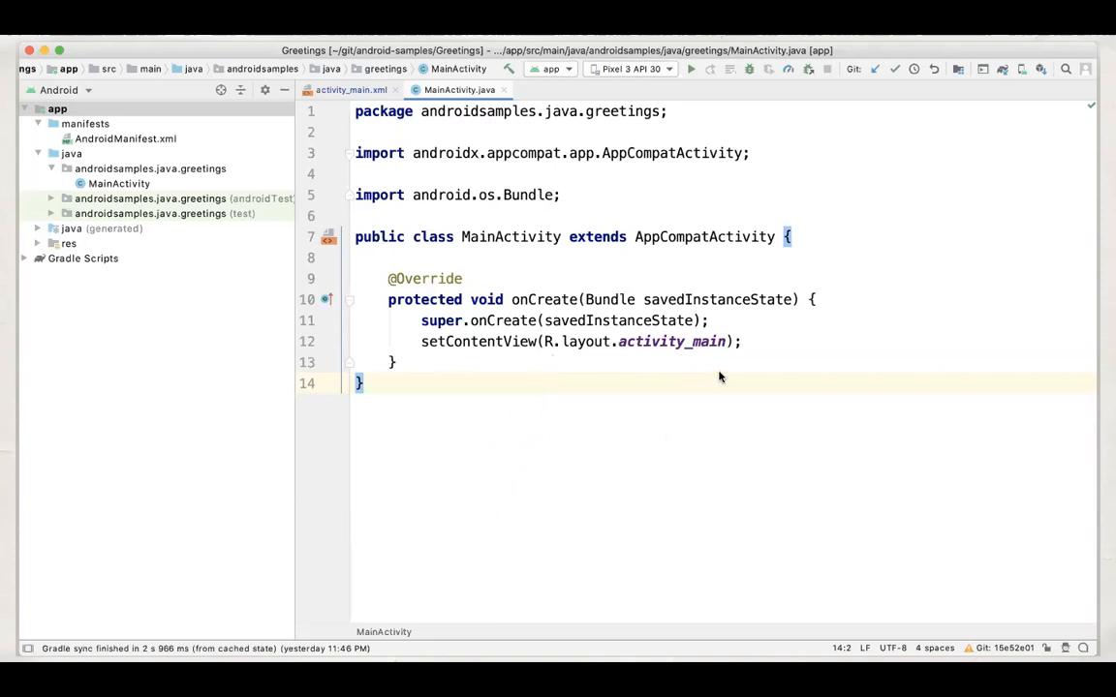
mouse_move(744, 391)
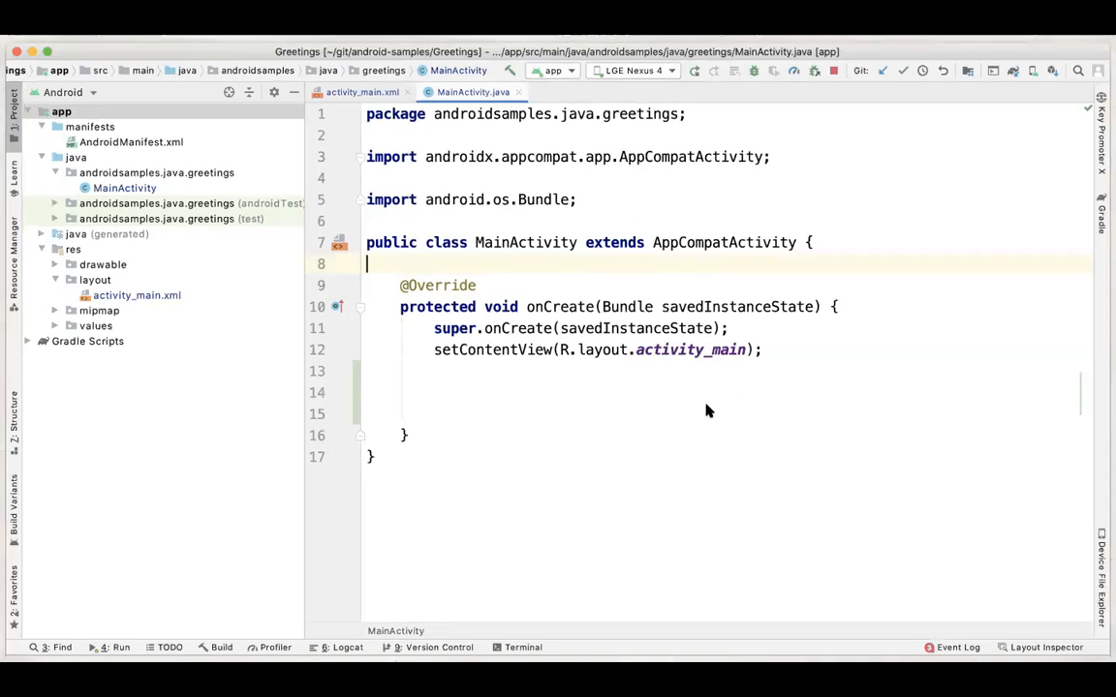
mouse_move(978, 339)
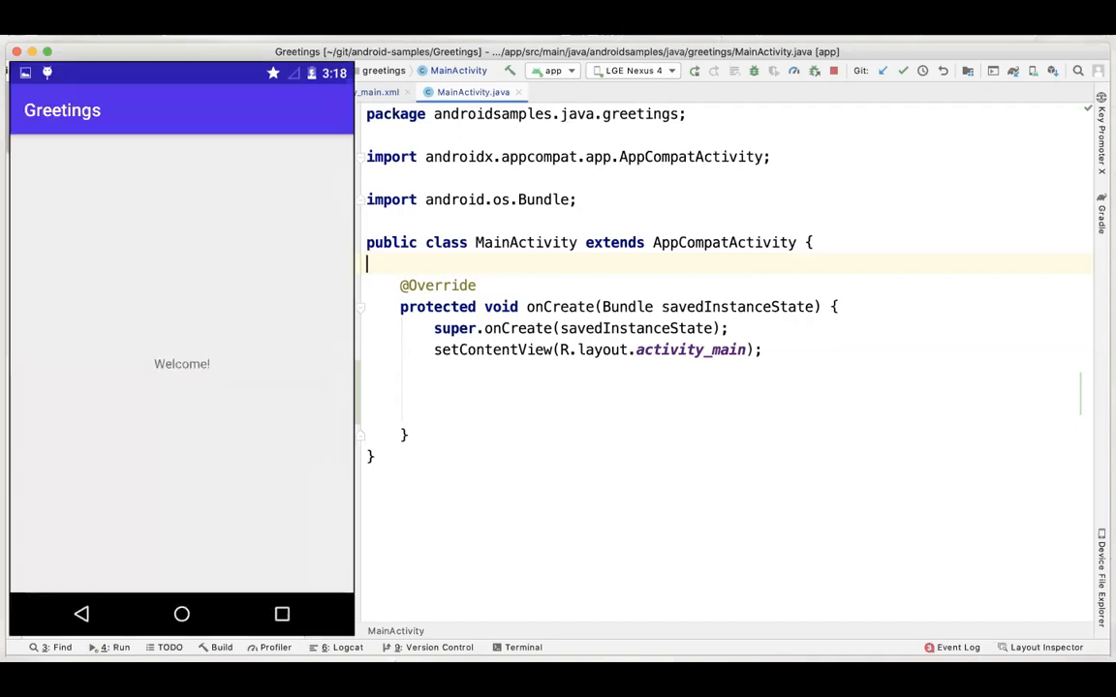
mouse_move(178, 359)
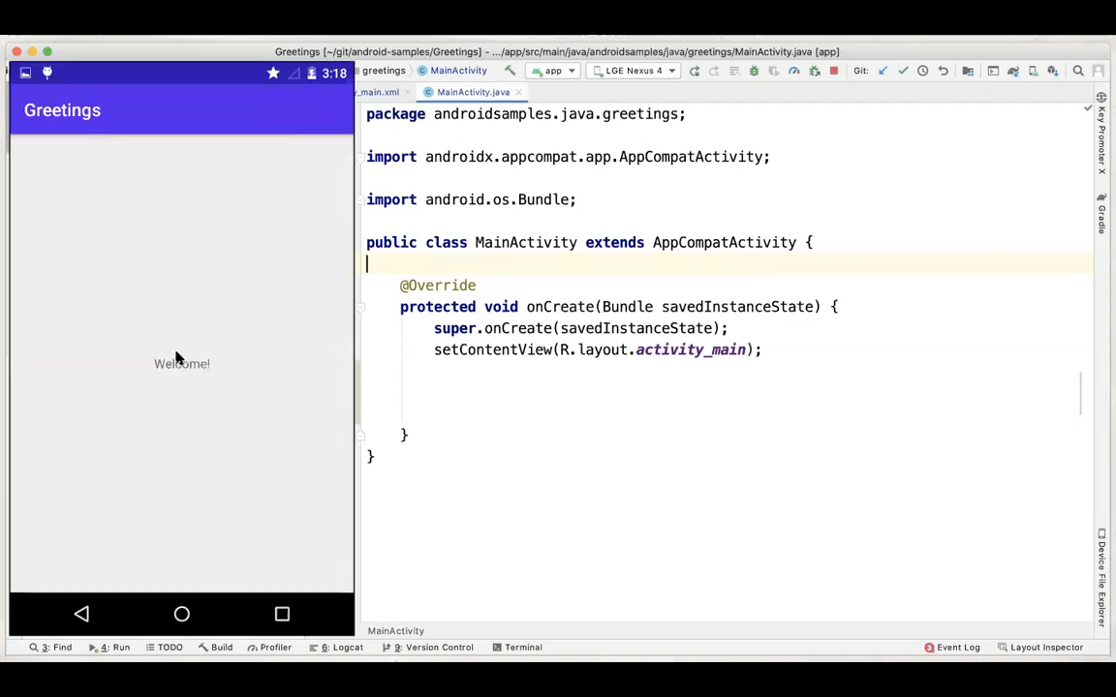
mouse_move(182, 364)
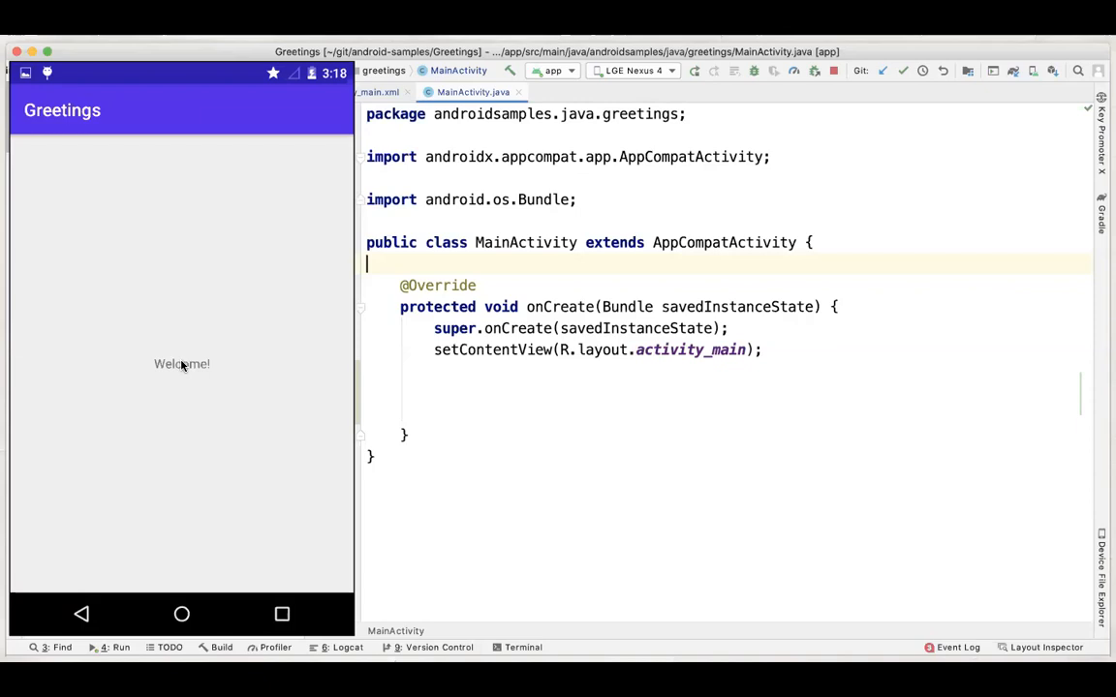
mouse_move(343, 240)
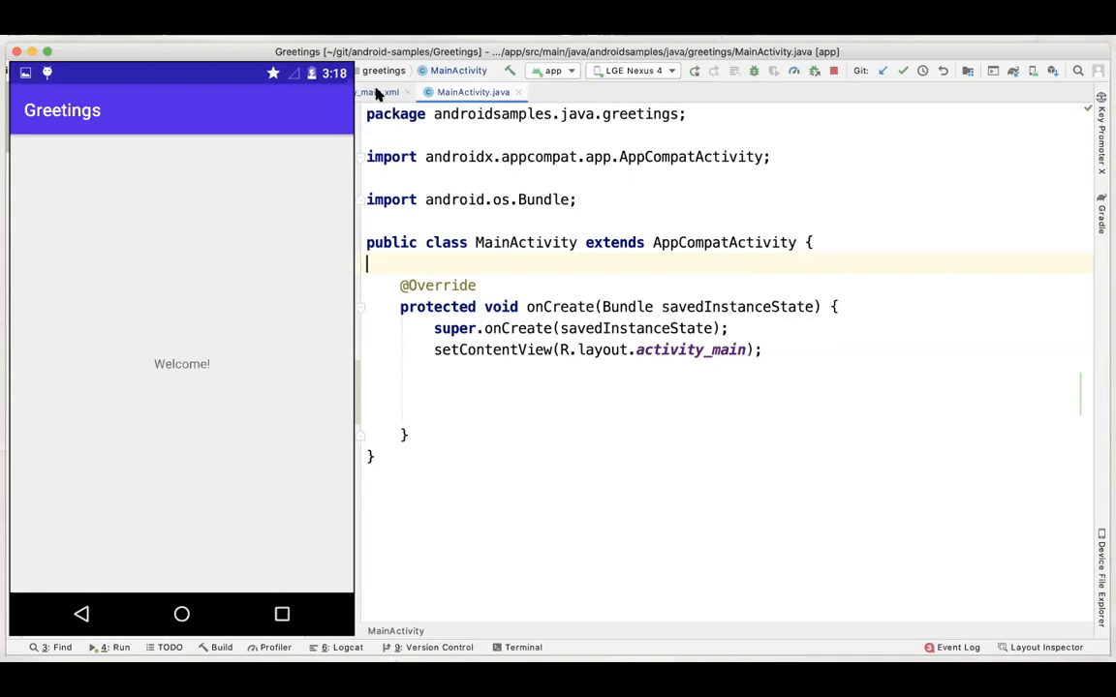
mouse_move(908, 308)
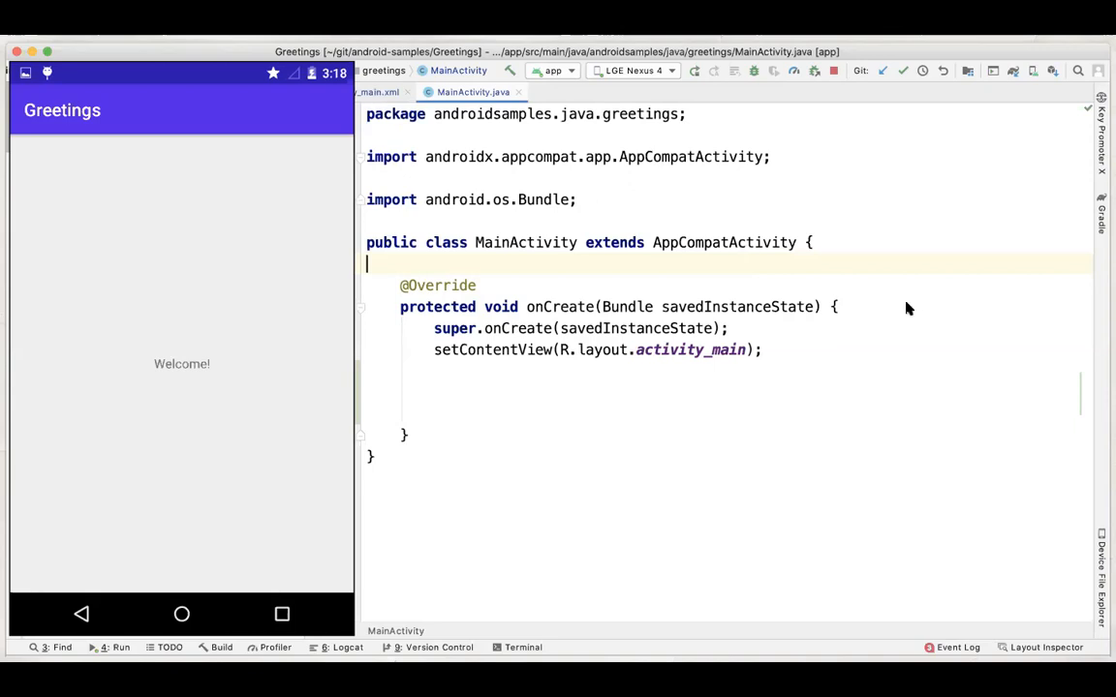
mouse_move(945, 283)
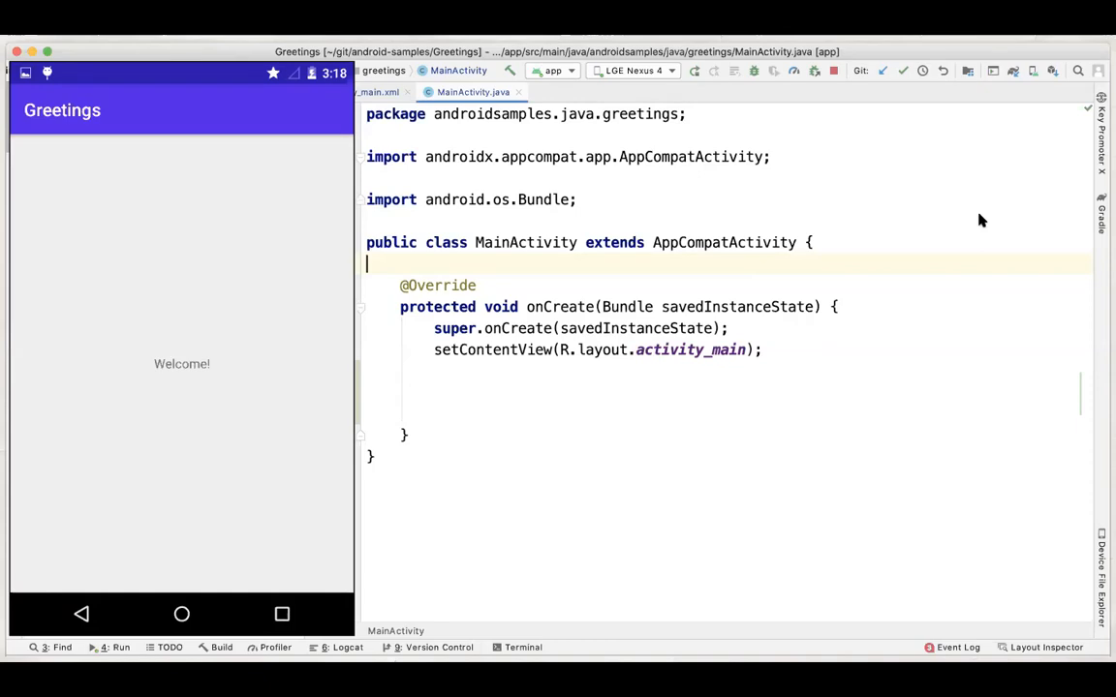
type("TextView greeting = findViewById(R.id.greeting);")
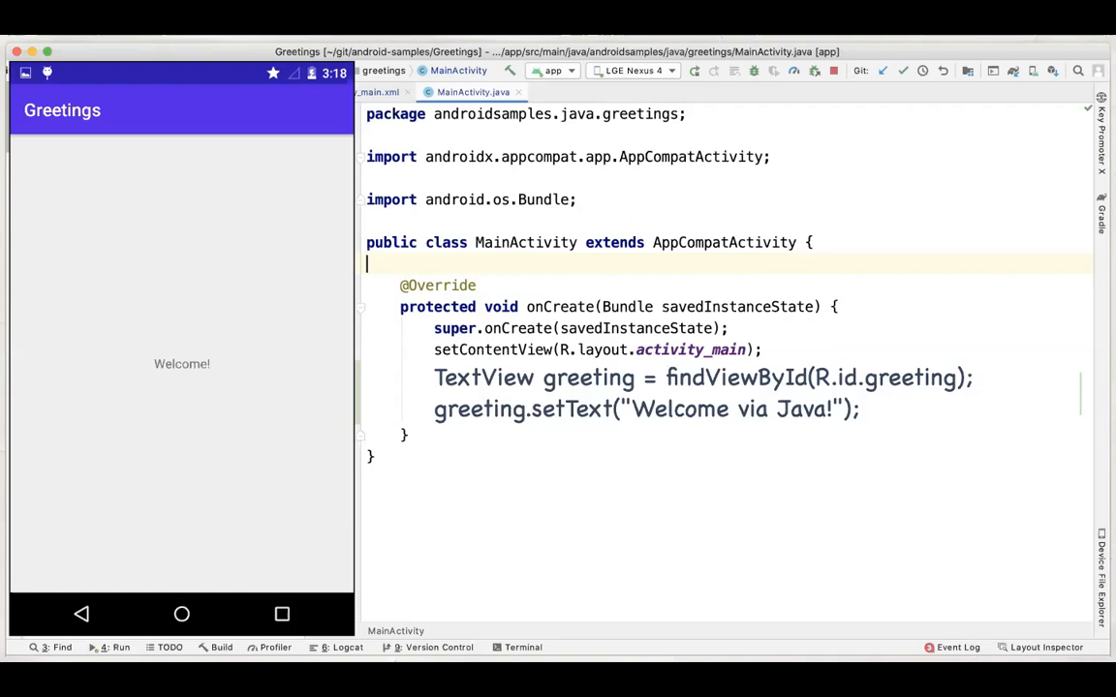
mouse_move(978, 217)
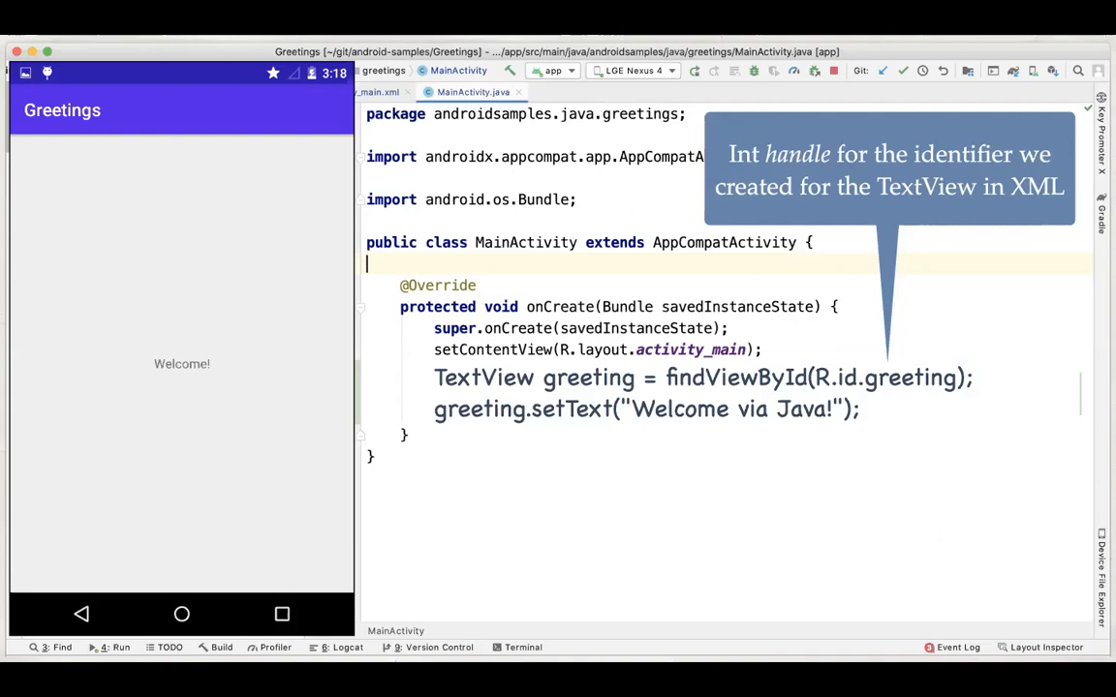
mouse_move(910, 389)
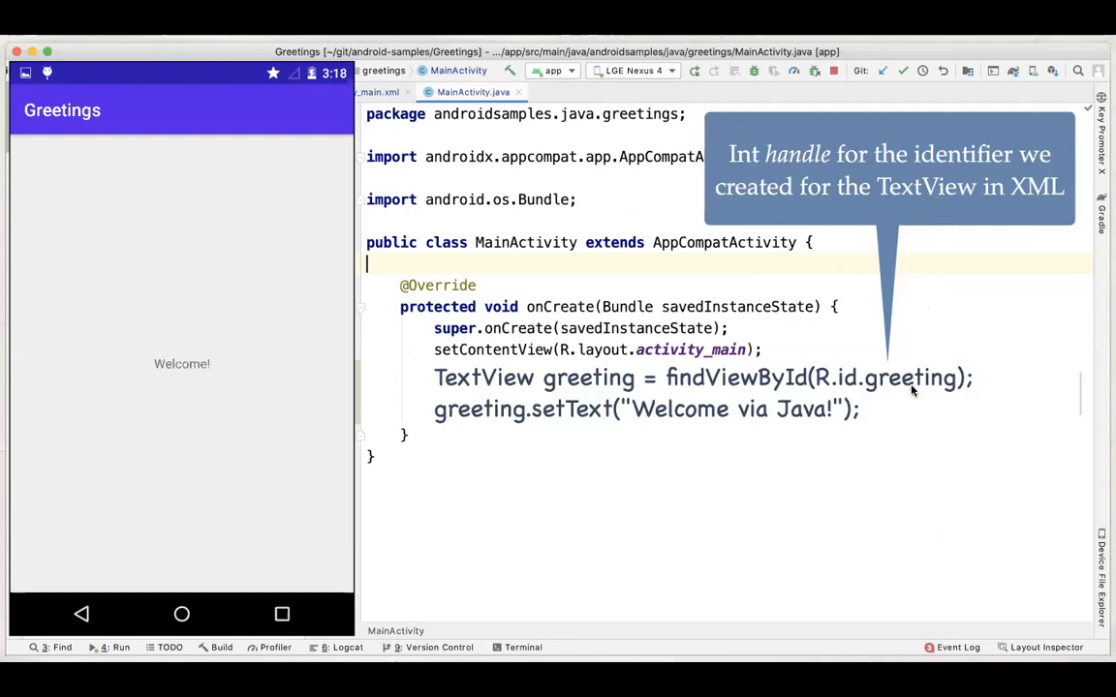
mouse_move(887, 391)
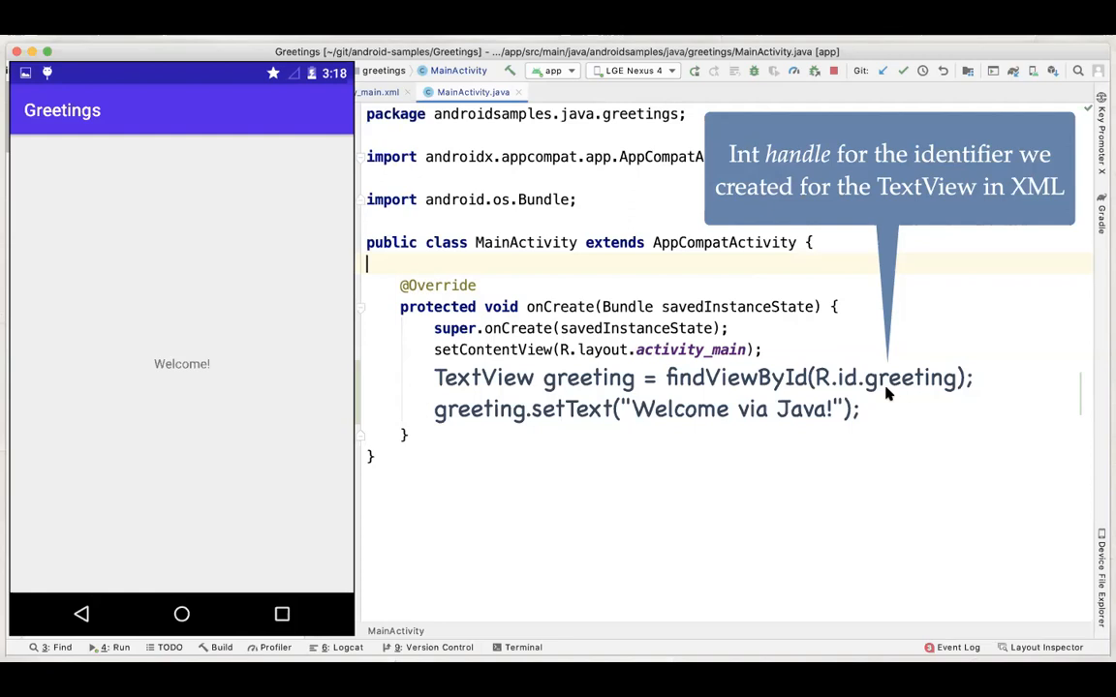
mouse_move(976, 391)
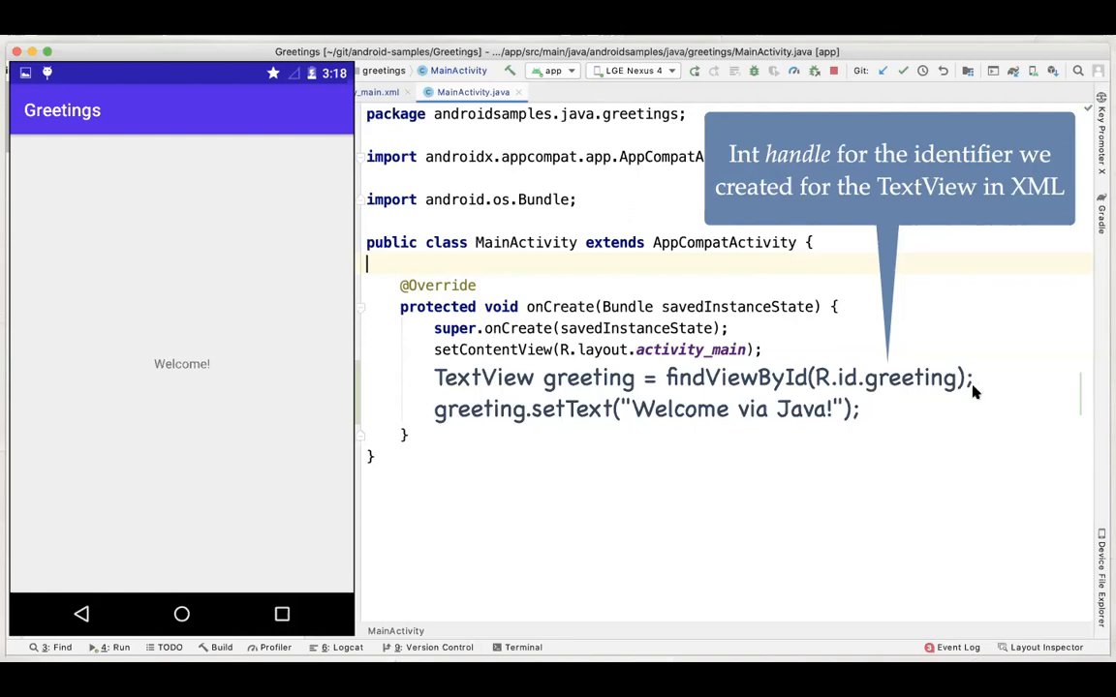
mouse_move(850, 391)
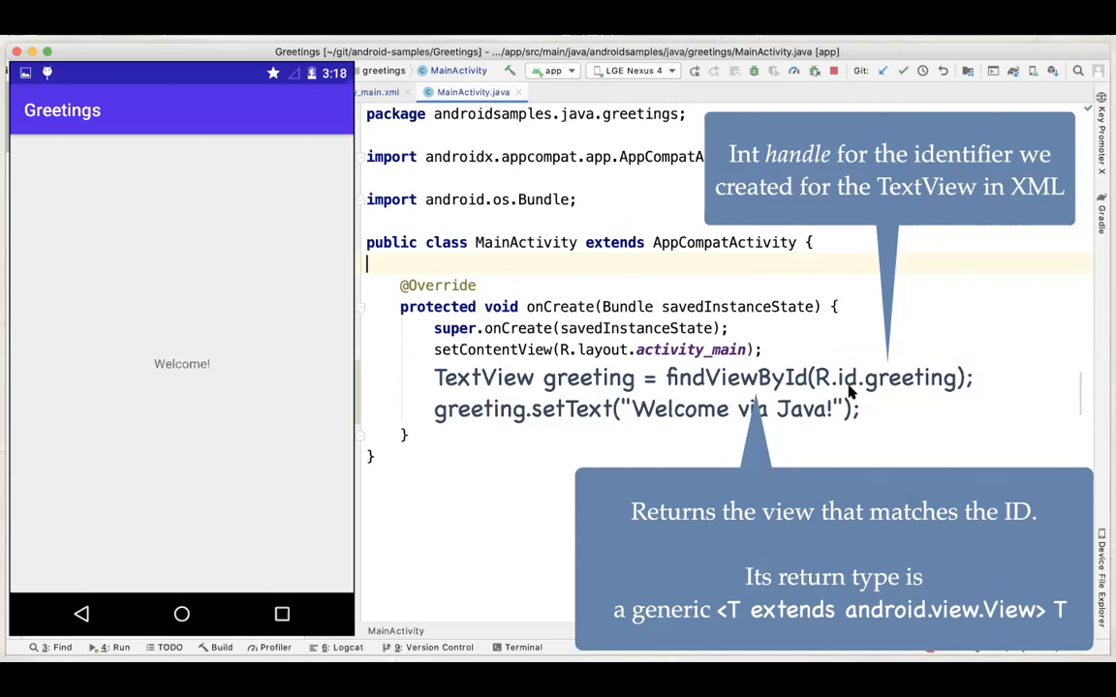
mouse_move(787, 616)
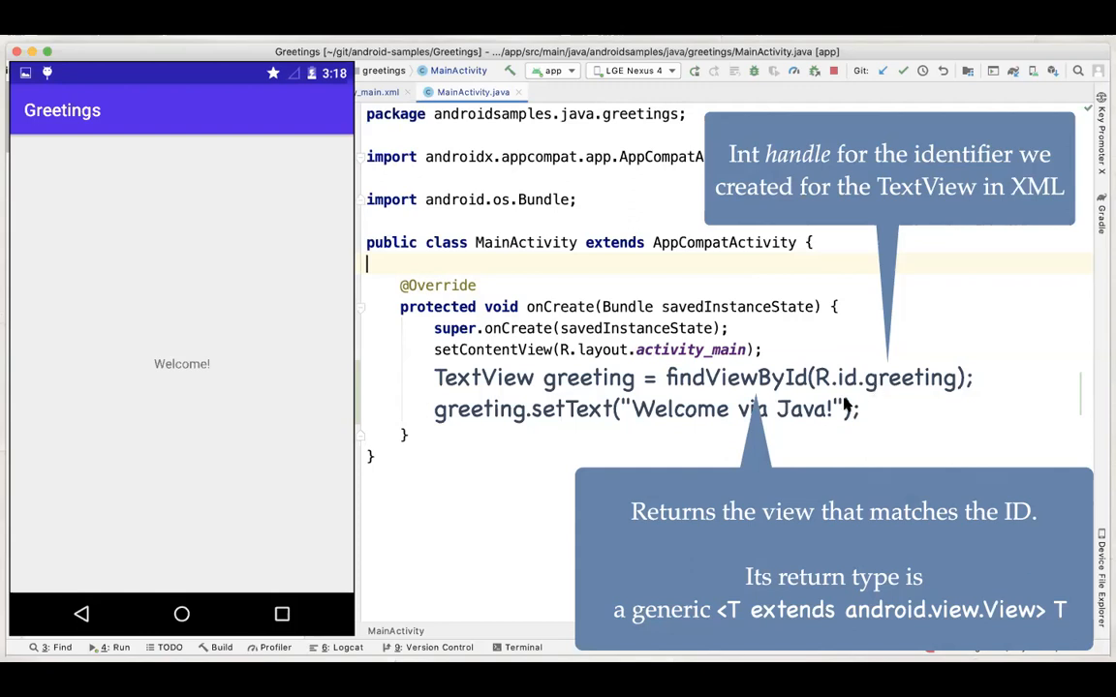
mouse_move(740, 395)
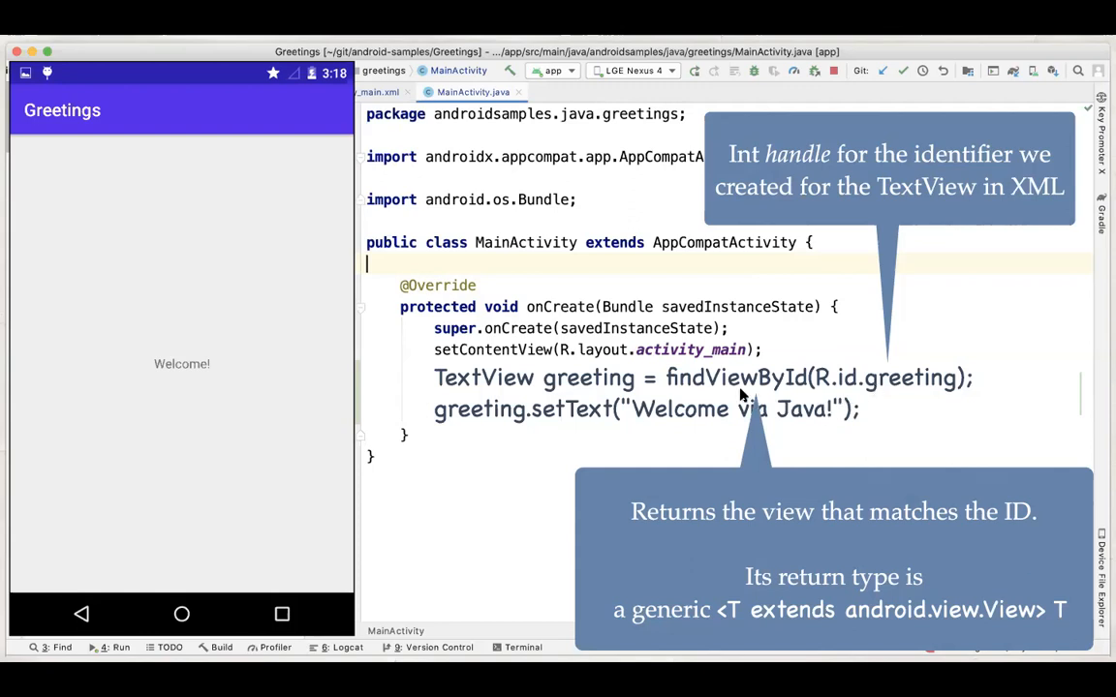
mouse_move(488, 370)
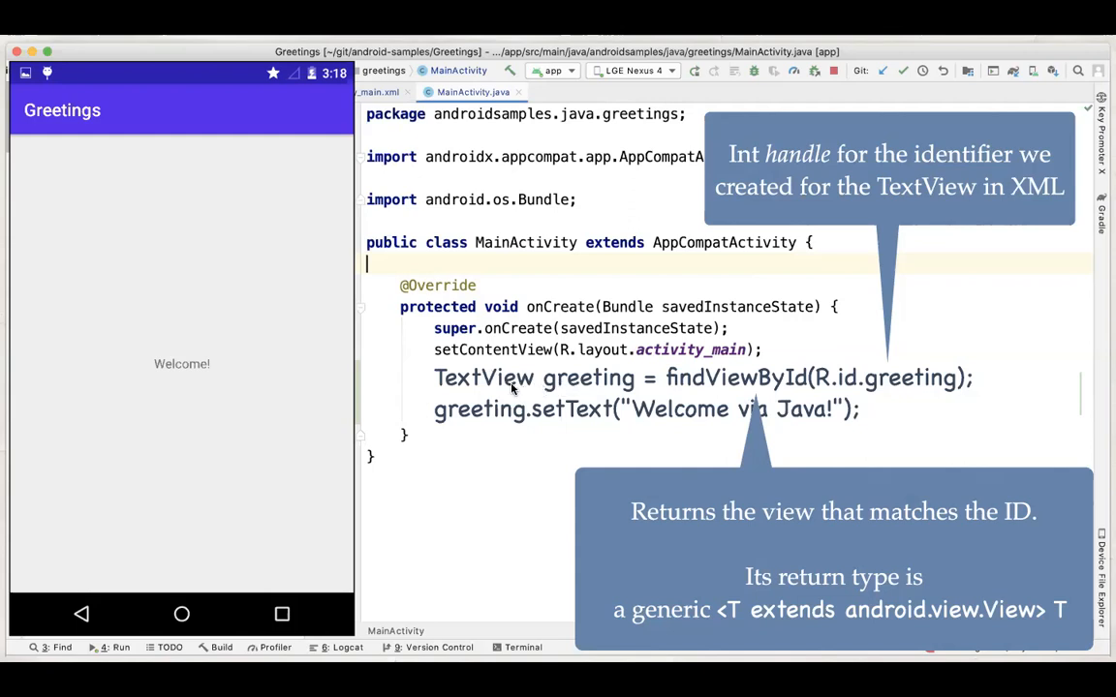
mouse_move(835, 384)
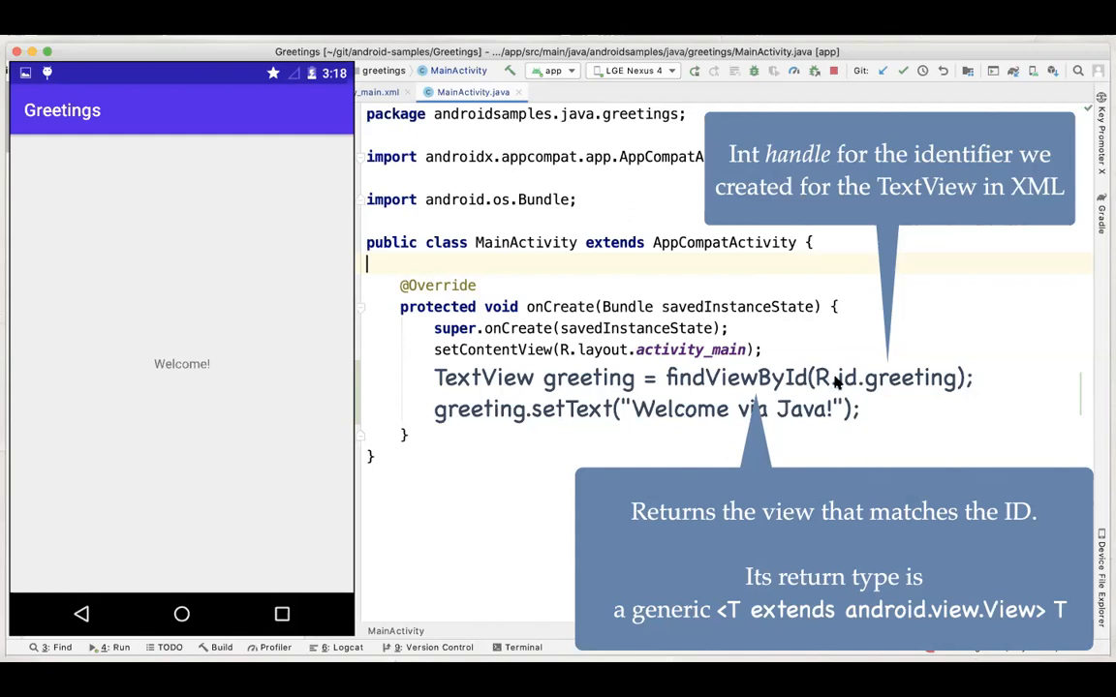
mouse_move(697, 395)
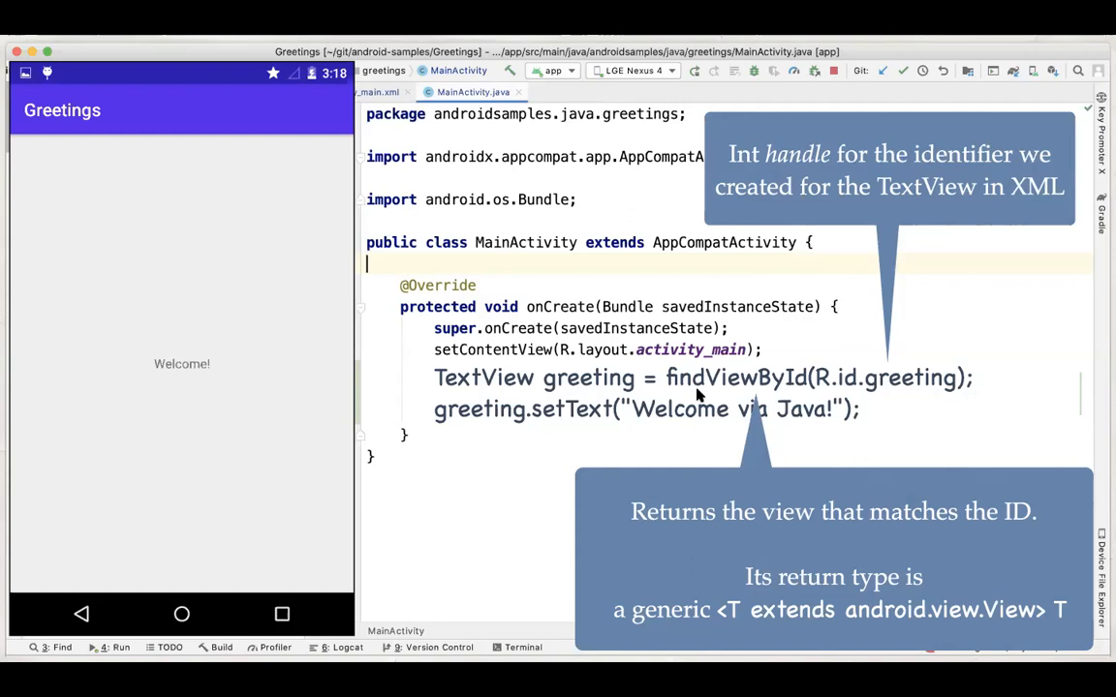
mouse_move(742, 619)
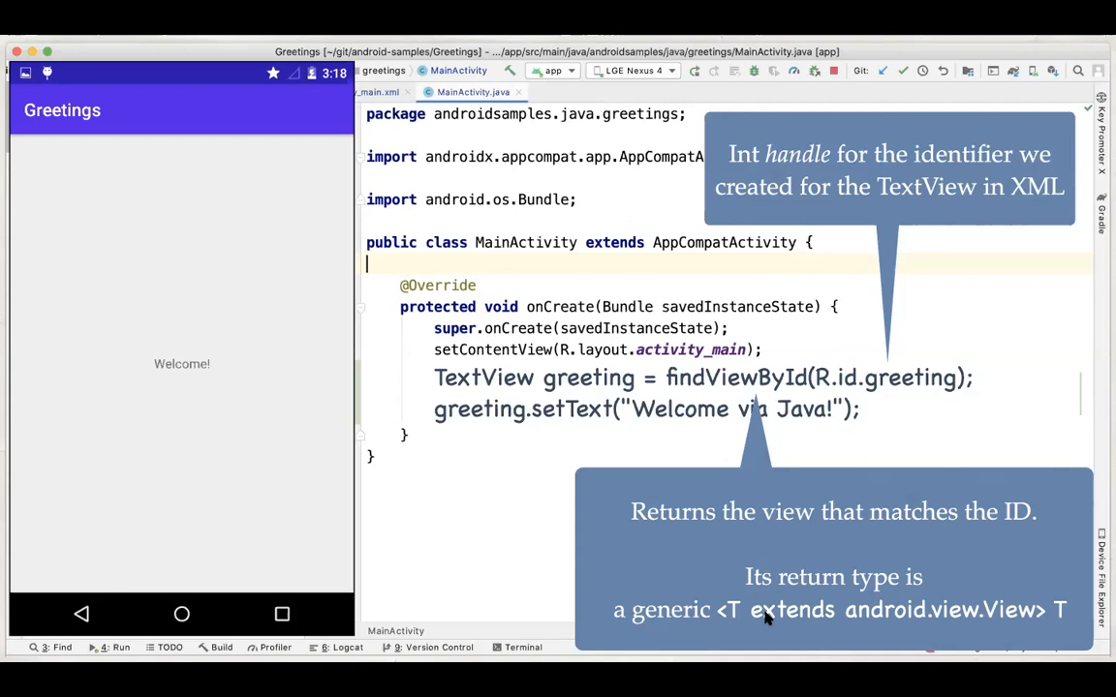
mouse_move(871, 623)
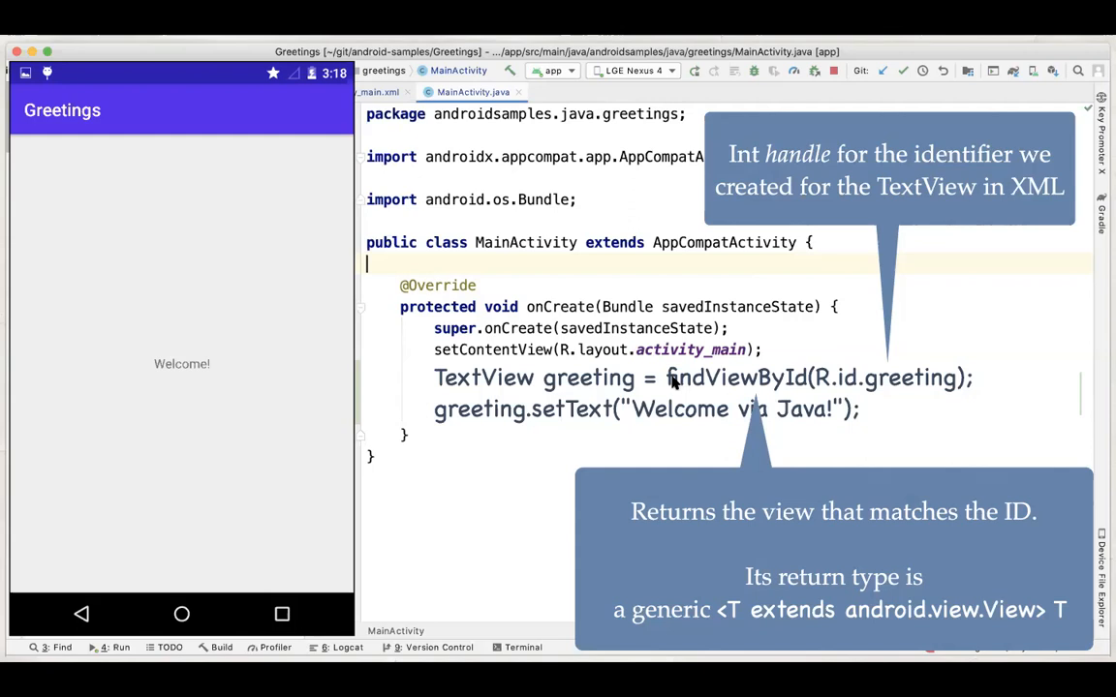
mouse_move(863, 391)
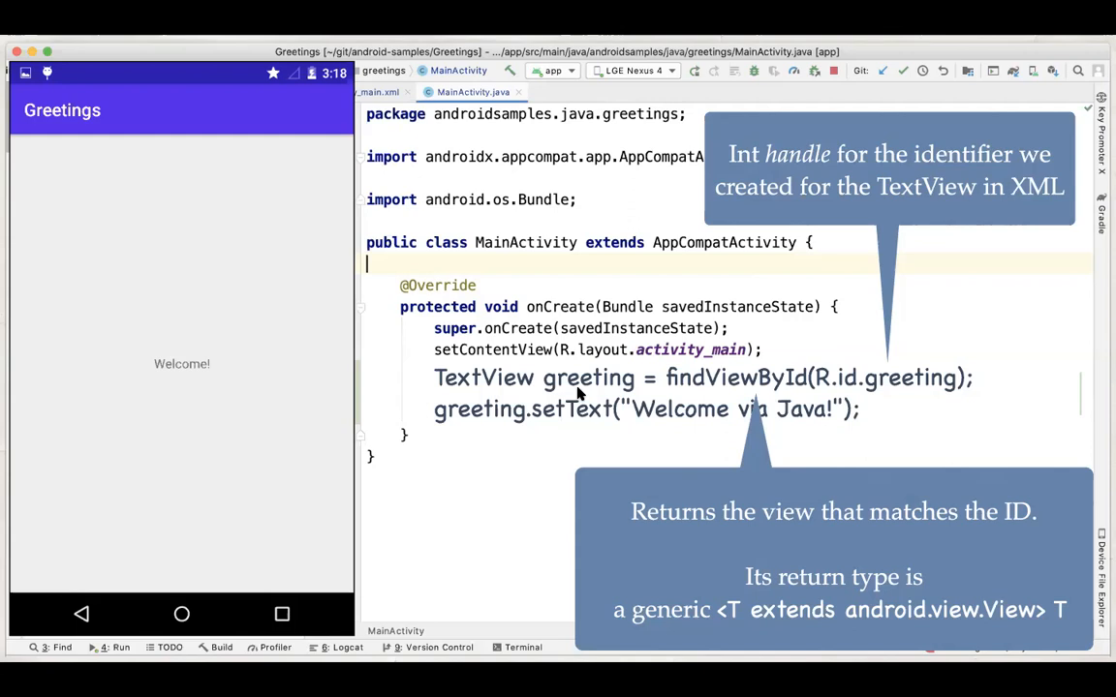
mouse_move(542, 337)
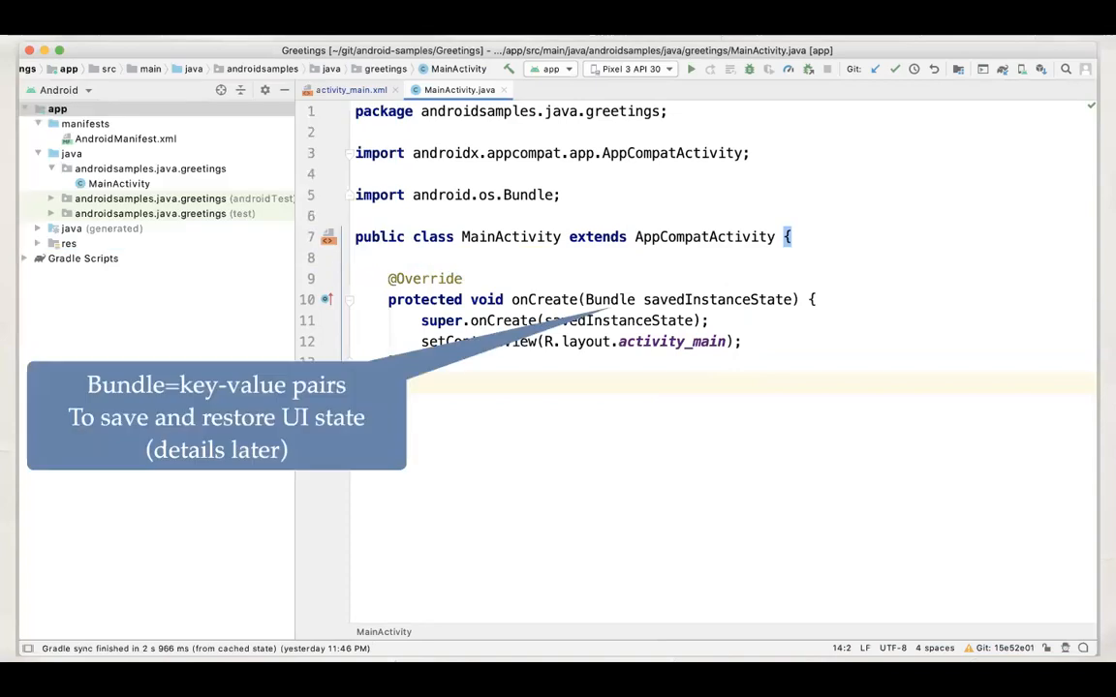
Step: Place the cursor in the empty onCreate body below setContentView, ready for new code
left_click(690, 70)
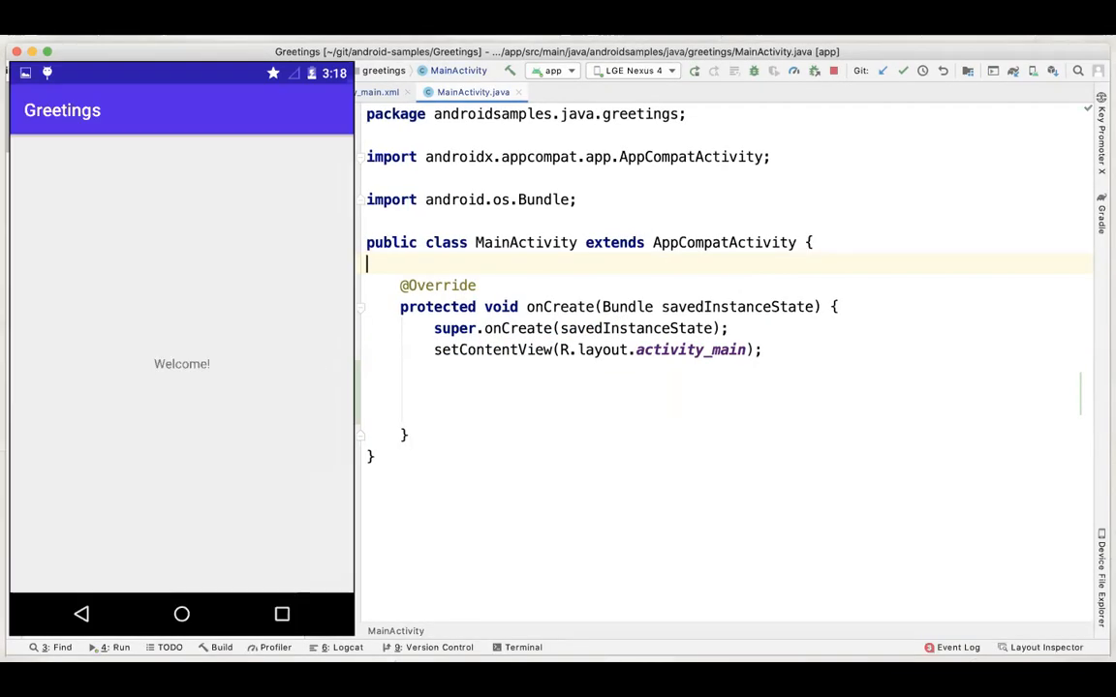
Step: Write TextView greeting = findViewById(R.id.greeting); in onCreate
type("TextView greeting = findViewById(R.id.greeti")
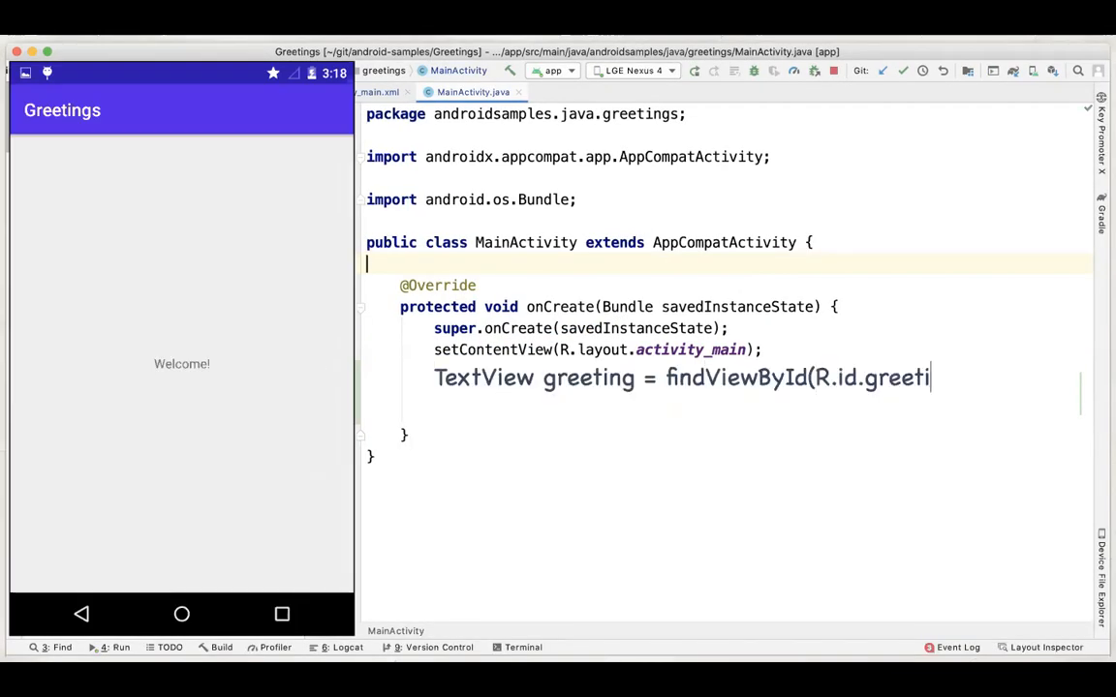
type("ng);")
left_click(757, 408)
type("greeting.setText(\"Welcome via Java!\");")
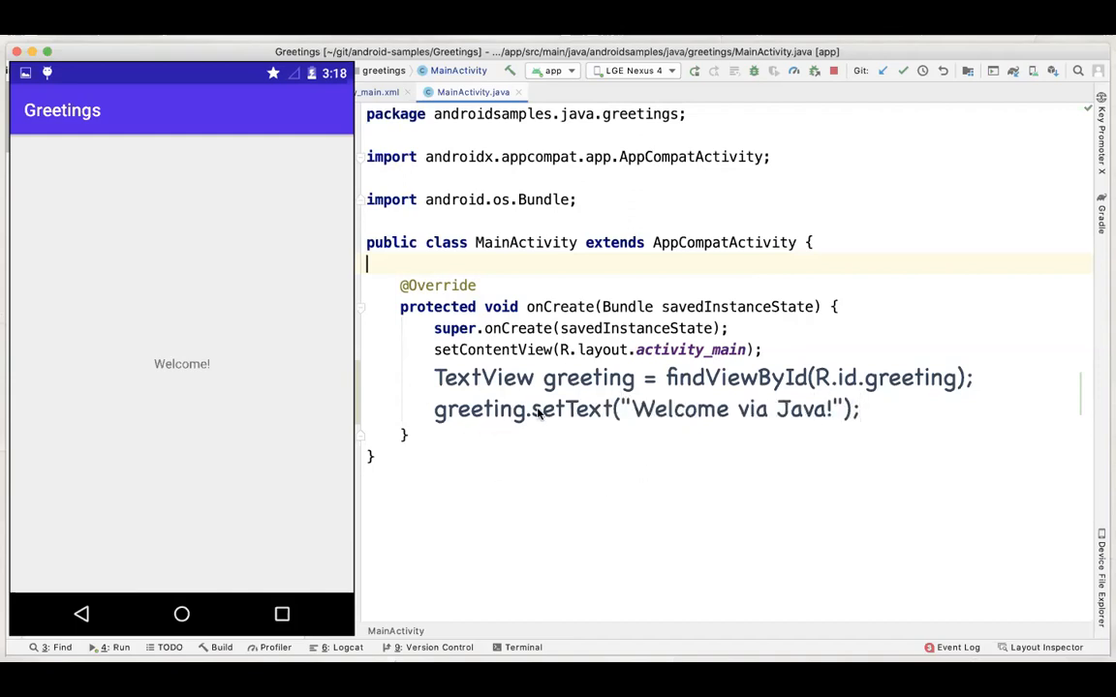
mouse_move(494, 428)
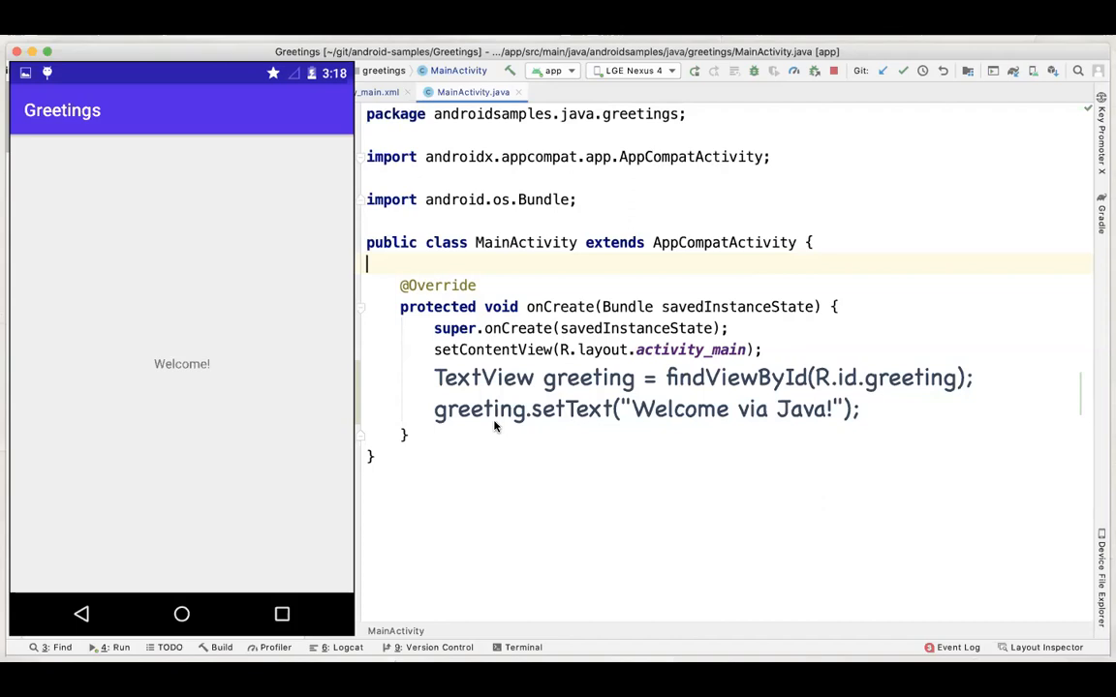
mouse_move(628, 416)
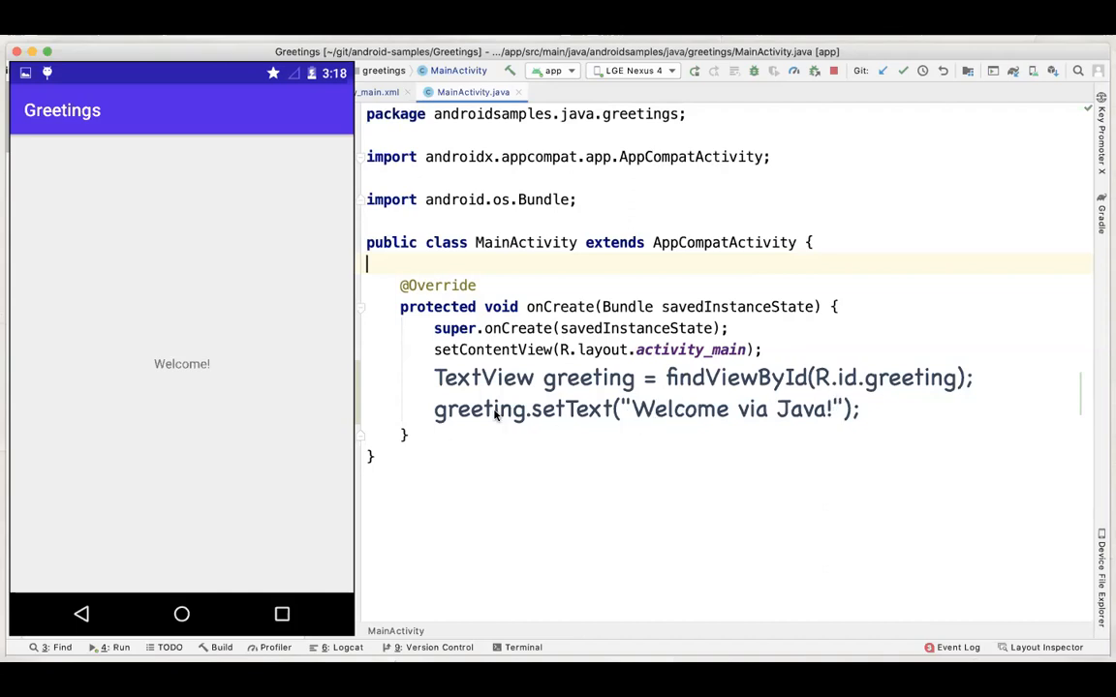
mouse_move(403, 471)
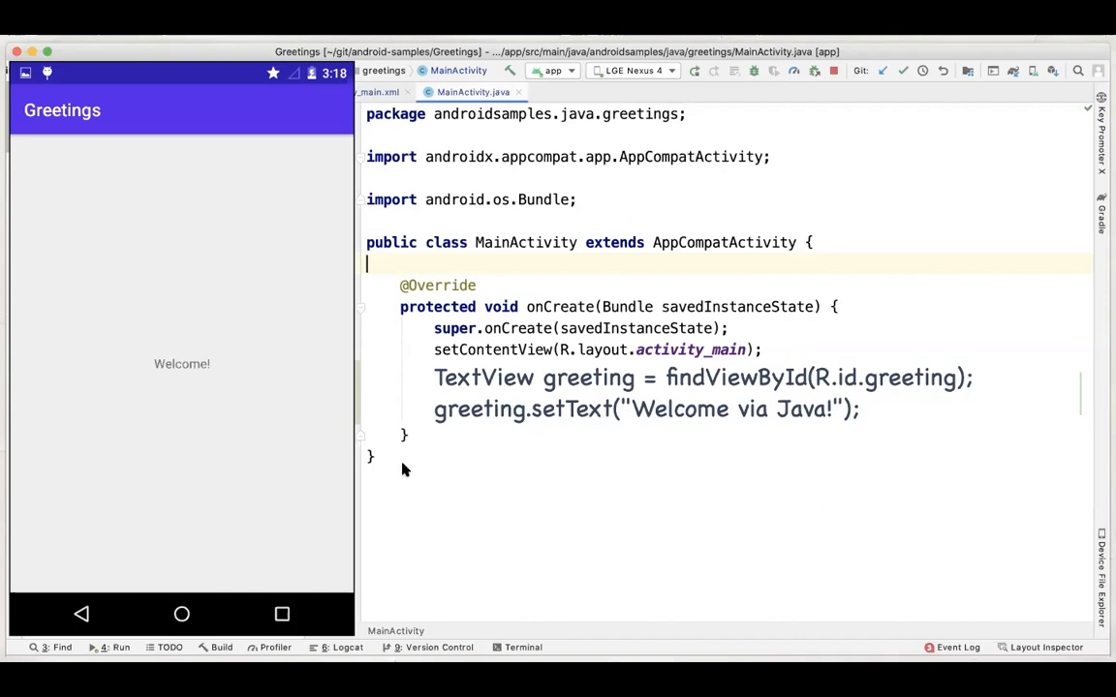
mouse_move(391, 484)
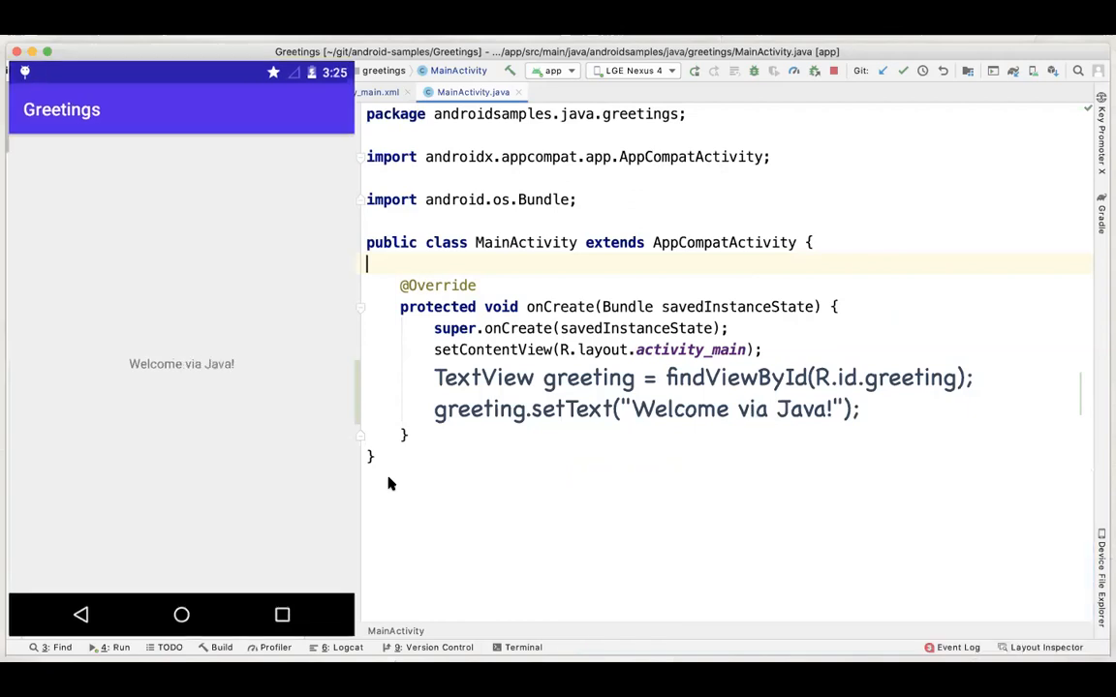
mouse_move(135, 352)
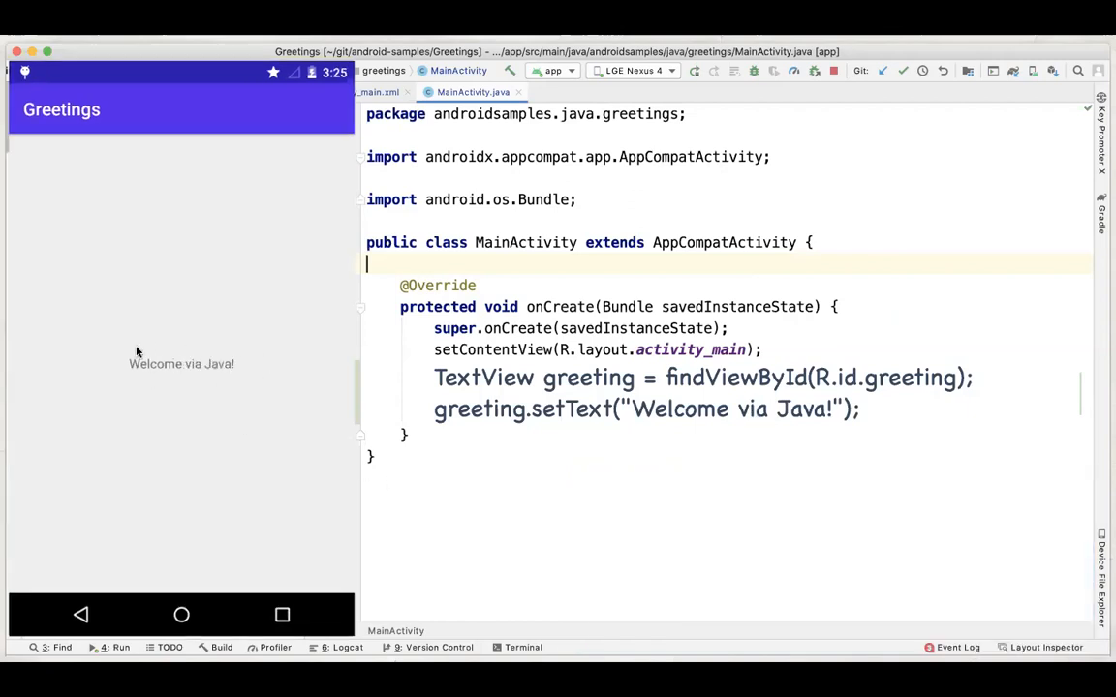
mouse_move(224, 417)
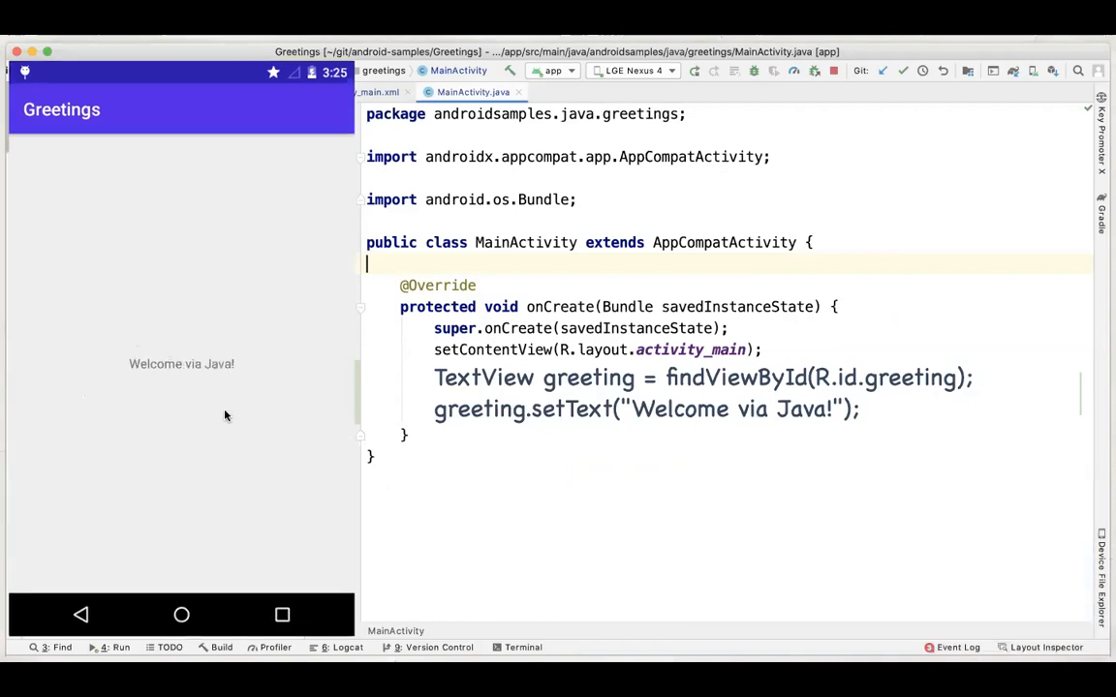
mouse_move(643, 457)
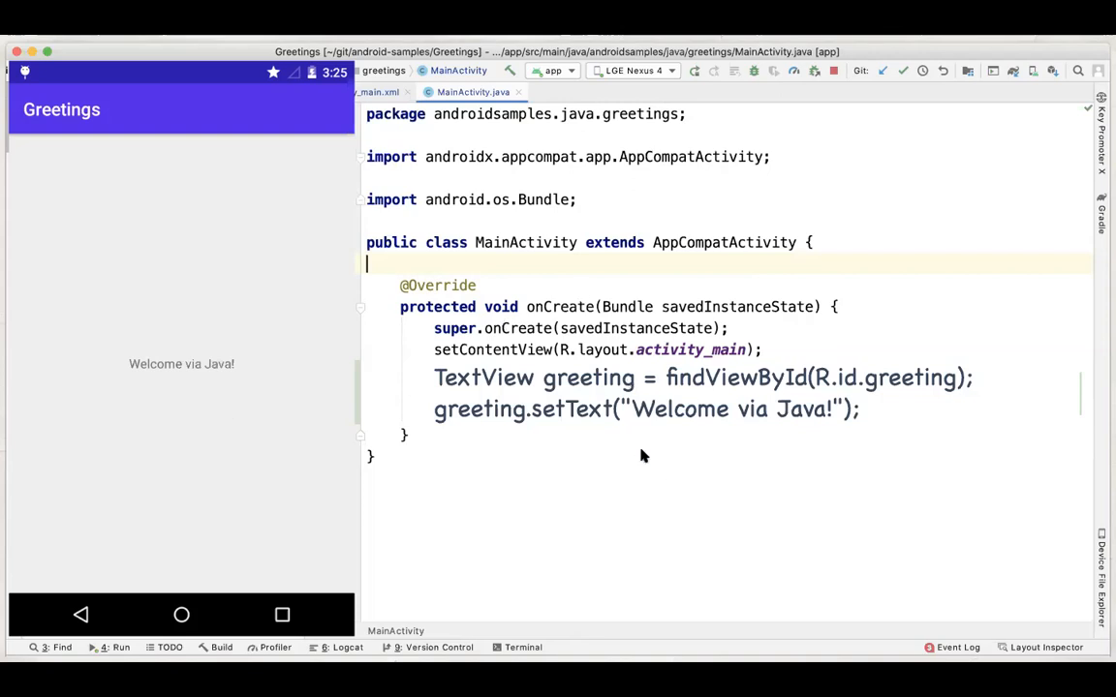
mouse_move(444, 387)
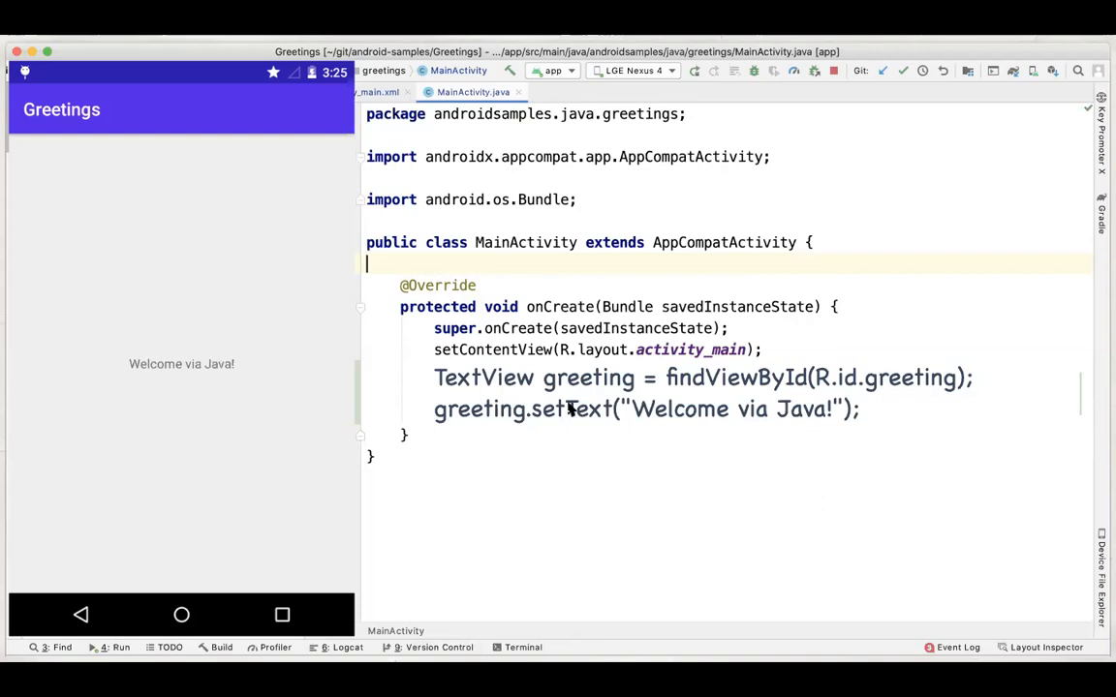
mouse_move(577, 490)
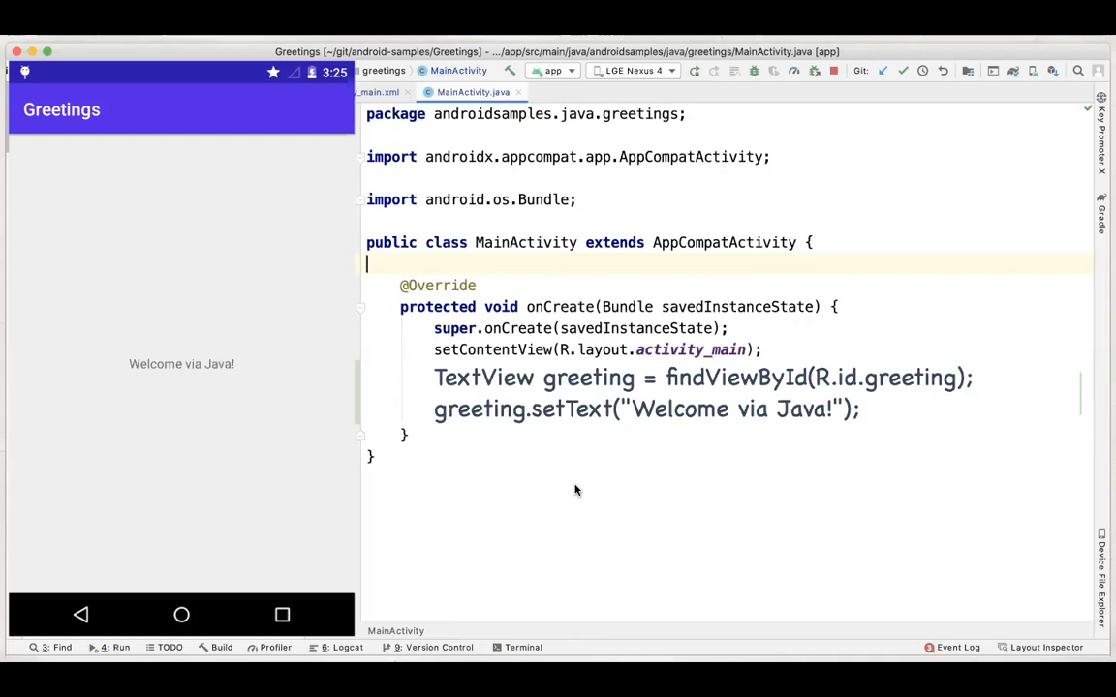
mouse_move(1015, 220)
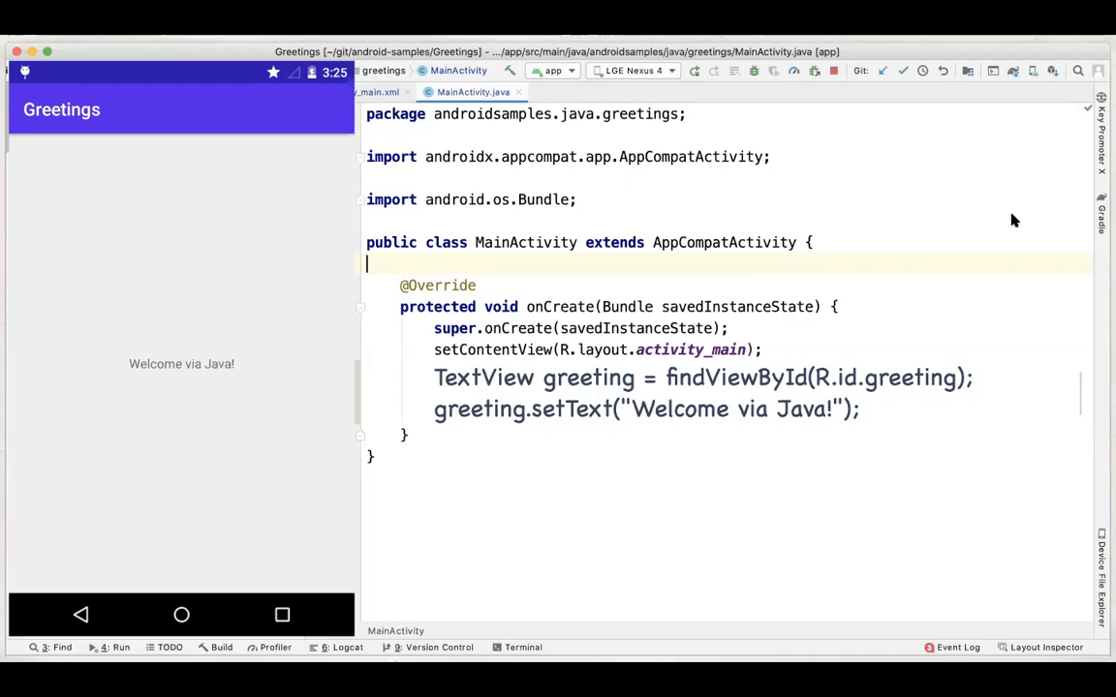
mouse_move(1016, 434)
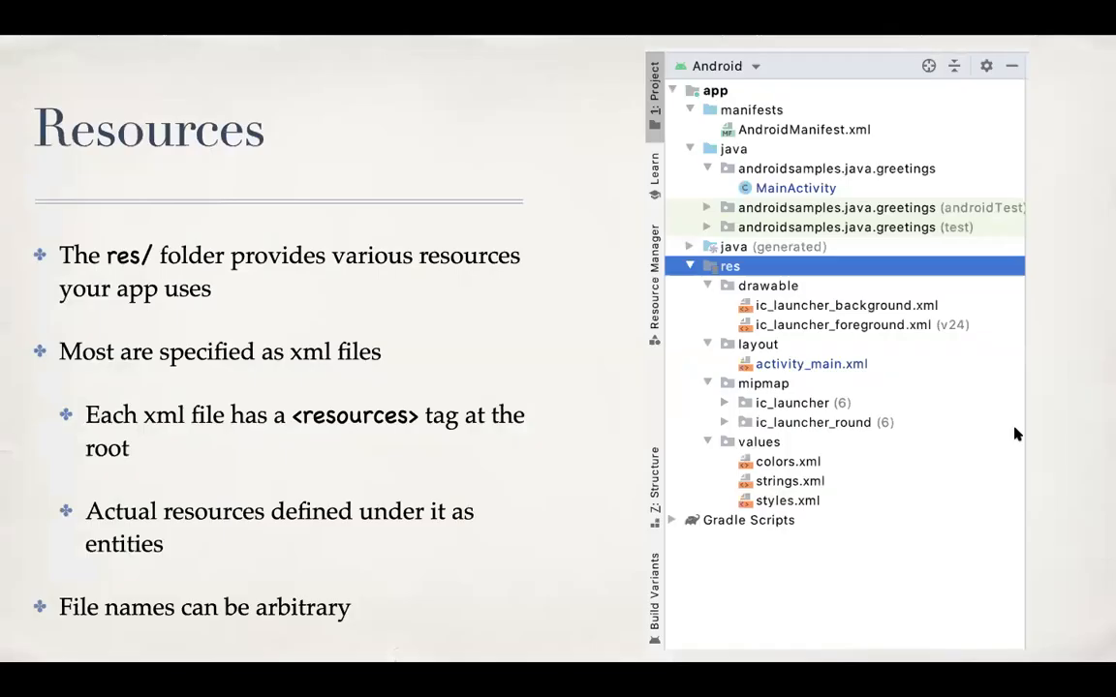
mouse_move(546, 383)
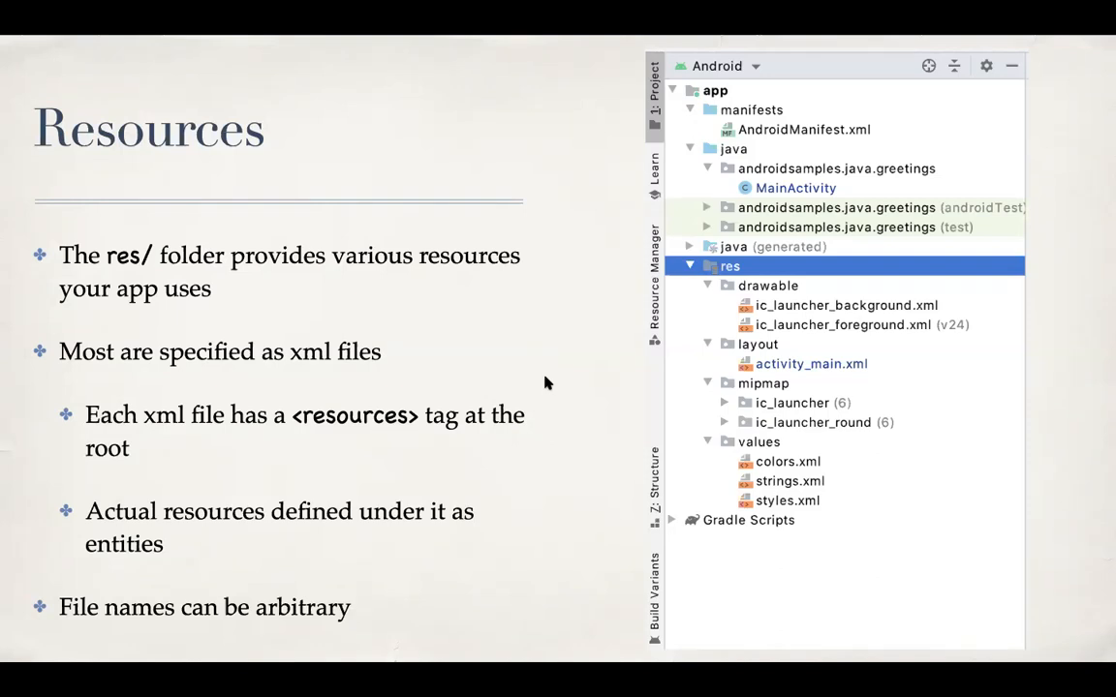
mouse_move(469, 324)
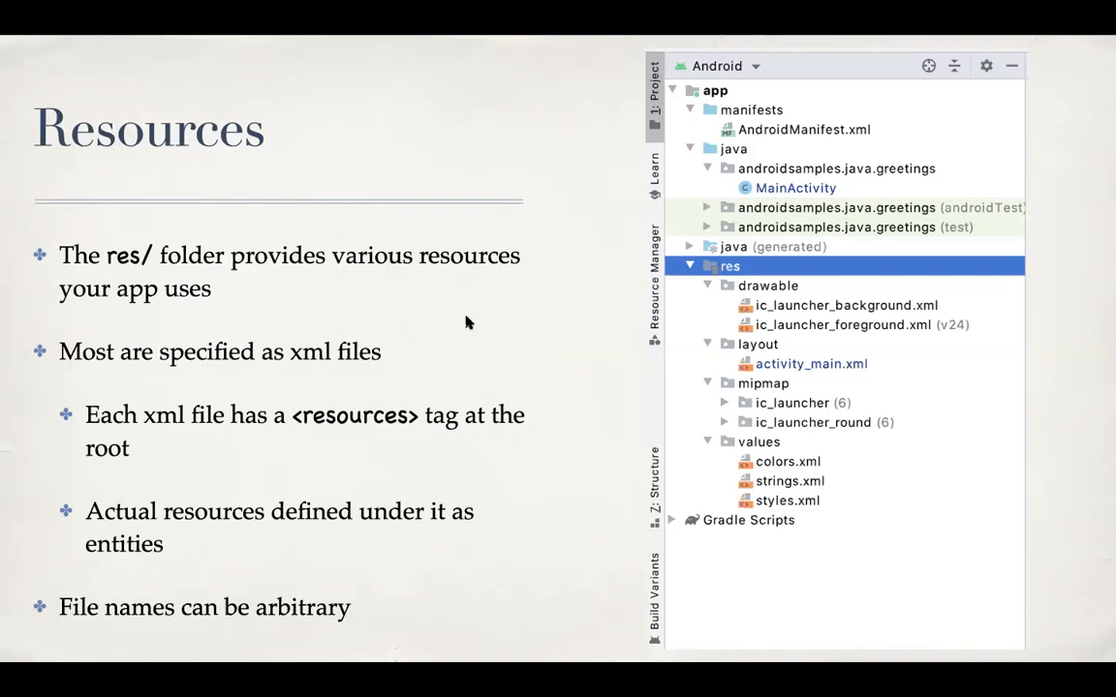
mouse_move(379, 296)
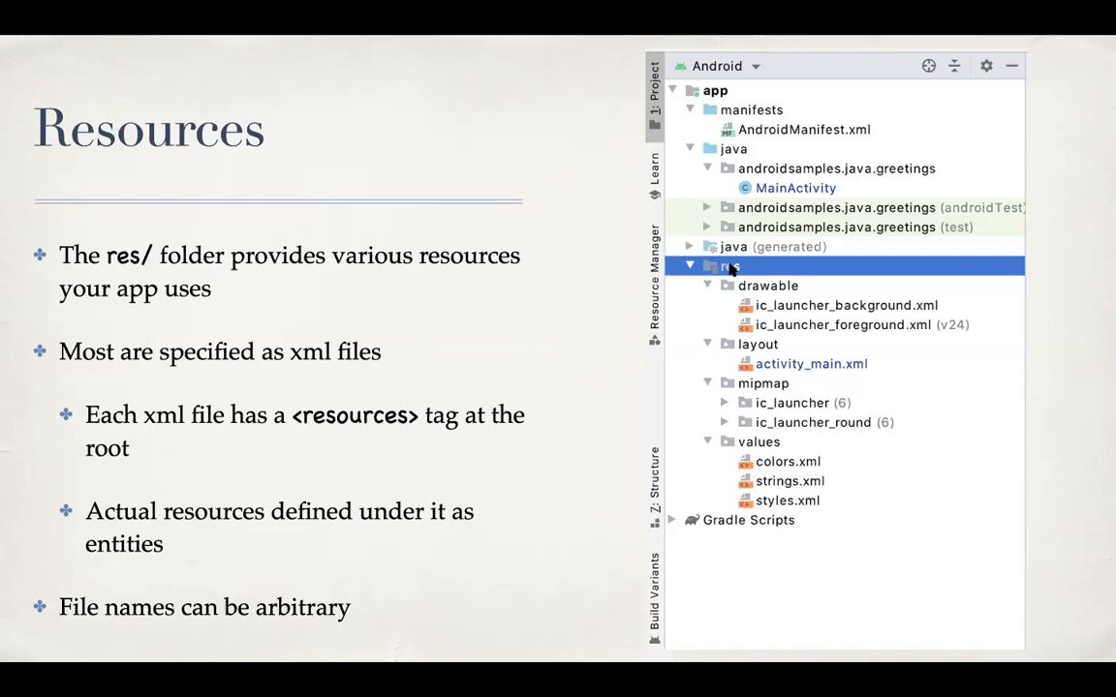
mouse_move(704, 189)
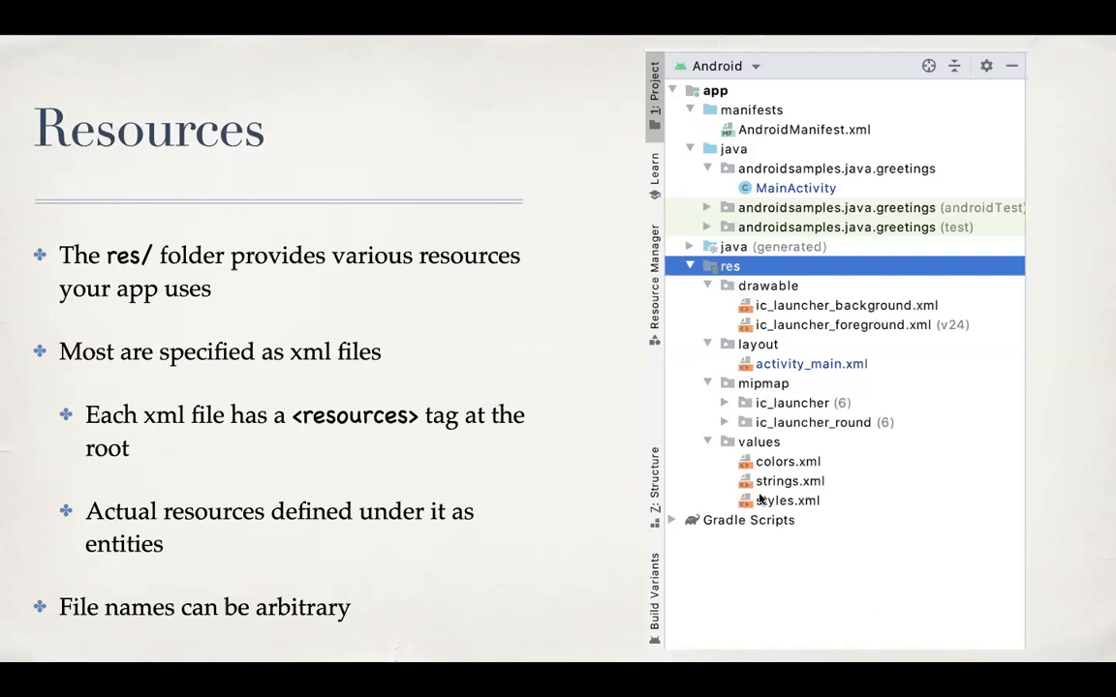
mouse_move(436, 308)
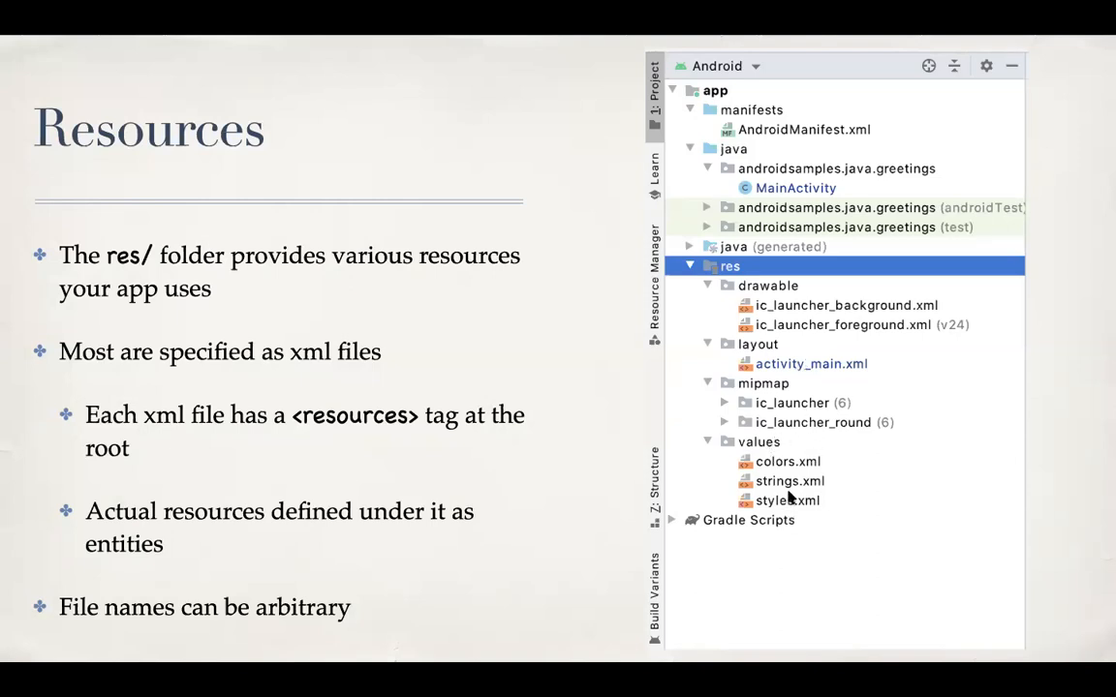
mouse_move(560, 364)
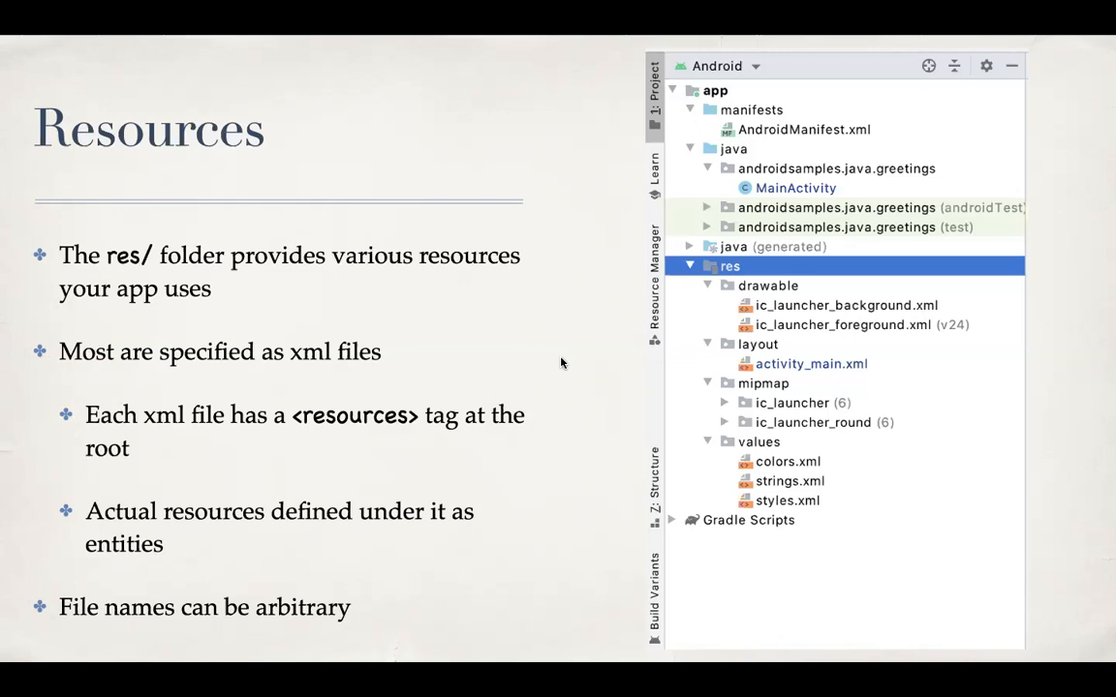
mouse_move(430, 437)
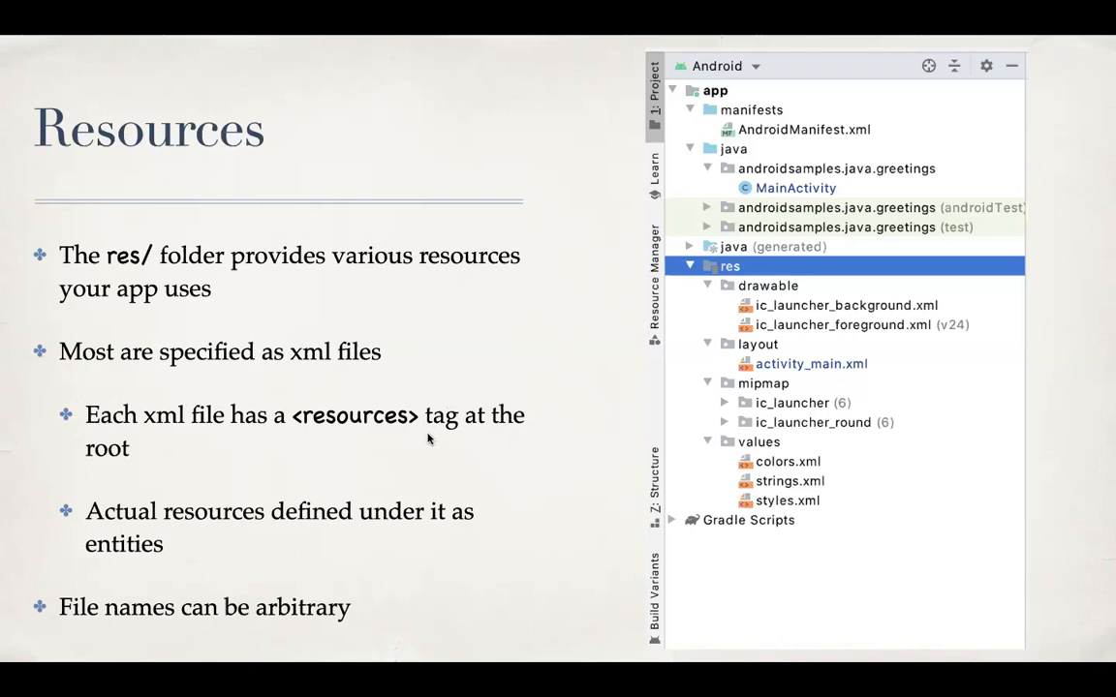
mouse_move(473, 492)
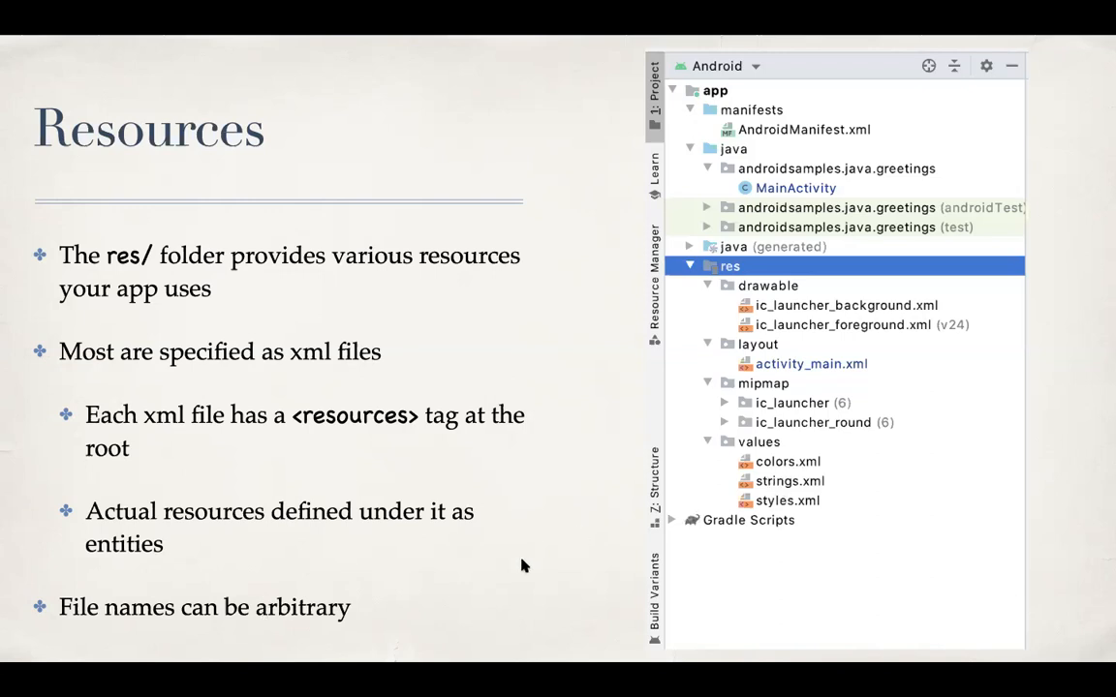
mouse_move(664, 422)
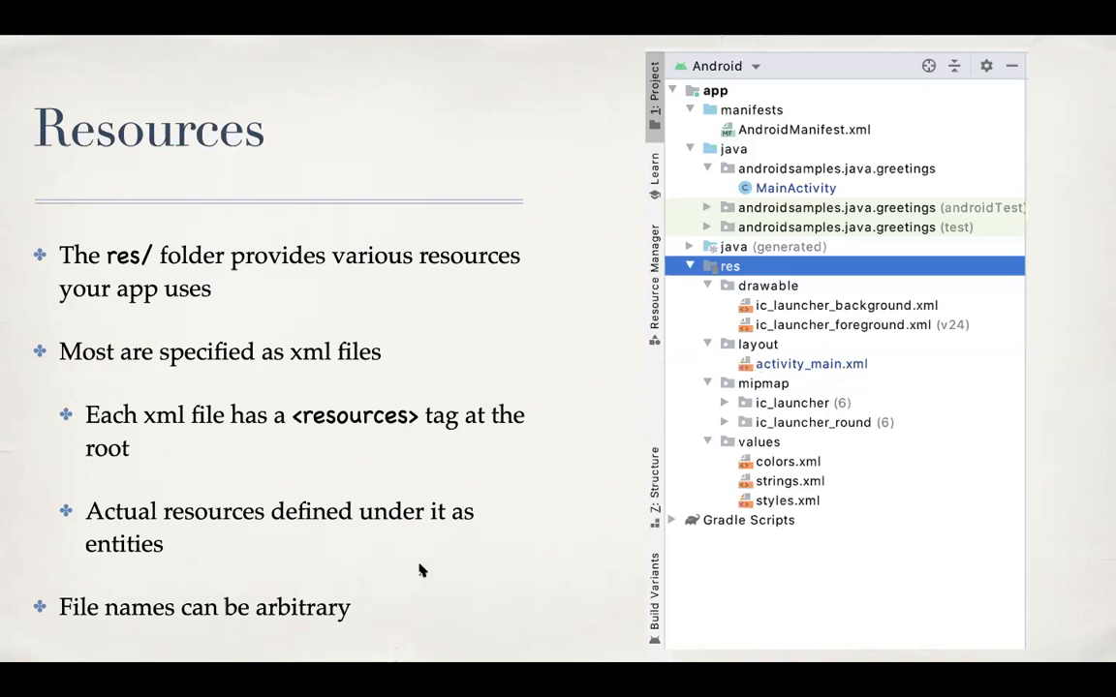
mouse_move(486, 564)
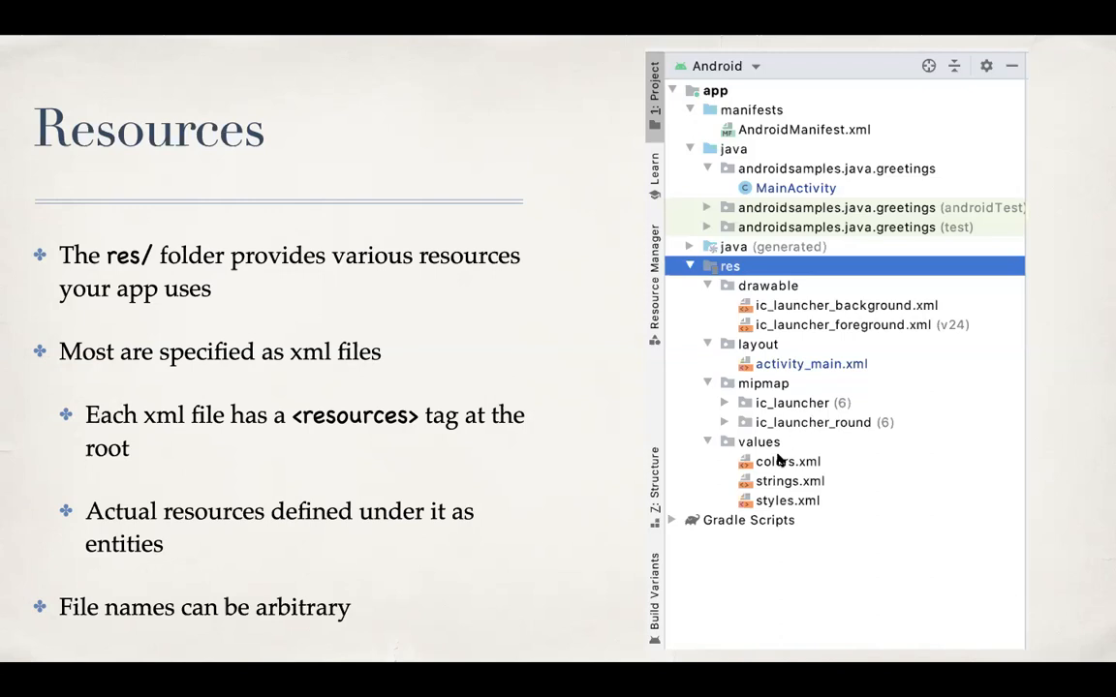
mouse_move(758, 475)
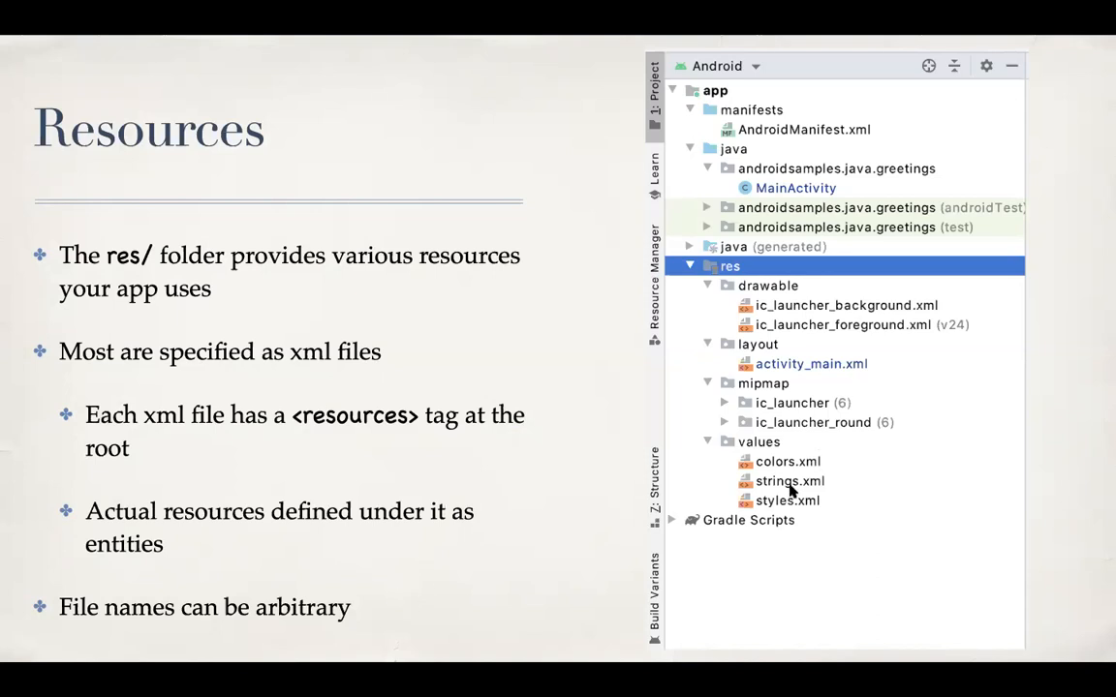
mouse_move(789, 488)
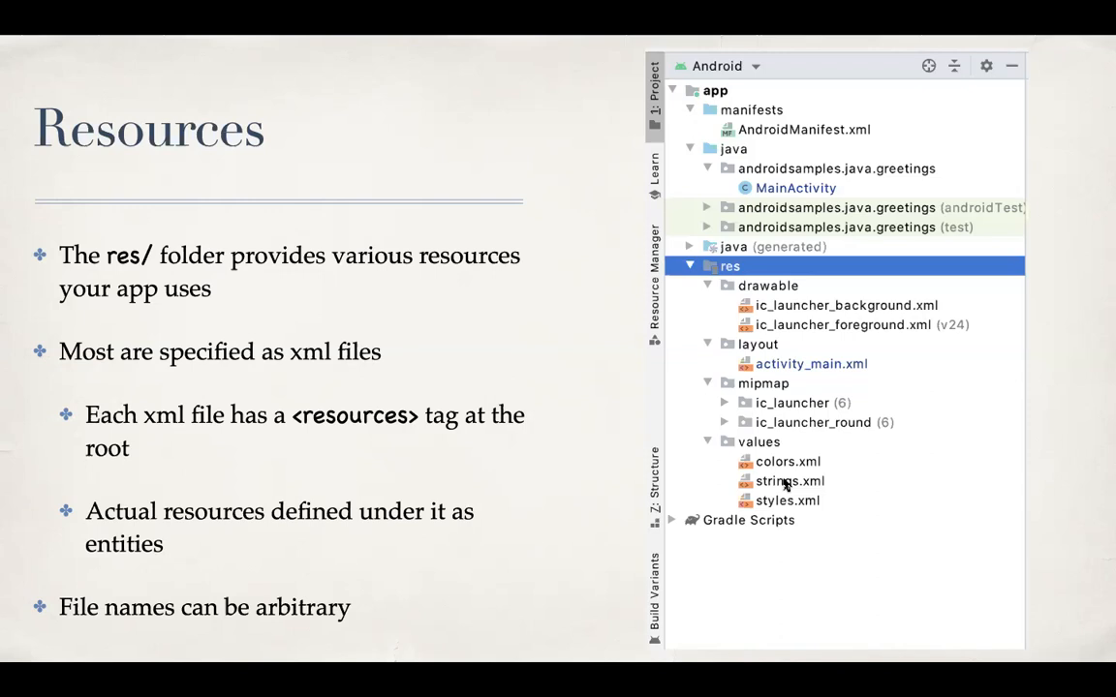
mouse_move(775, 465)
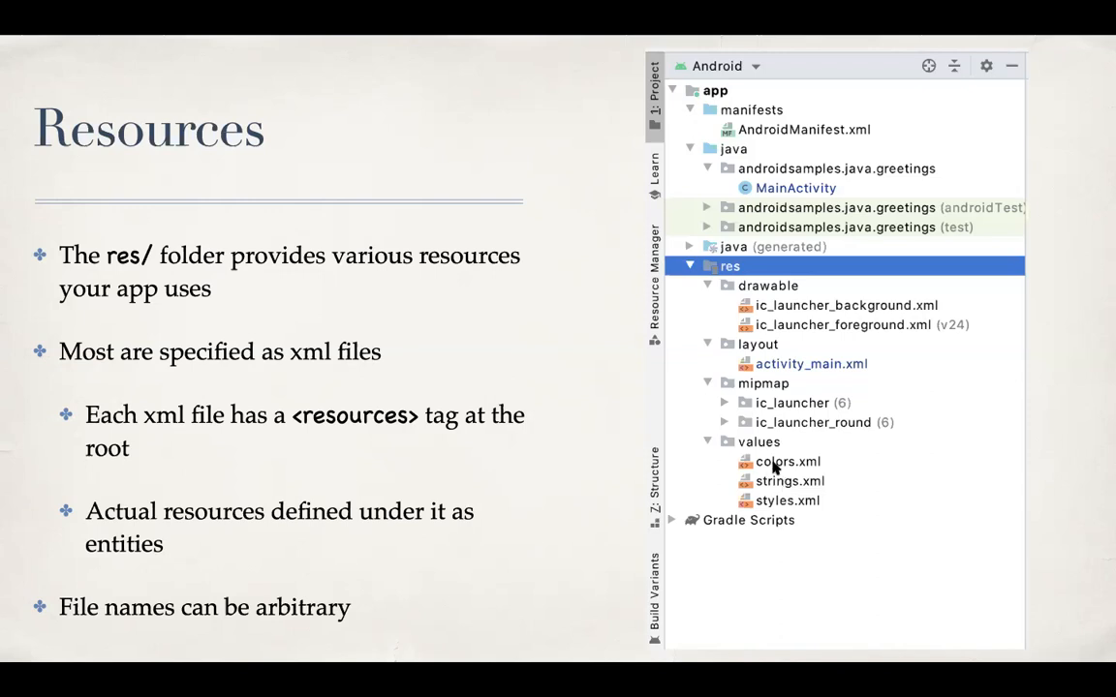
mouse_move(572, 298)
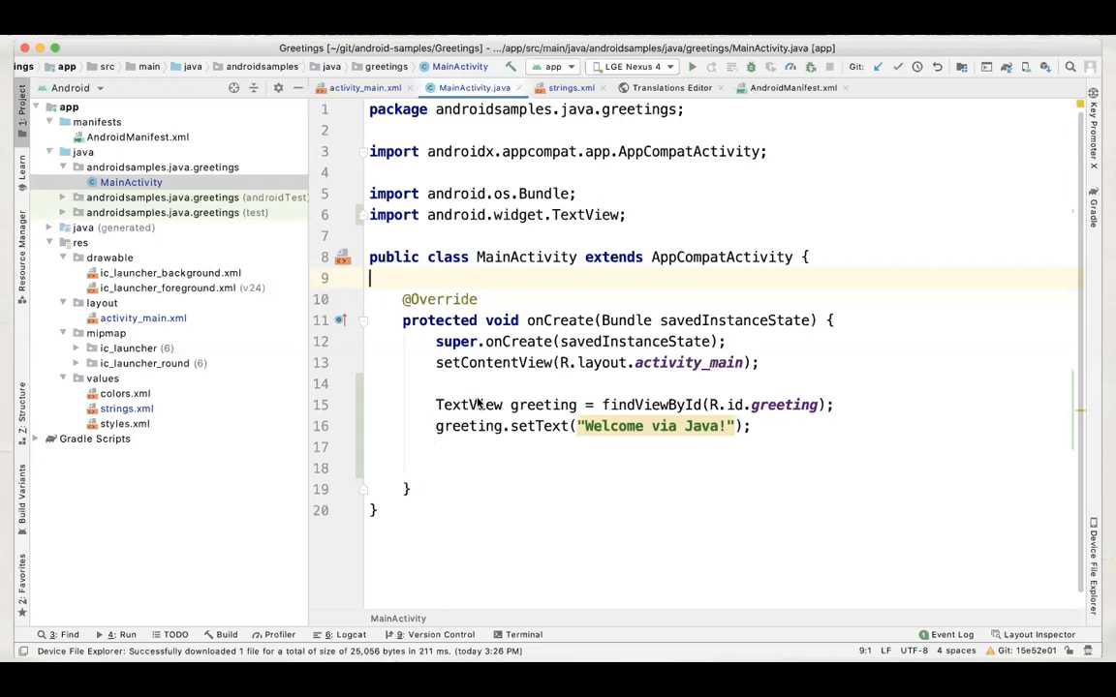
mouse_move(527, 411)
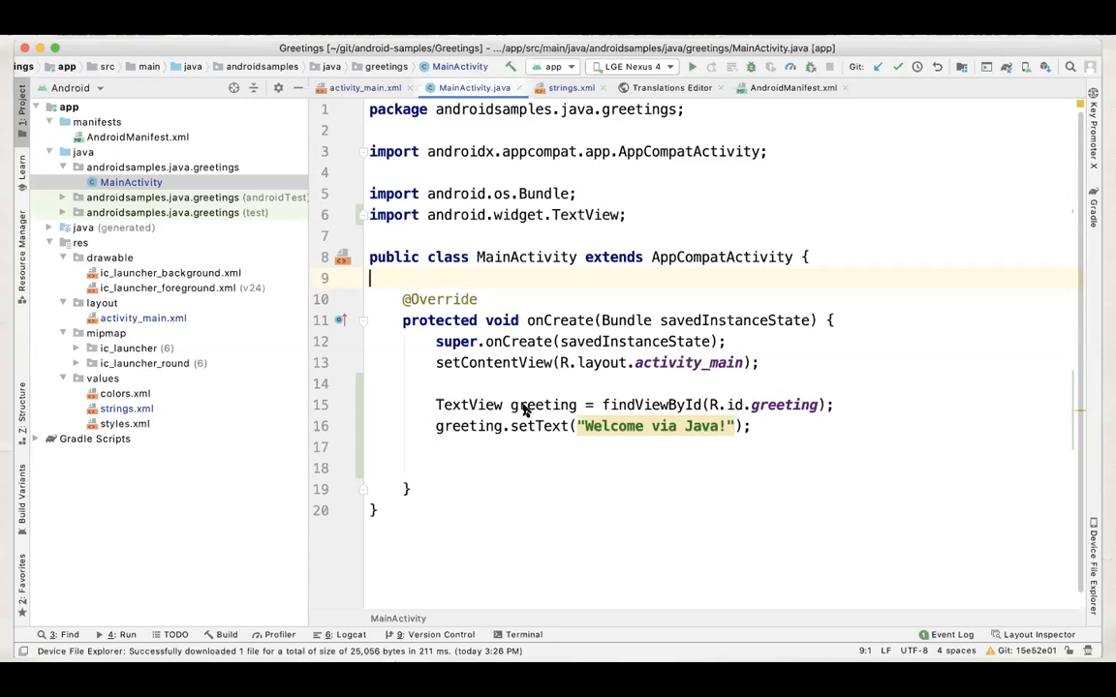
mouse_move(535, 417)
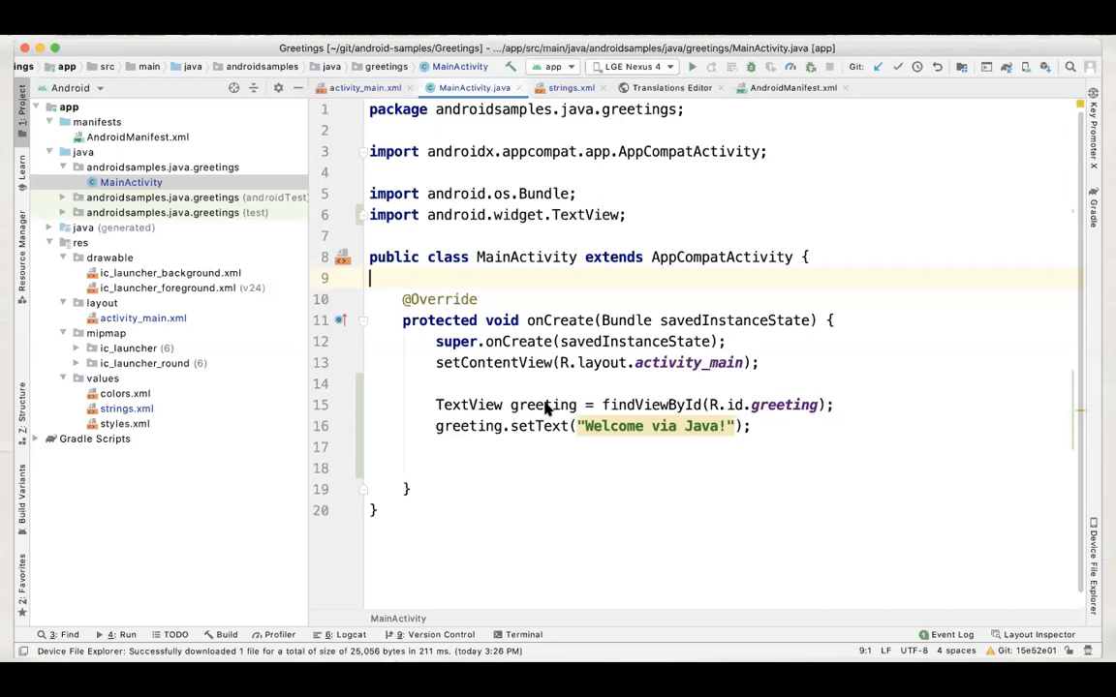
mouse_move(494, 434)
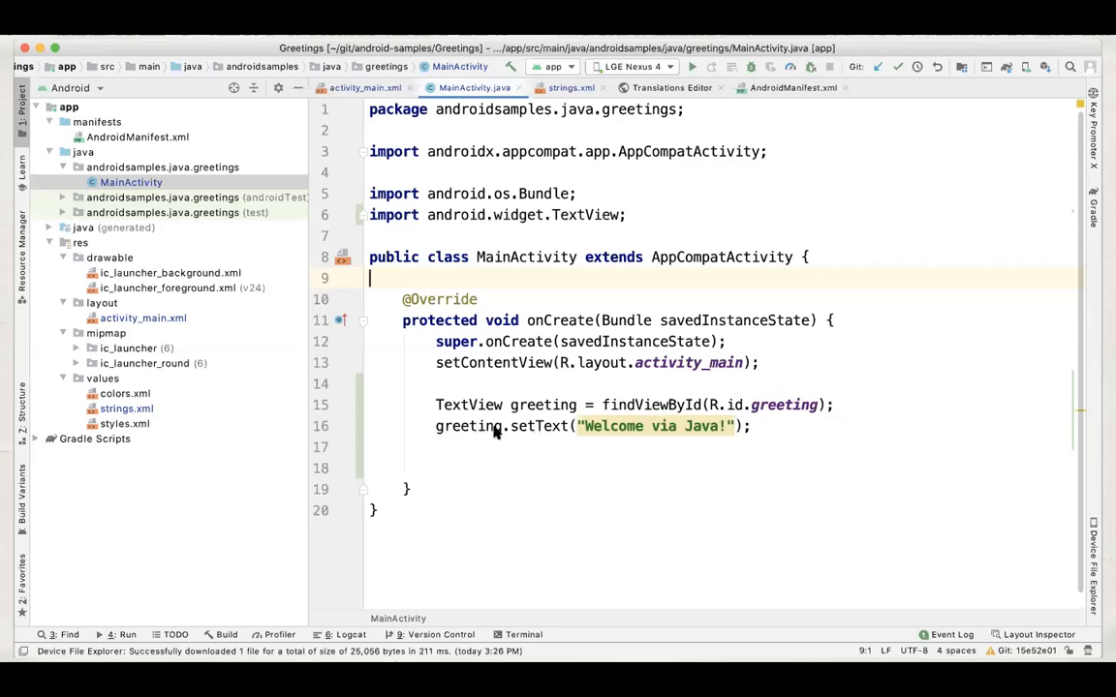
mouse_move(972, 197)
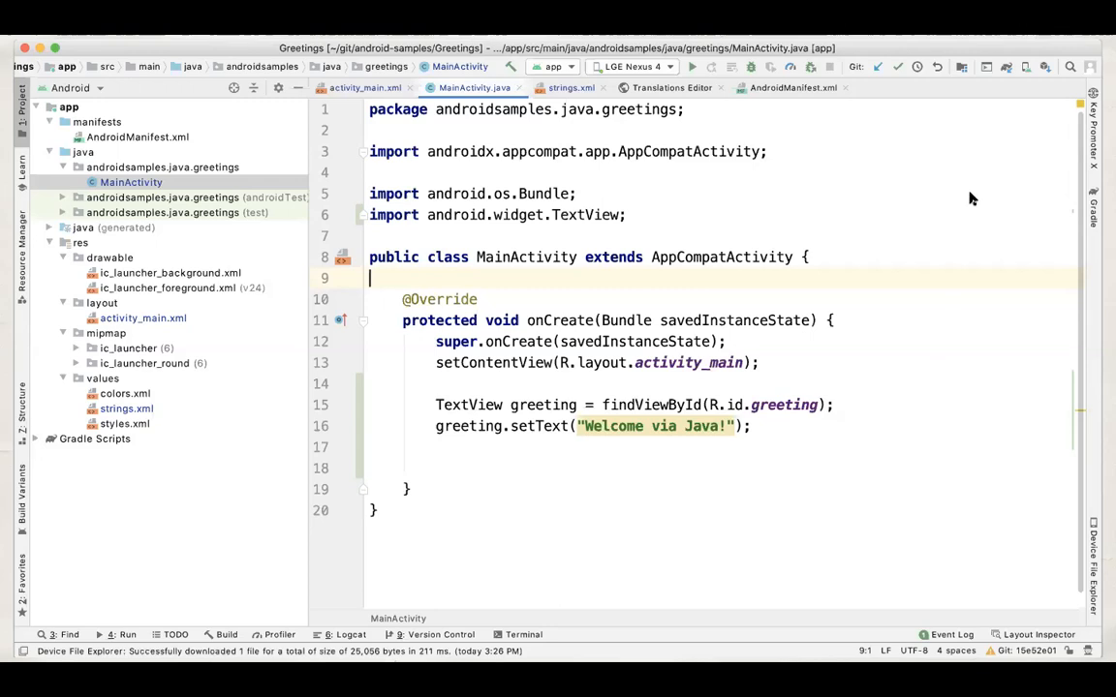
mouse_move(991, 191)
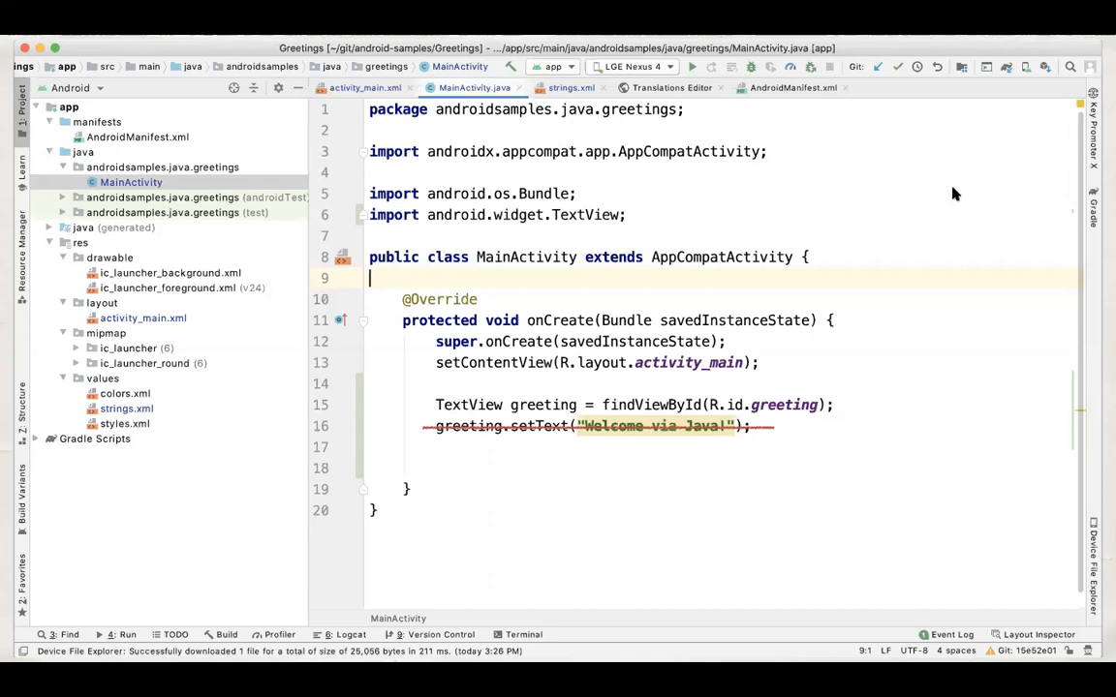
Step: Write greeting.setText(getResources().getString(R.string.welcome)); below the struck-out literal line
type("greetin")
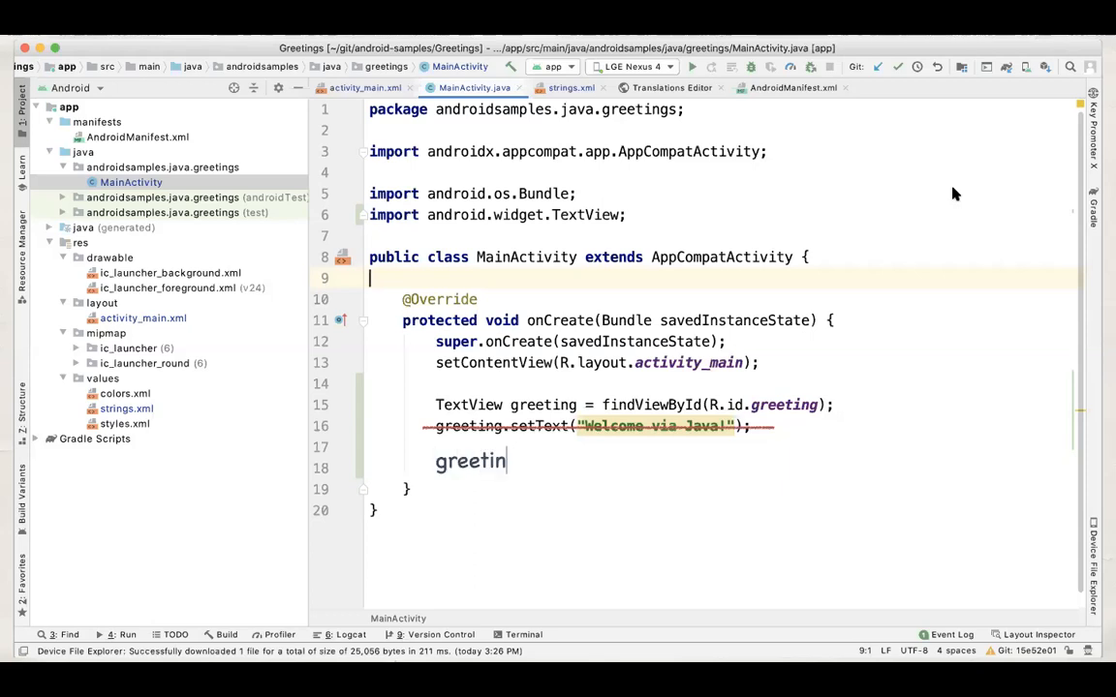
type("g.setText(getResources().getString(R.string.we")
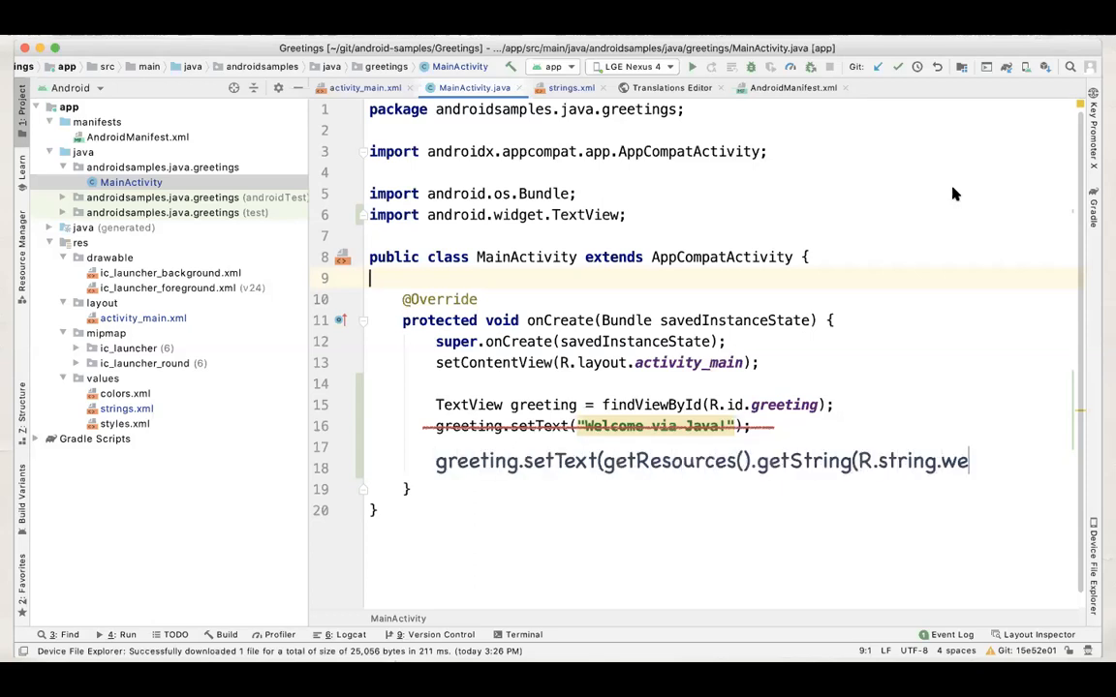
type("lcome);")
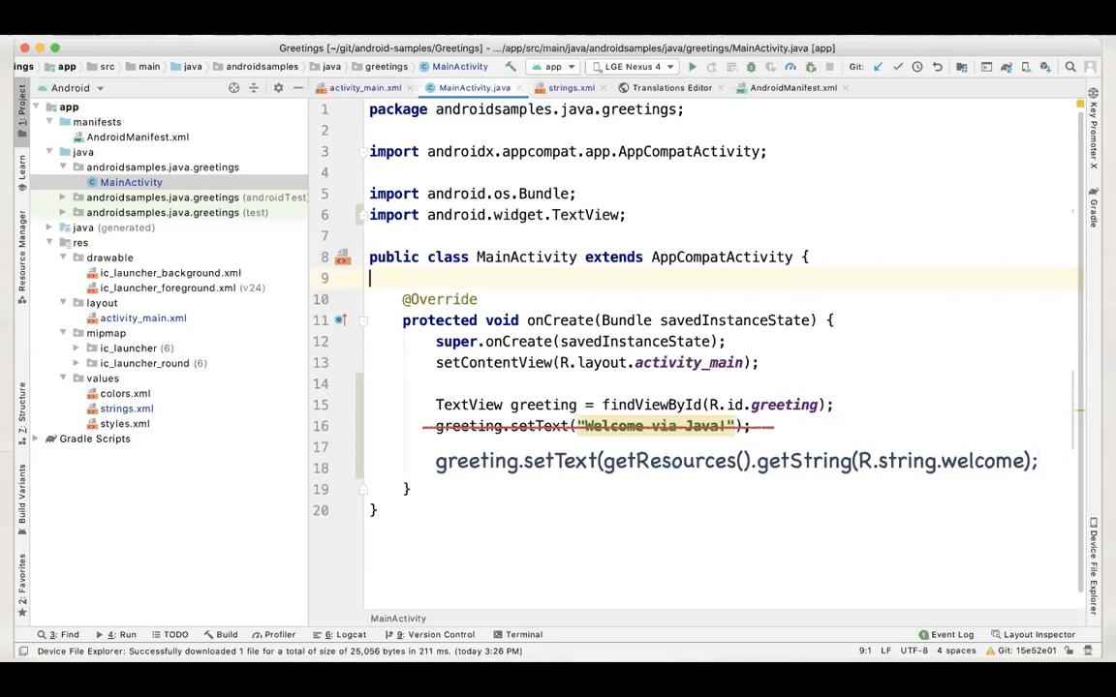
mouse_move(992, 422)
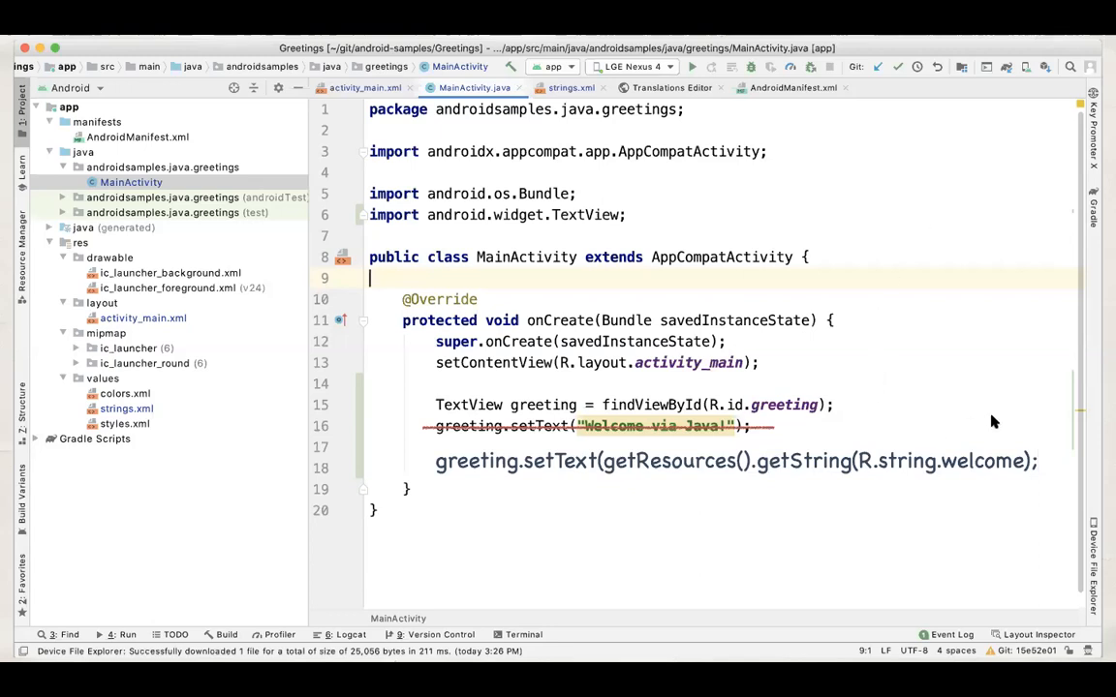
mouse_move(233, 319)
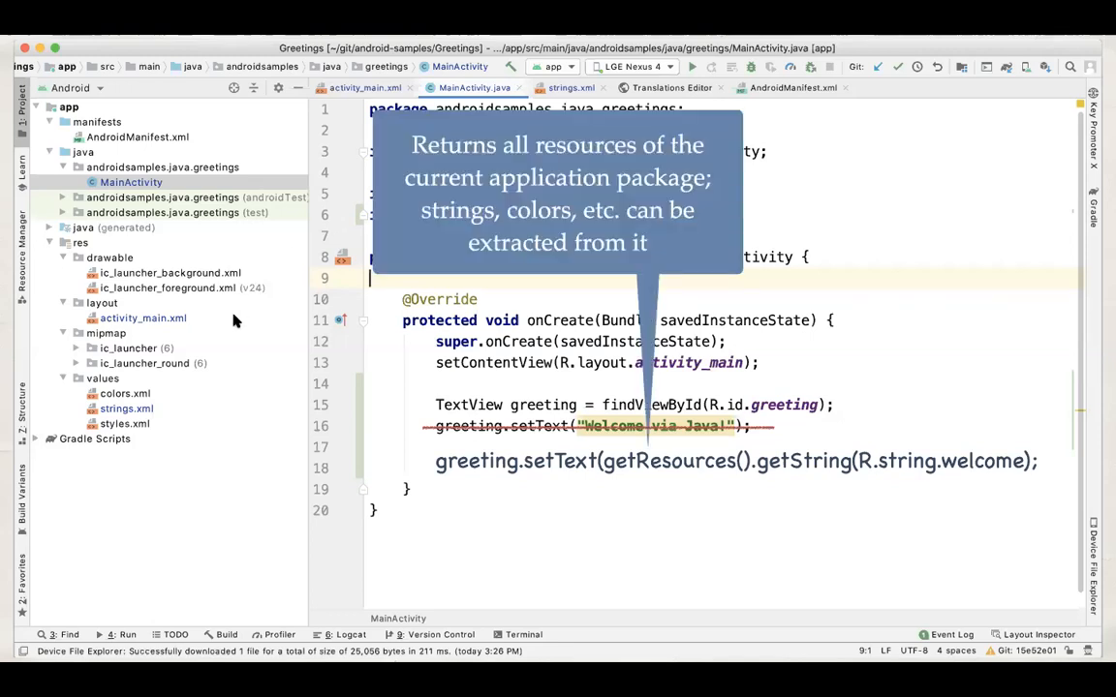
mouse_move(445, 163)
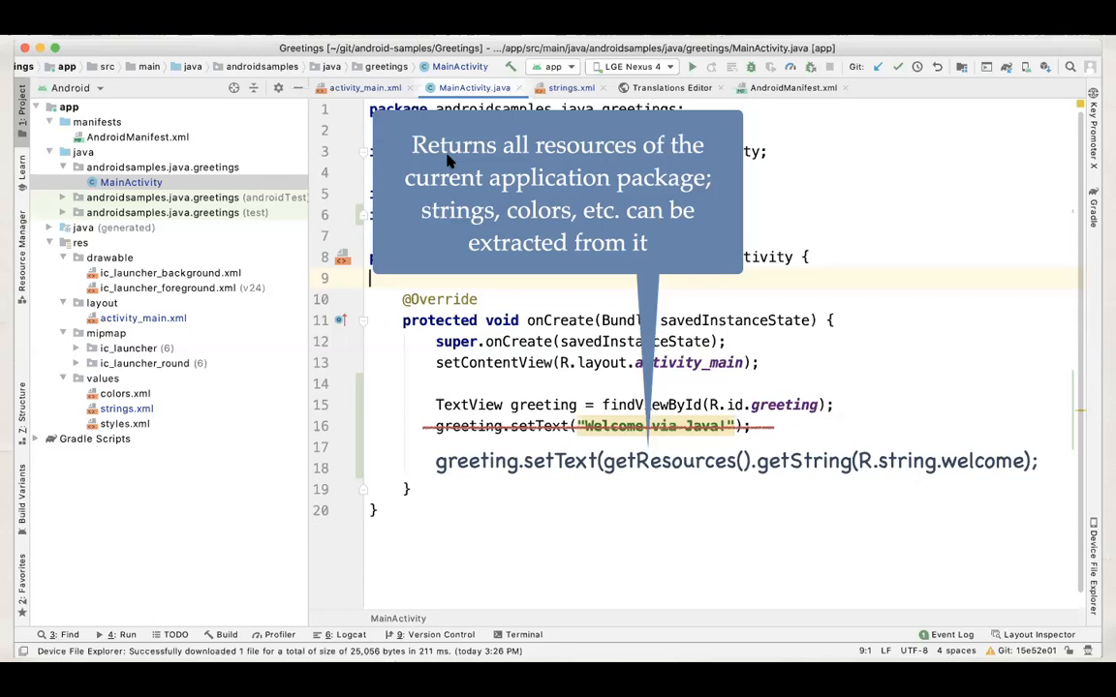
mouse_move(48, 310)
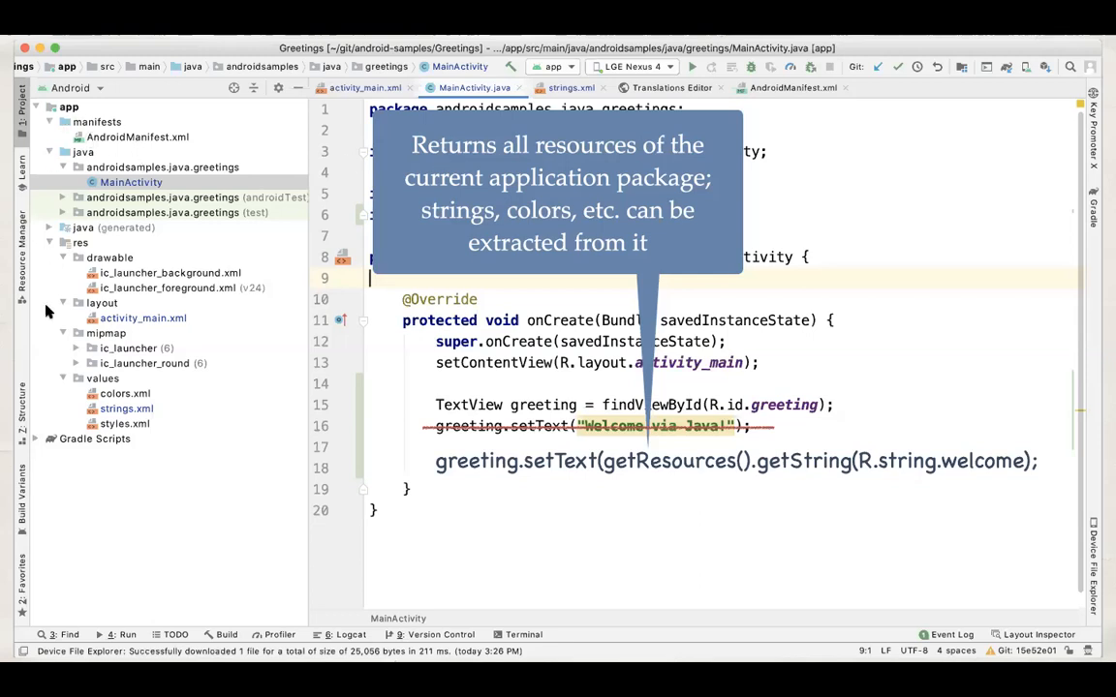
mouse_move(178, 314)
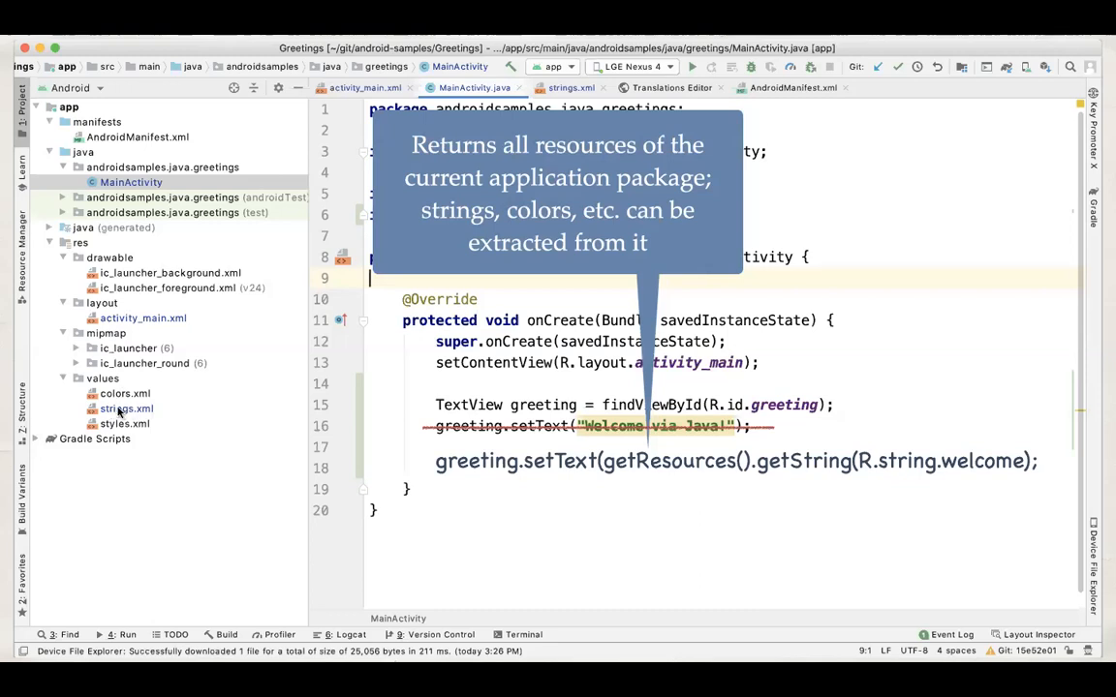
mouse_move(120, 397)
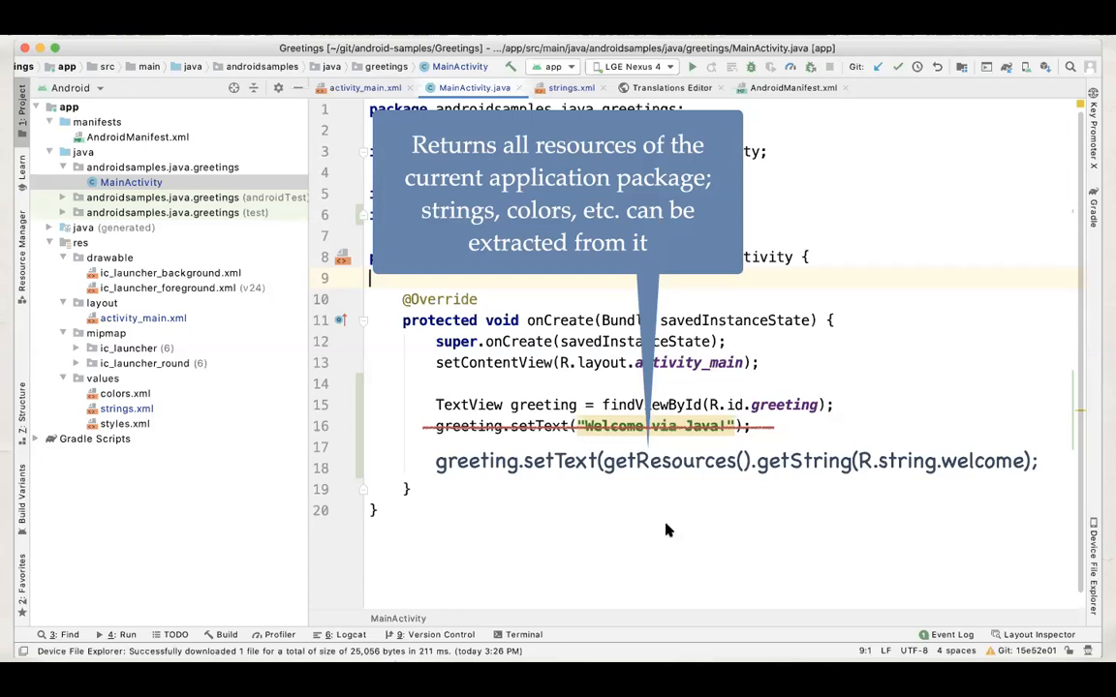
mouse_move(657, 443)
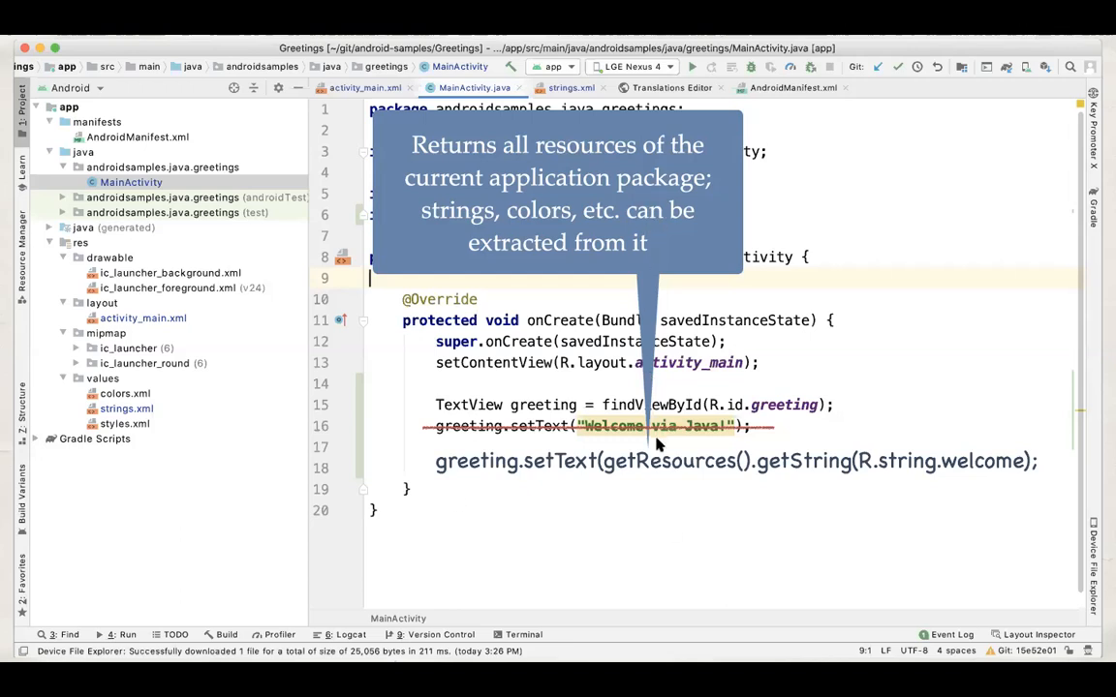
mouse_move(678, 507)
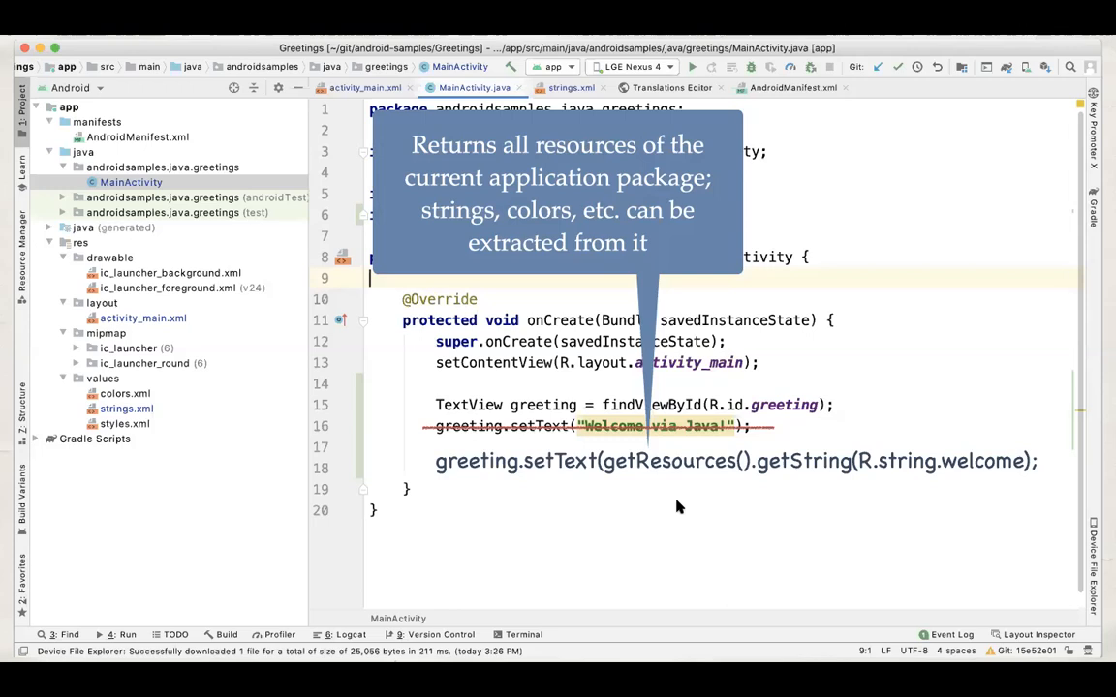
mouse_move(1029, 453)
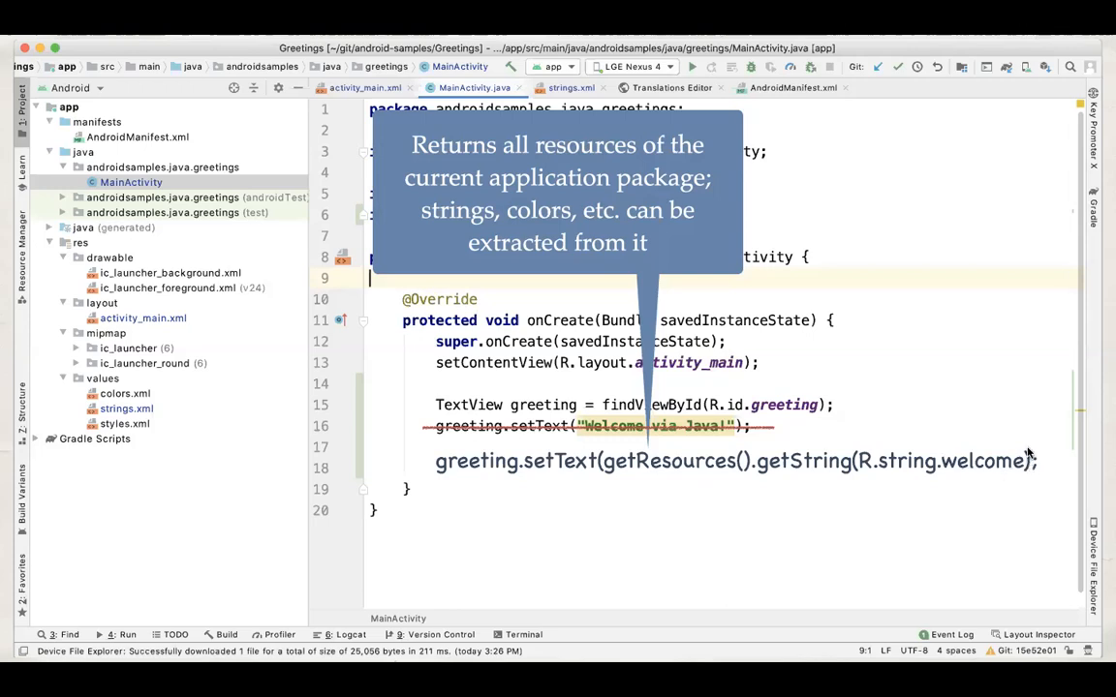
mouse_move(1026, 476)
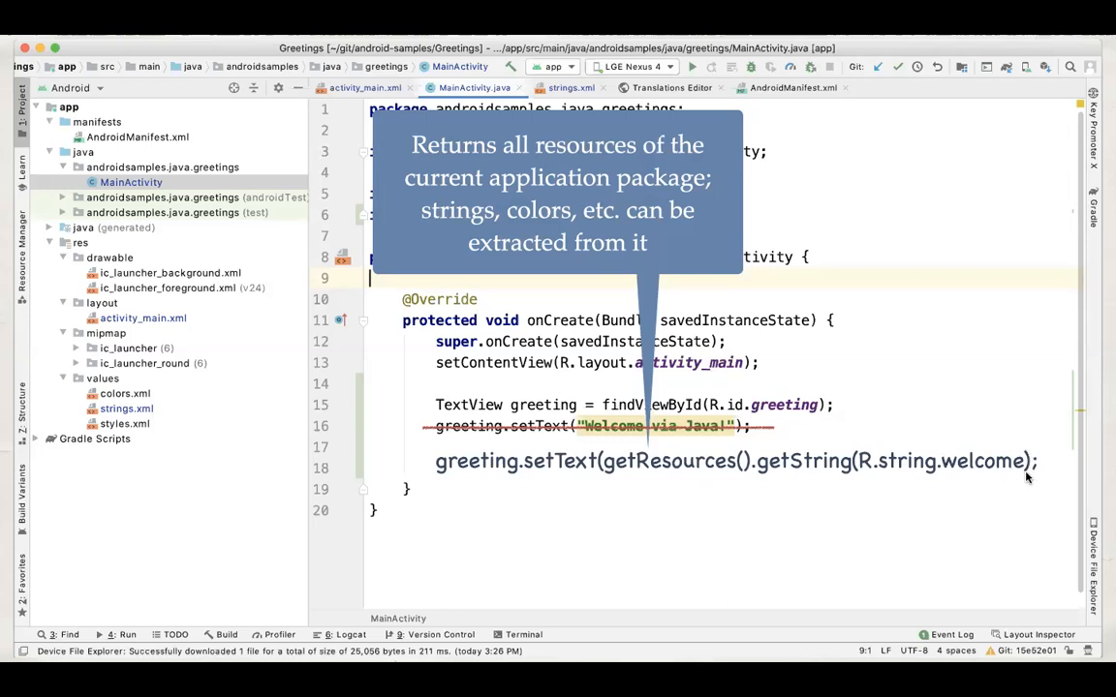
mouse_move(784, 519)
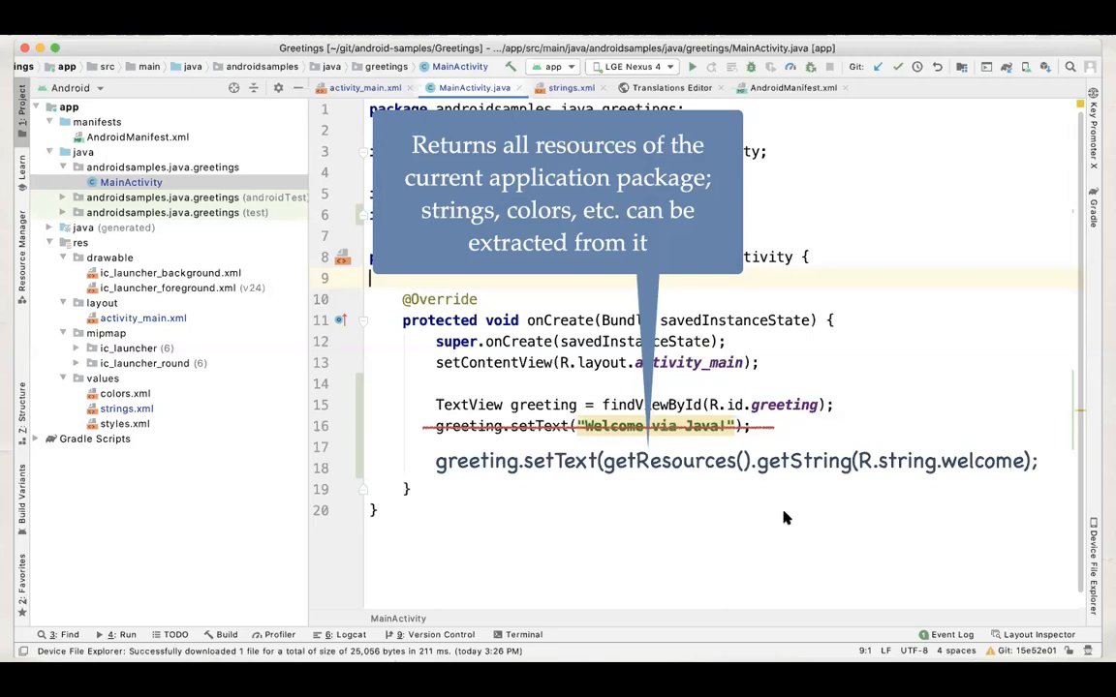
mouse_move(430, 539)
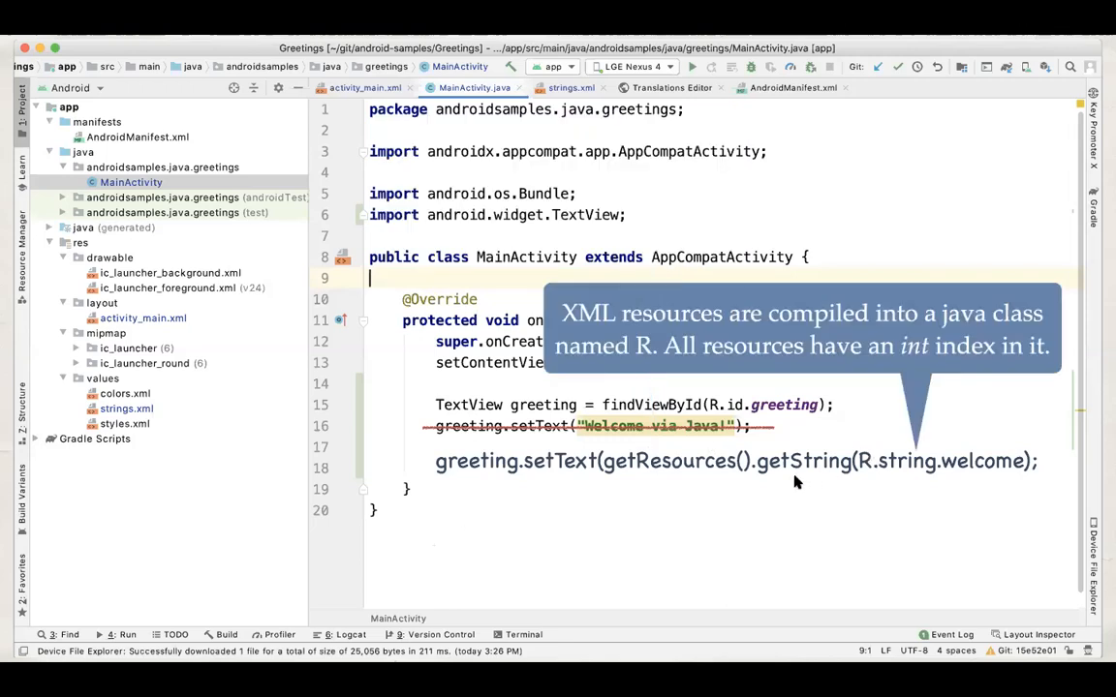
mouse_move(860, 471)
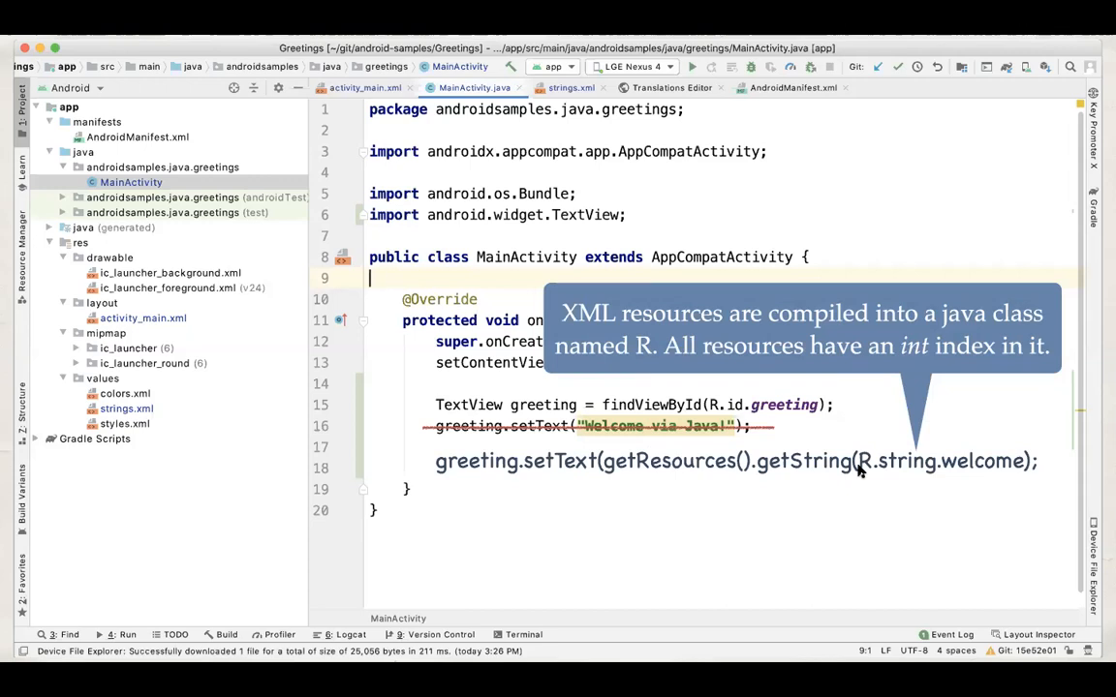
mouse_move(862, 473)
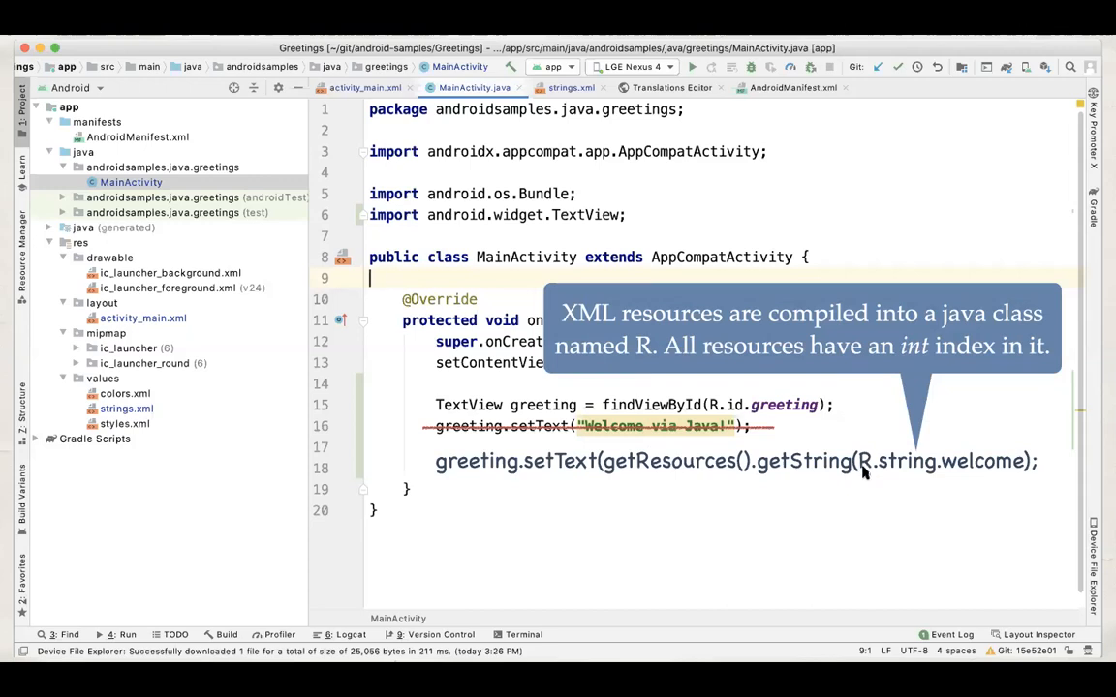
mouse_move(890, 473)
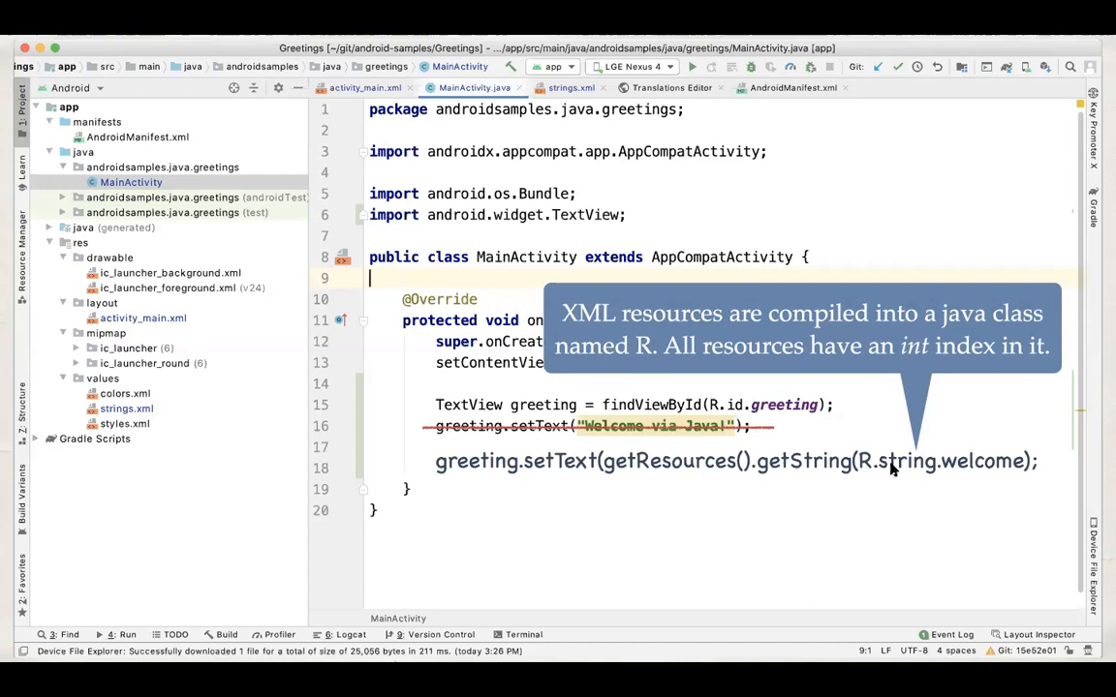
mouse_move(901, 473)
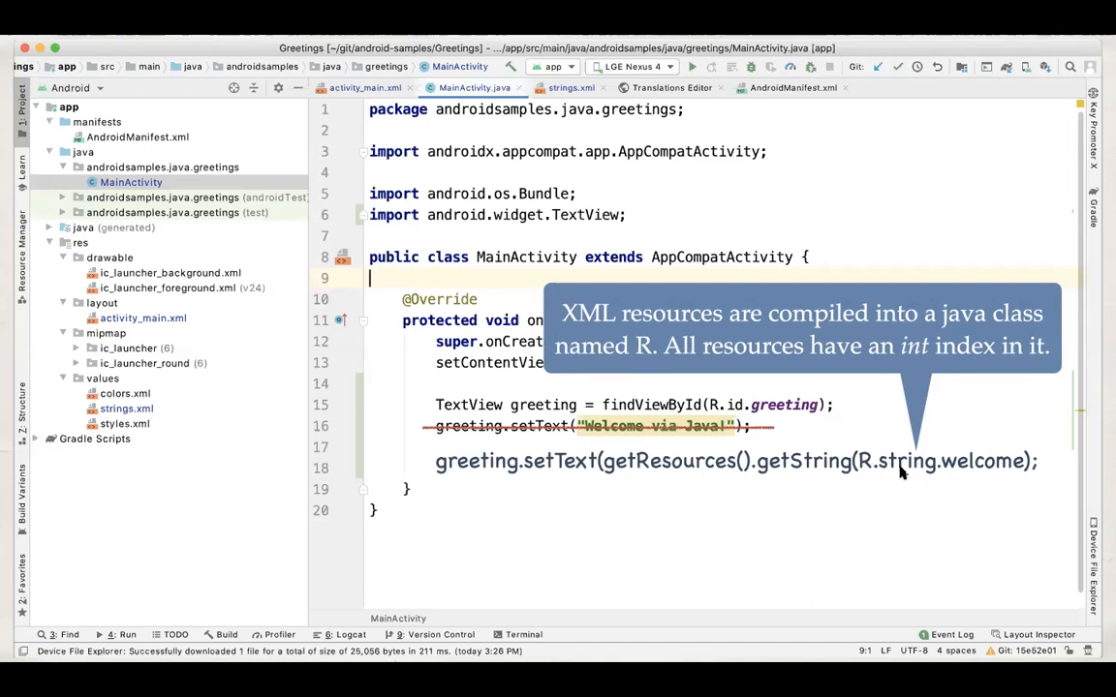
mouse_move(954, 473)
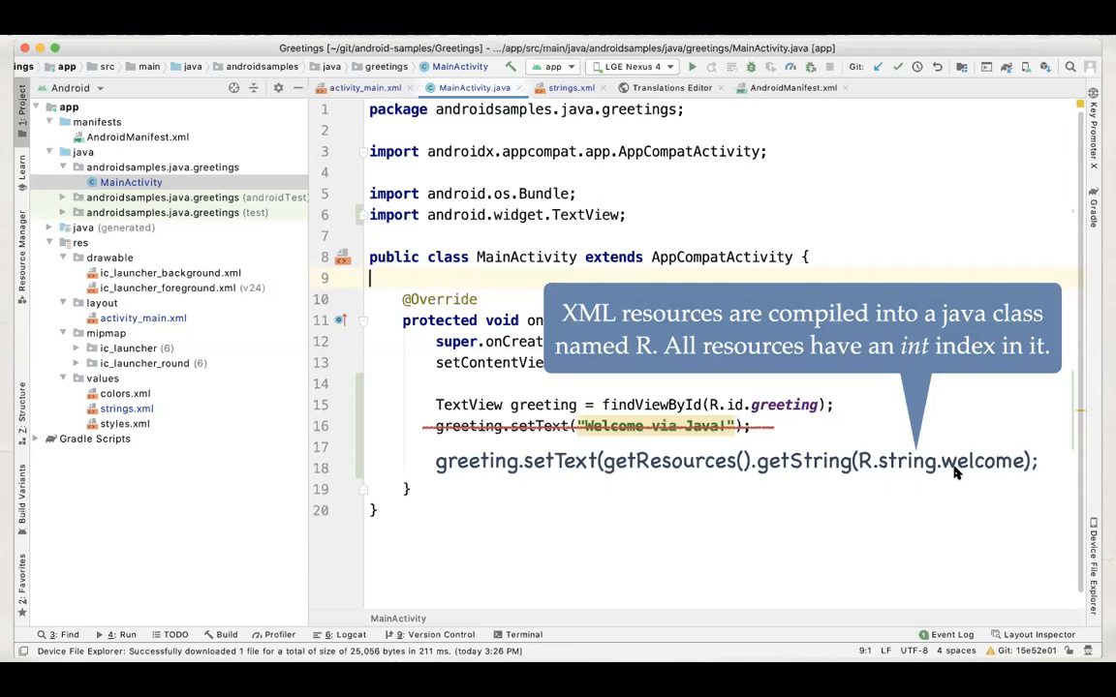
mouse_move(868, 467)
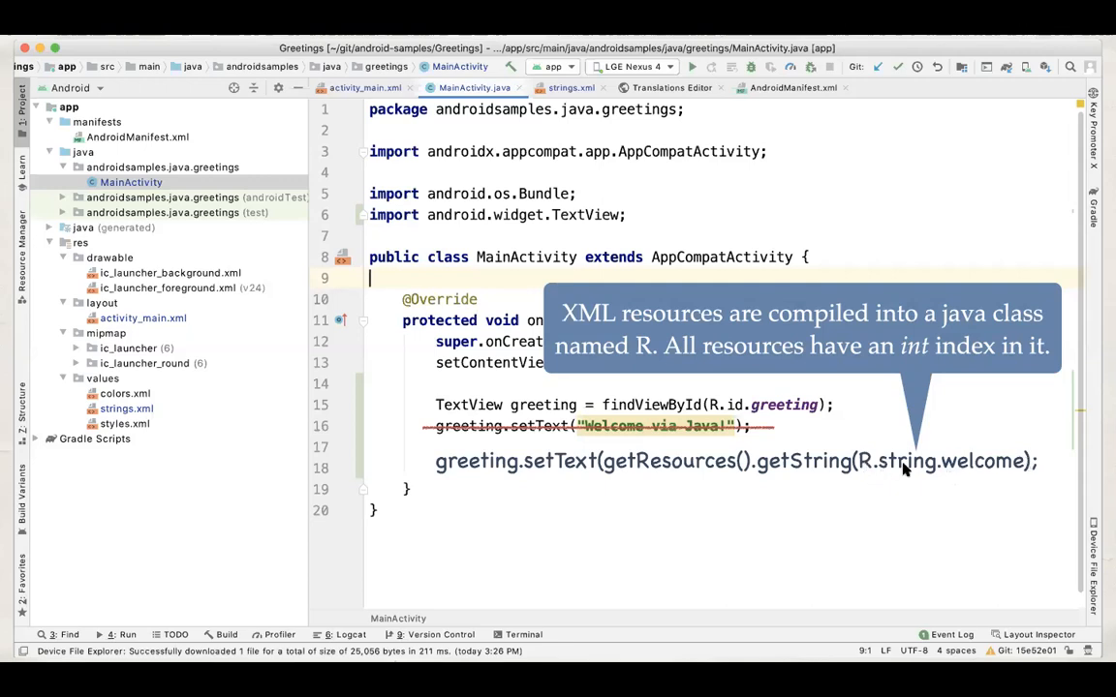
mouse_move(976, 469)
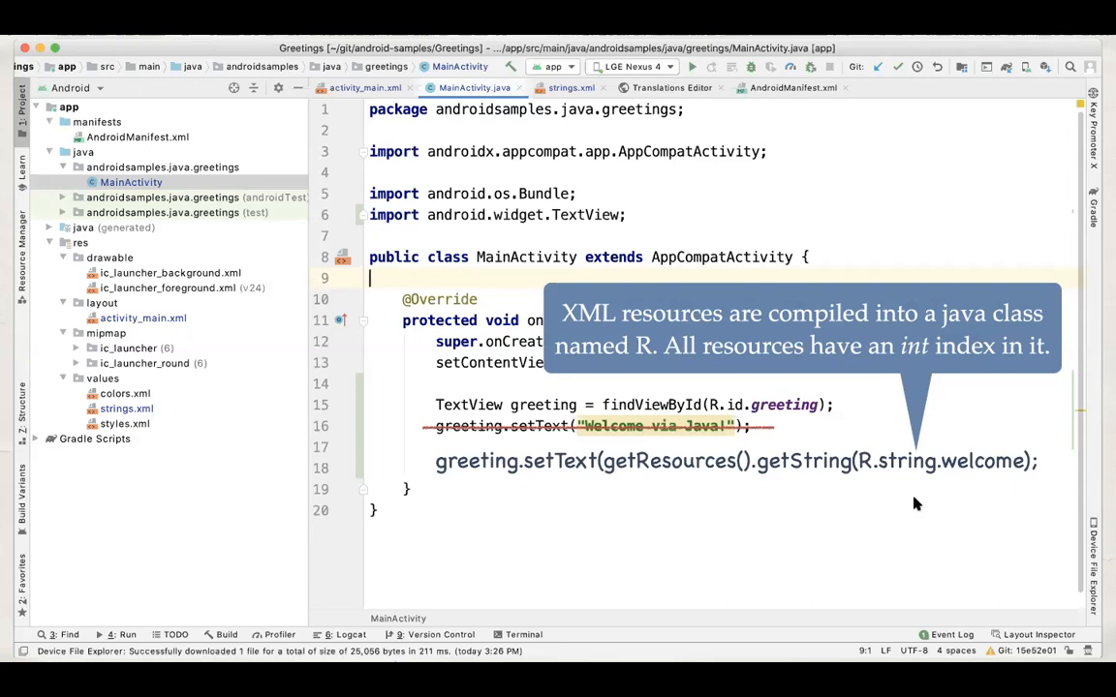
mouse_move(856, 376)
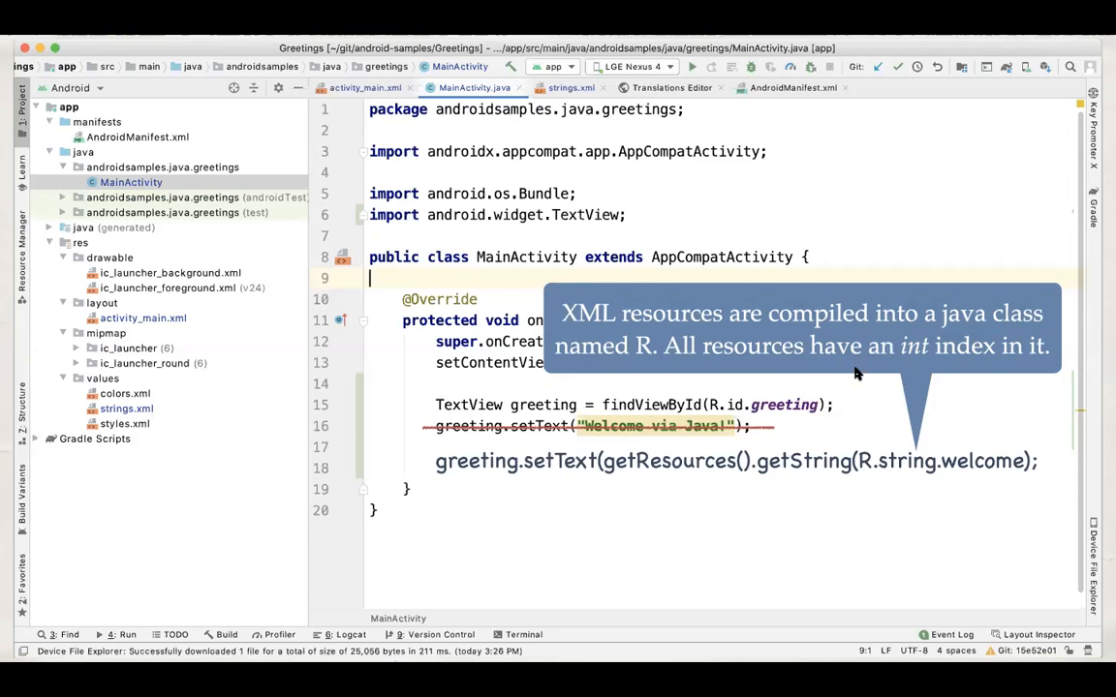
mouse_move(907, 221)
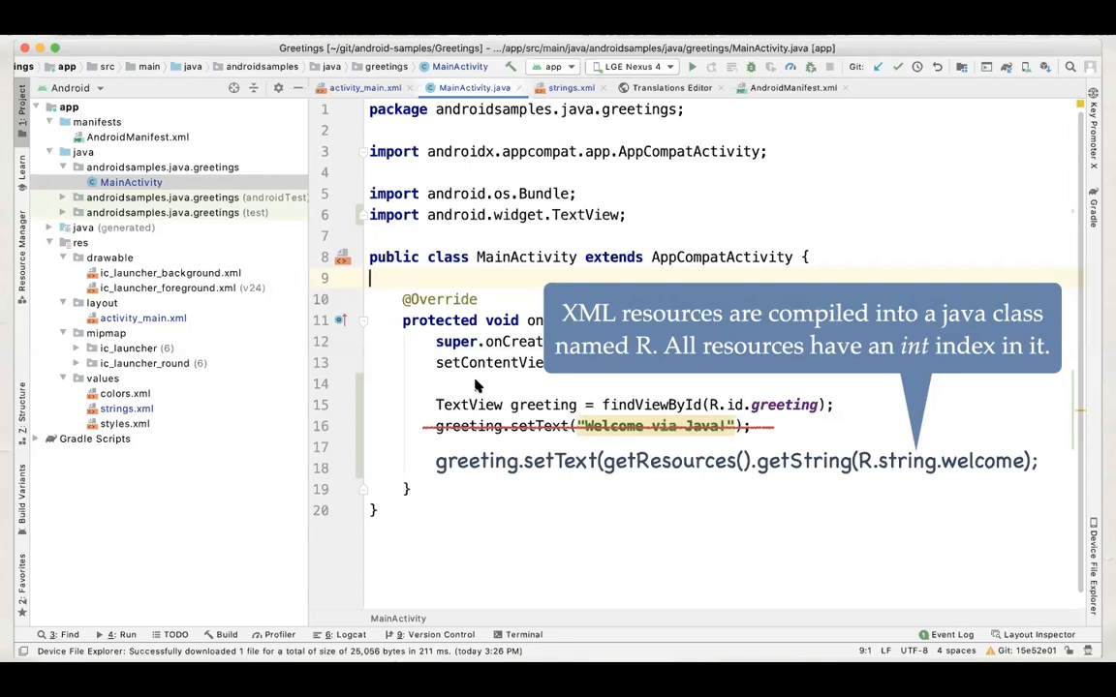
mouse_move(771, 521)
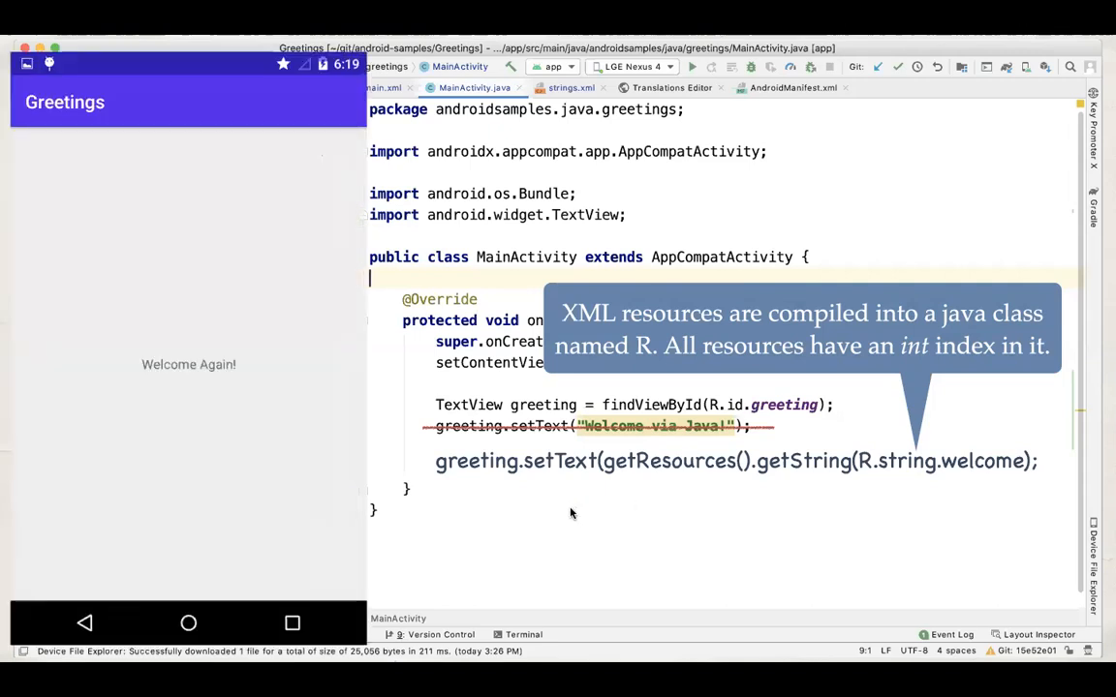
mouse_move(232, 349)
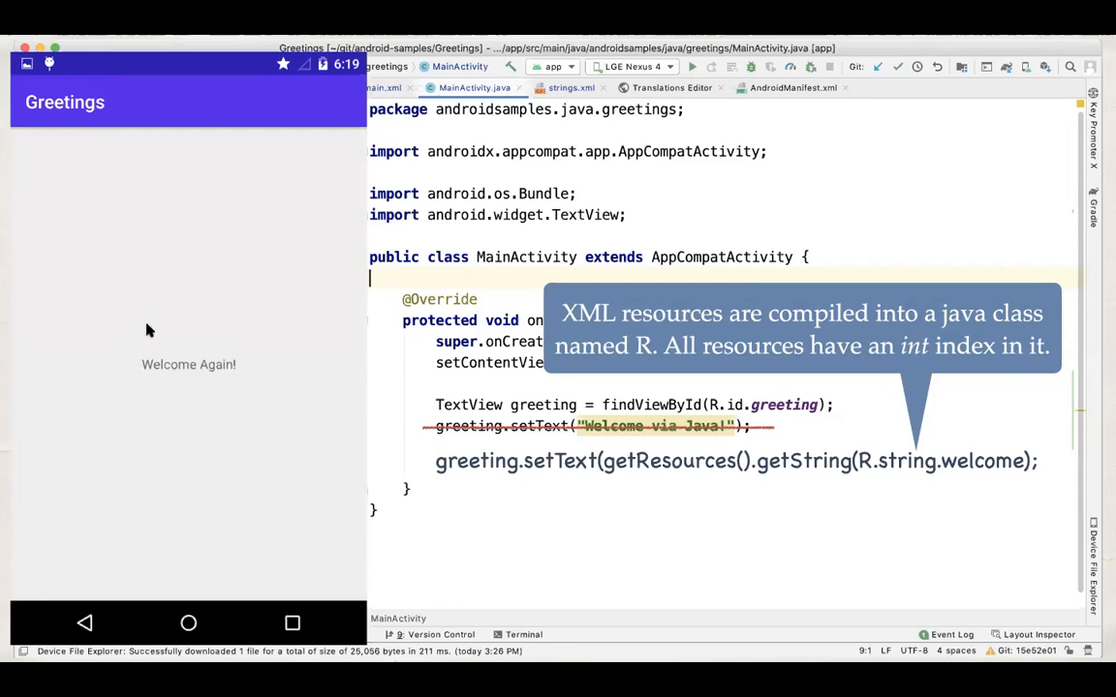
mouse_move(610, 511)
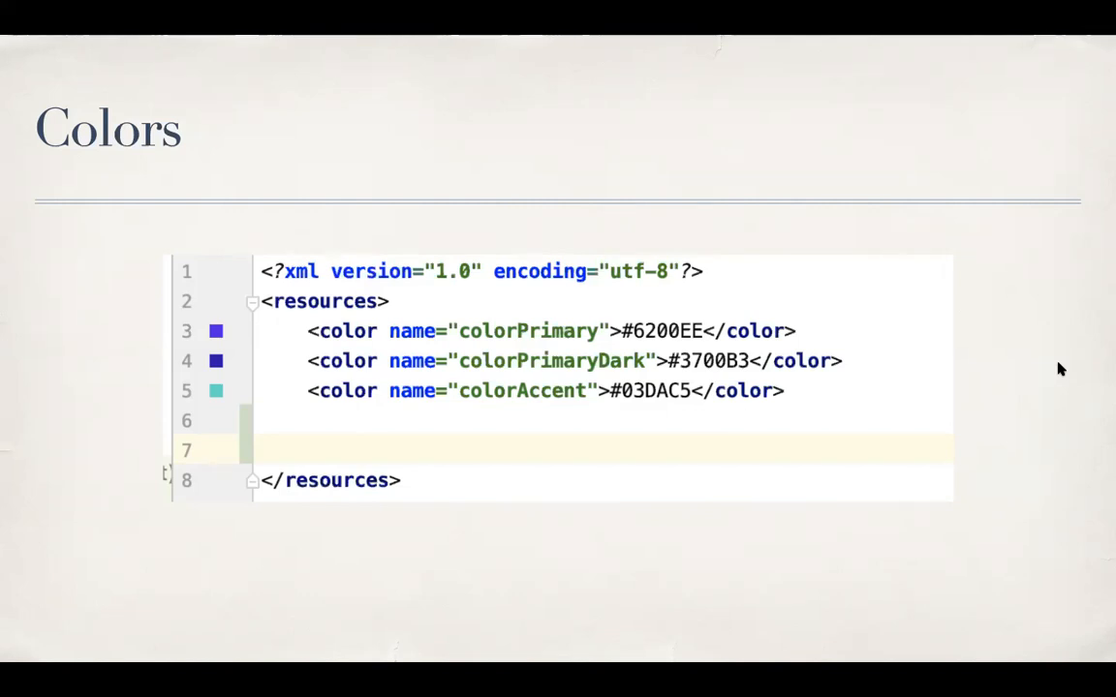
mouse_move(841, 406)
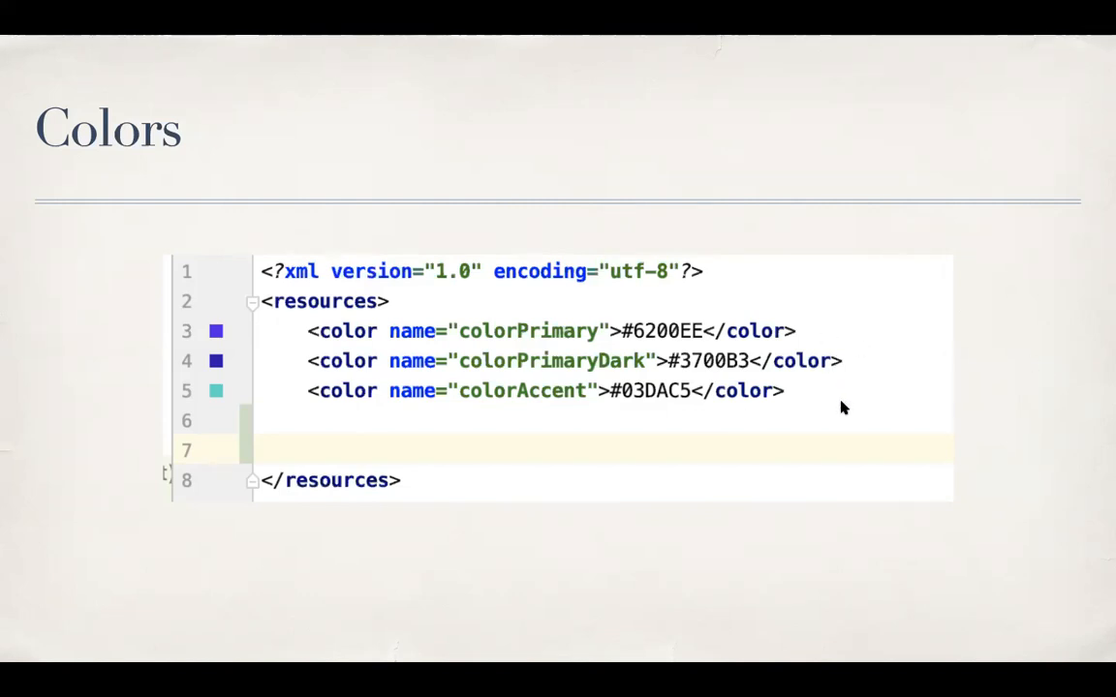
mouse_move(515, 339)
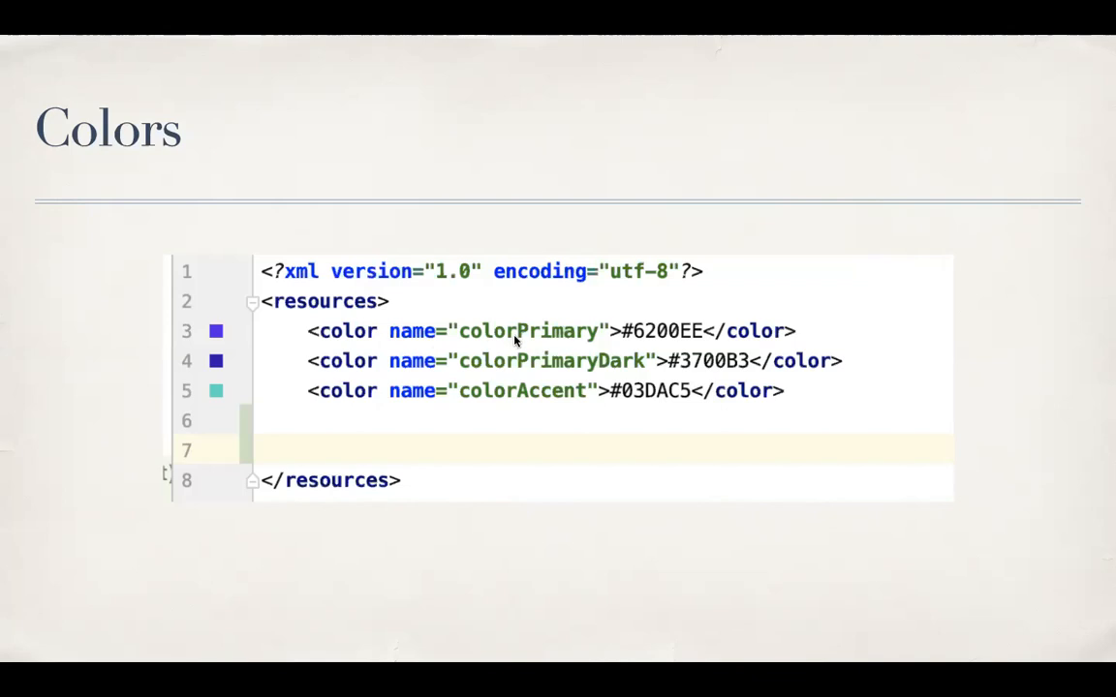
mouse_move(1030, 358)
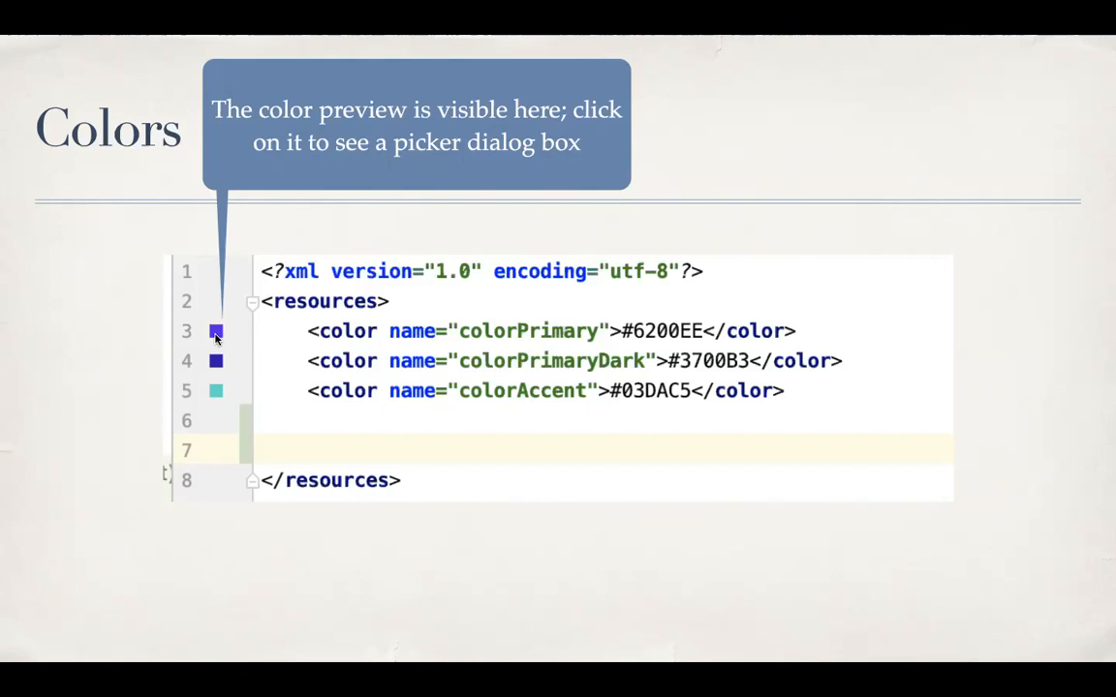
Step: Bring up the colour picker for colorPrimary from its gutter swatch, showing #6200EE
left_click(217, 331)
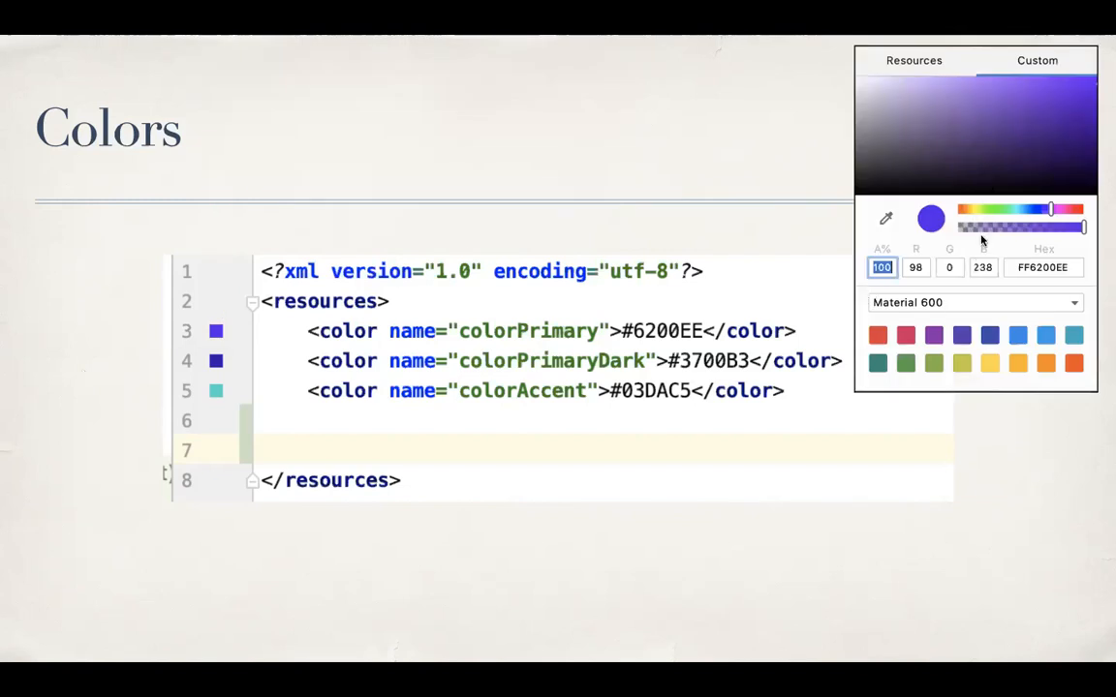
mouse_move(976, 151)
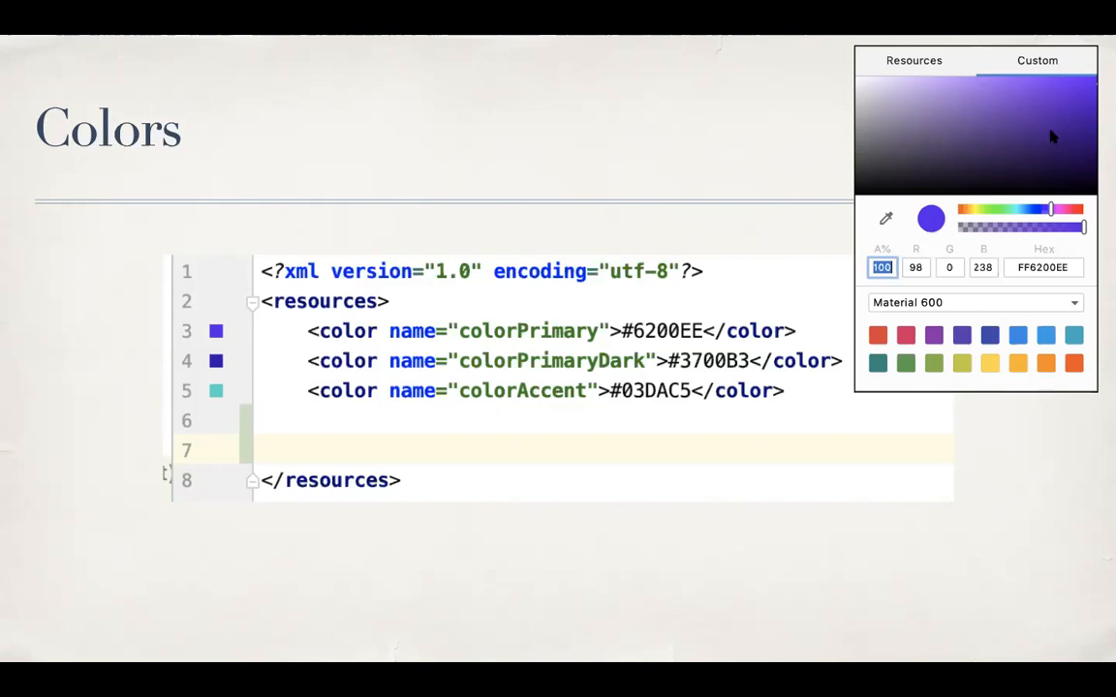
mouse_move(963, 173)
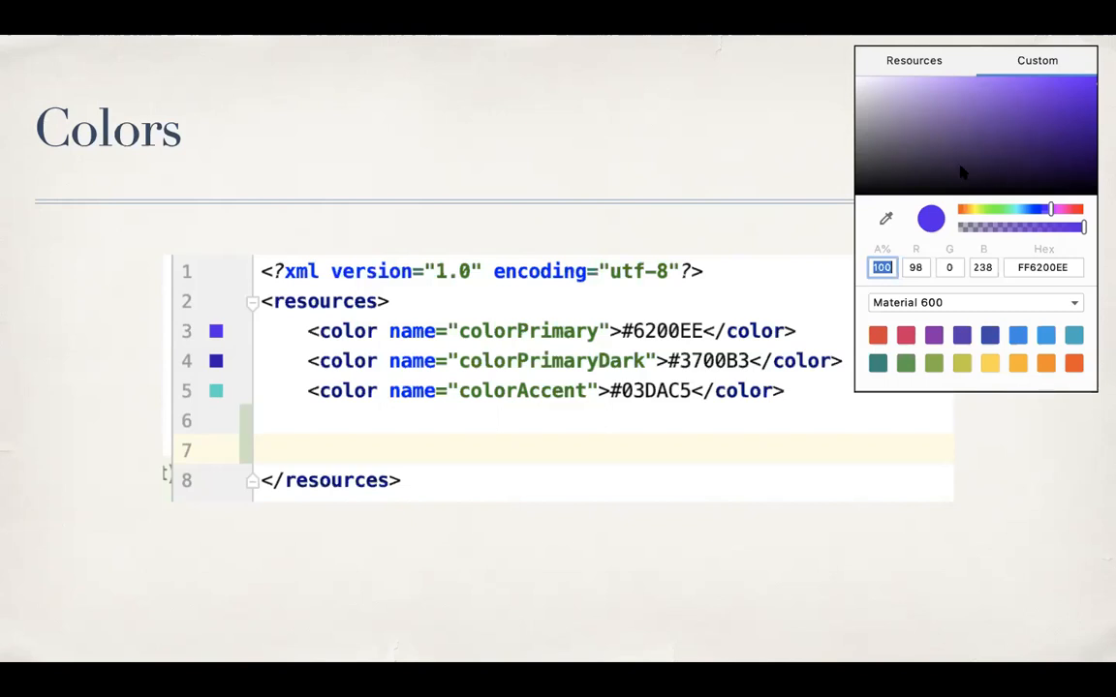
mouse_move(937, 170)
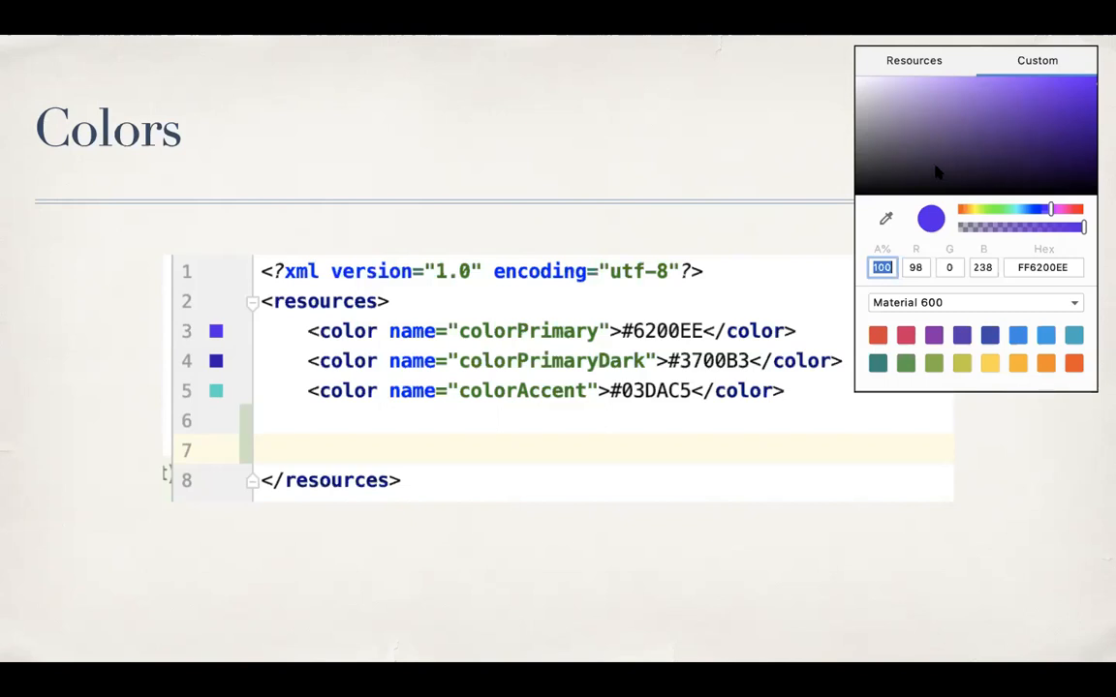
mouse_move(654, 298)
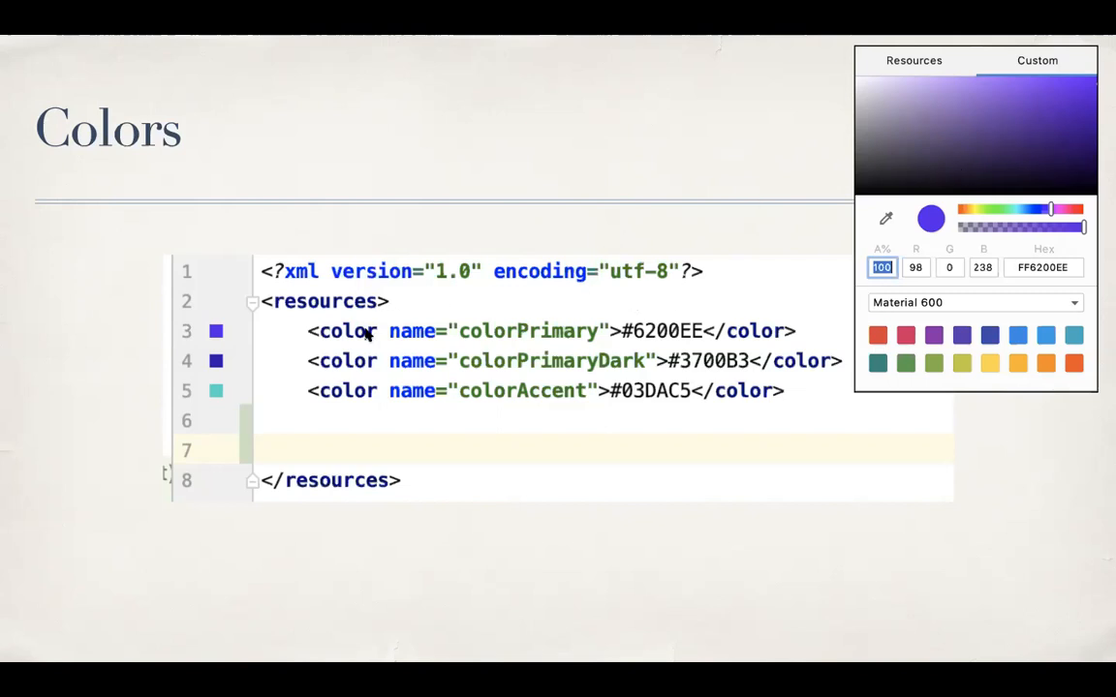
mouse_move(448, 349)
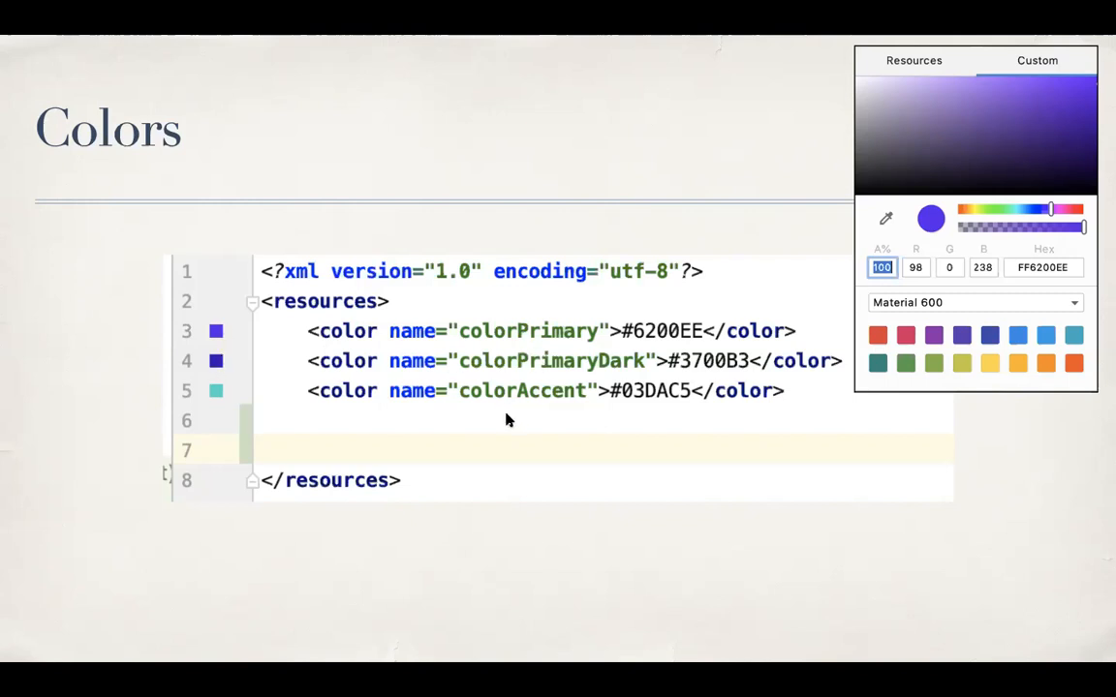
mouse_move(43, 406)
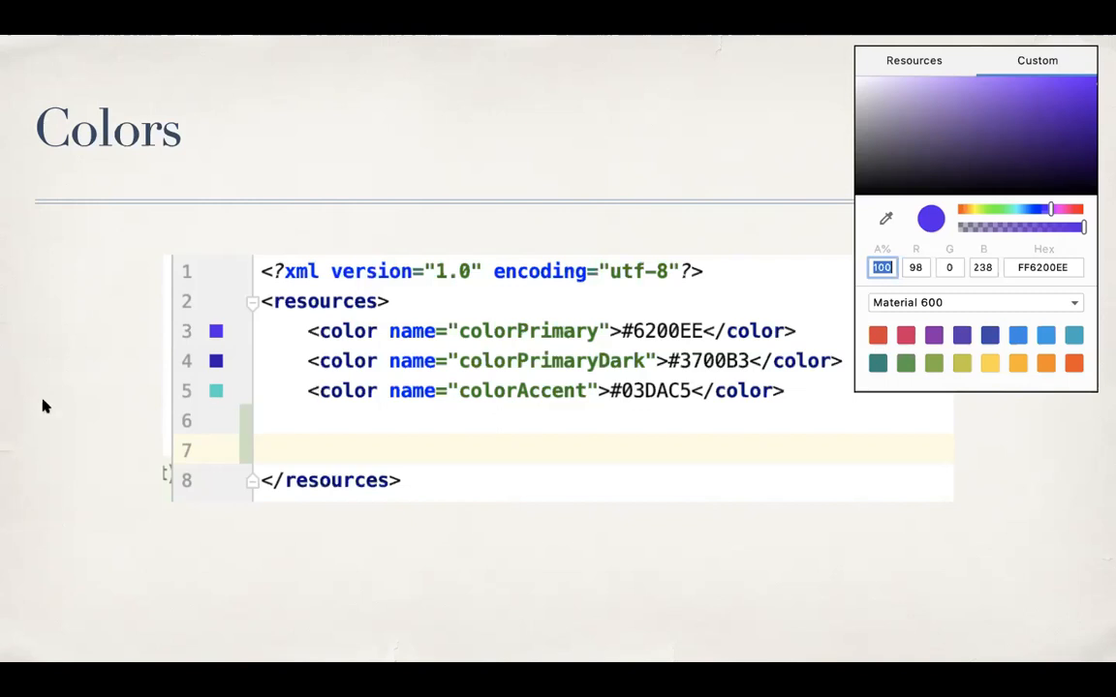
mouse_move(66, 384)
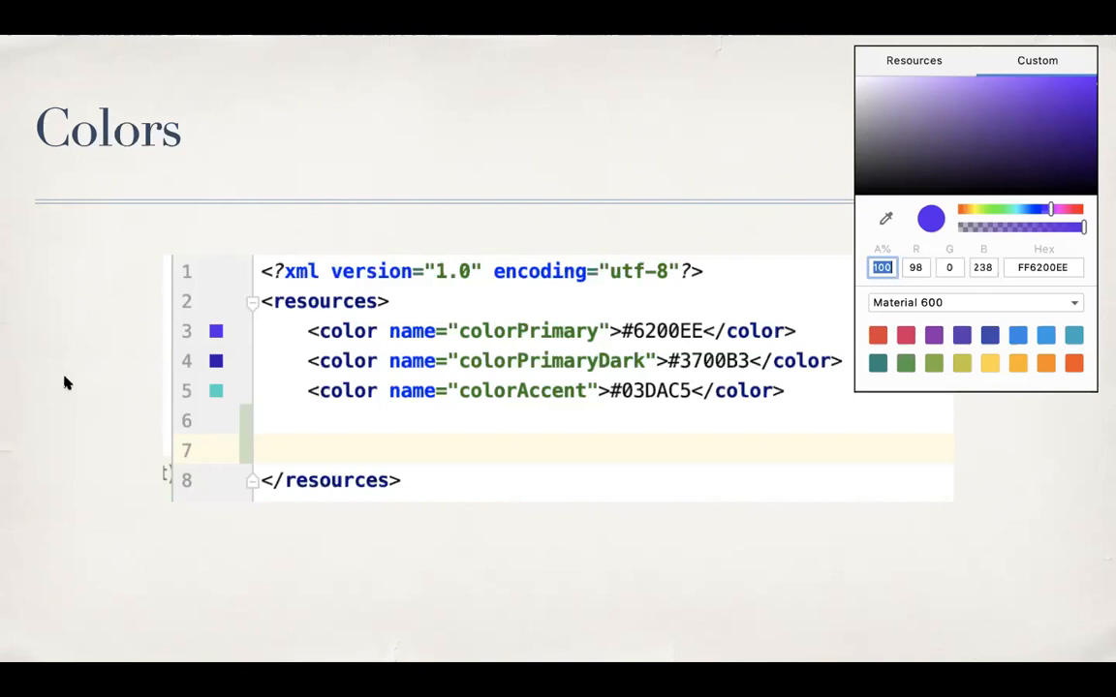
Step: Add <color name="green">#00796B</color> on line 6 of colors.xml
type("<color name=\"green\">#00796B</color>")
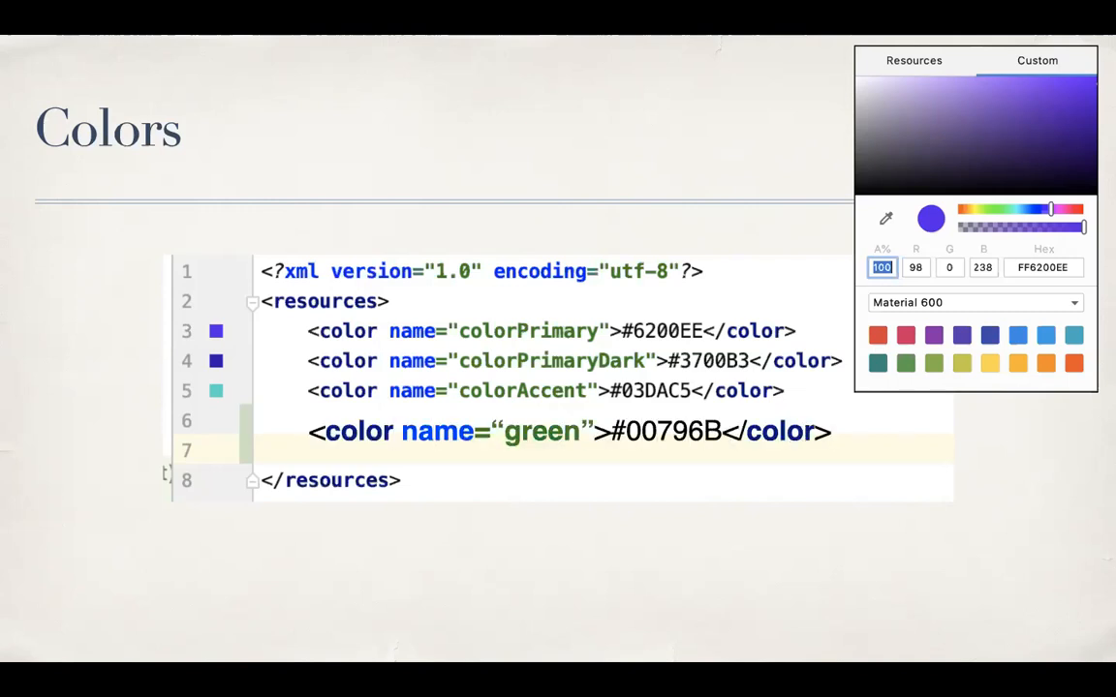
mouse_move(80, 384)
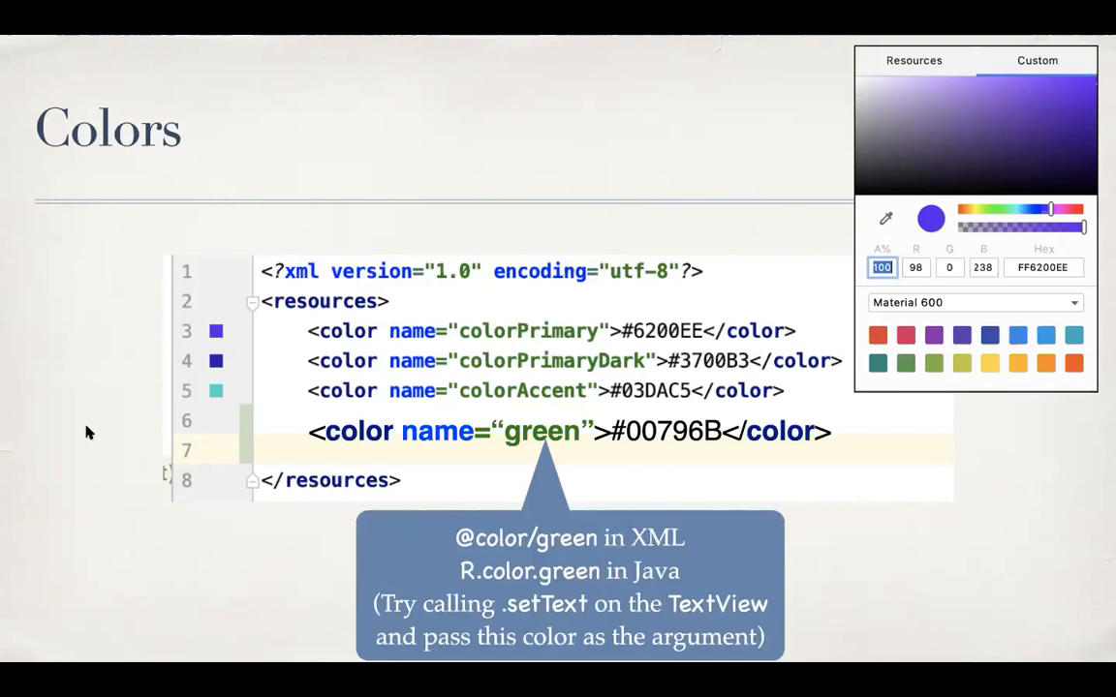
mouse_move(523, 616)
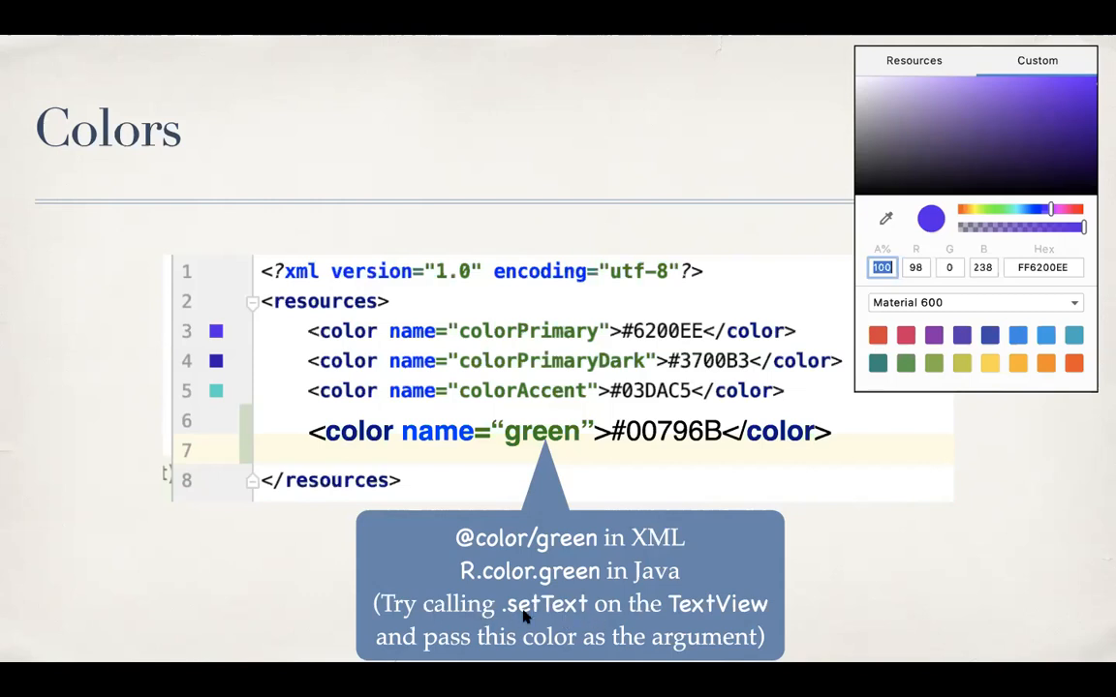
mouse_move(112, 461)
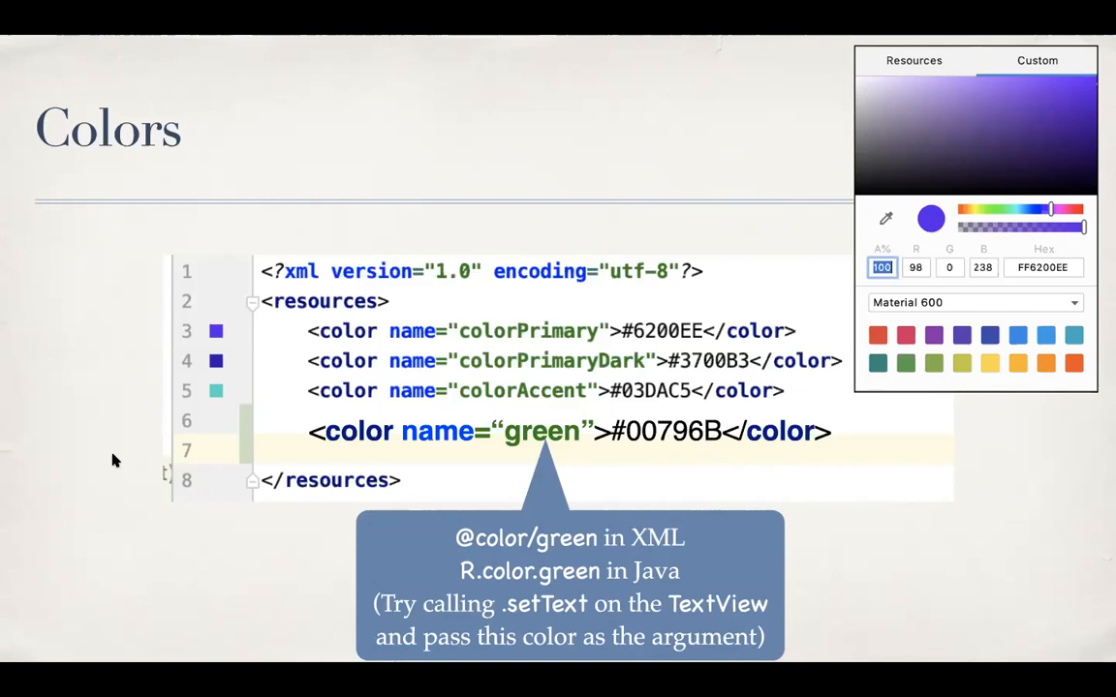